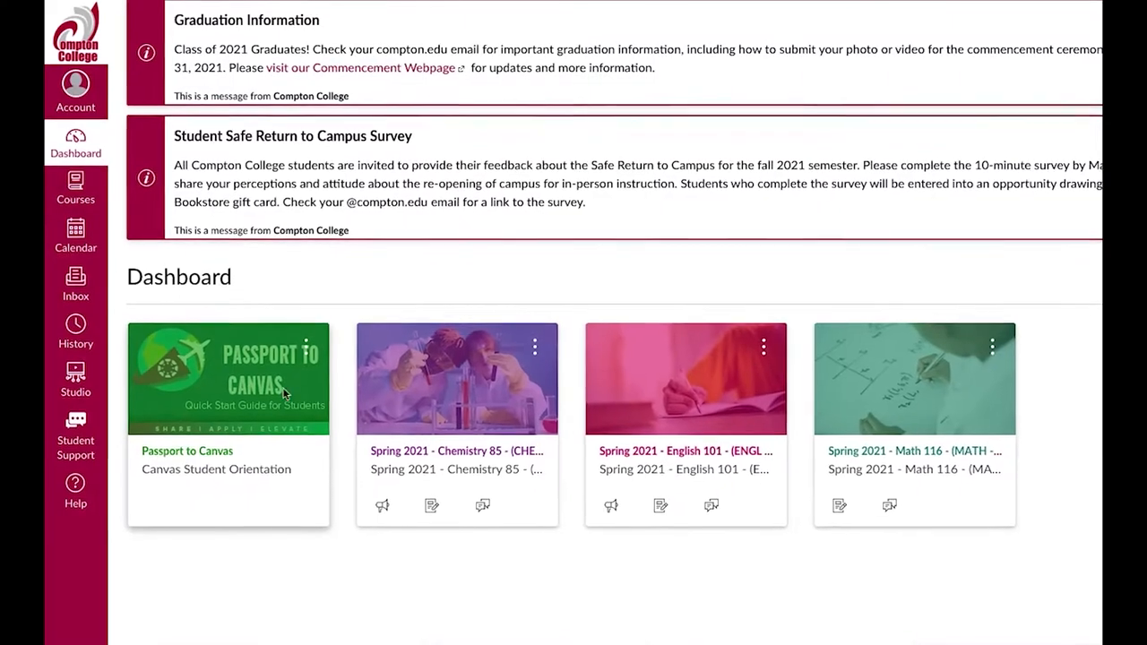
Step: Browse the Passport to Canvas course and All Courses list, then view the May 2021 calendar
{"action": "left_click", "coordinate": [228, 377]}
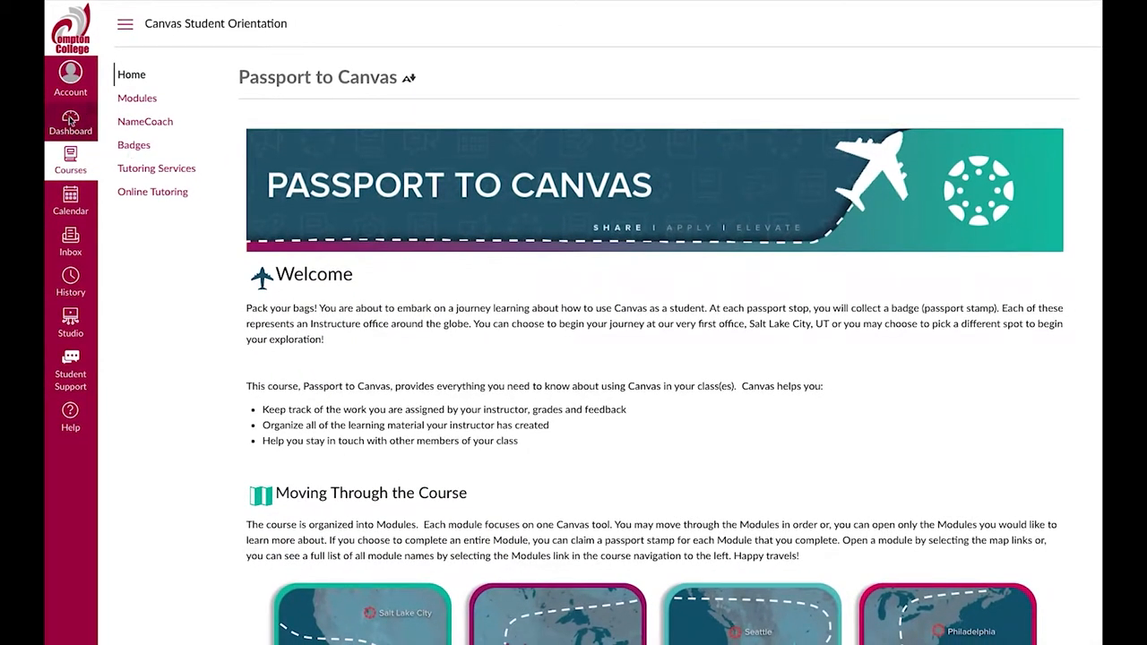
{"action": "left_click", "coordinate": [70, 161]}
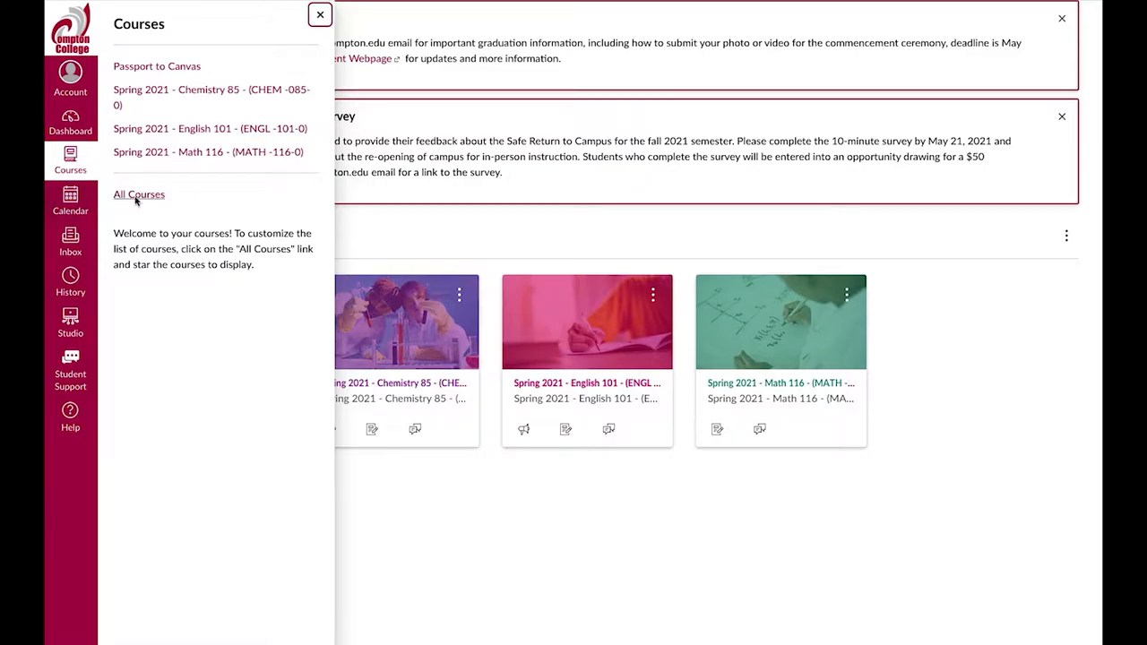
{"action": "left_click", "coordinate": [139, 195]}
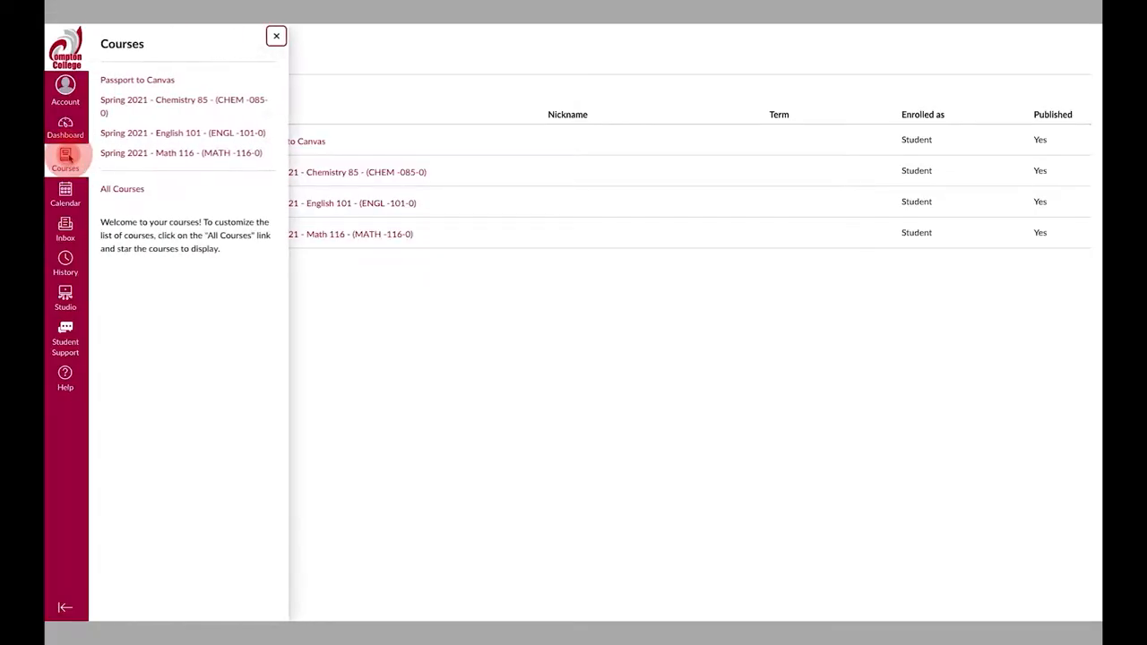
{"action": "left_click", "coordinate": [64, 194]}
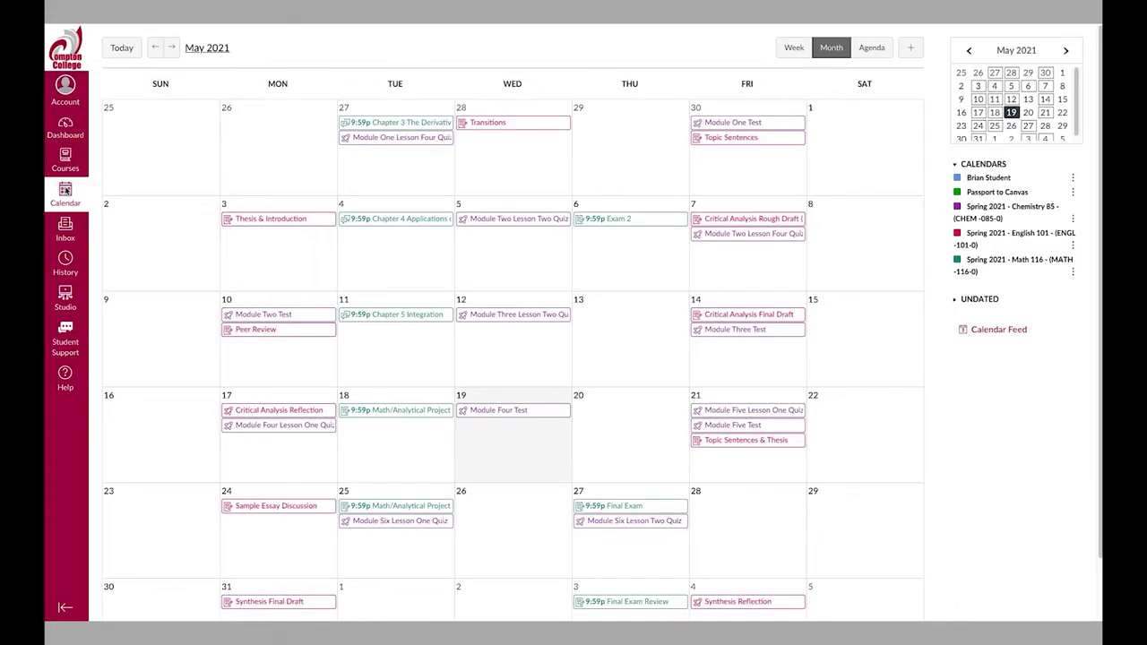
{"action": "left_click", "coordinate": [65, 336]}
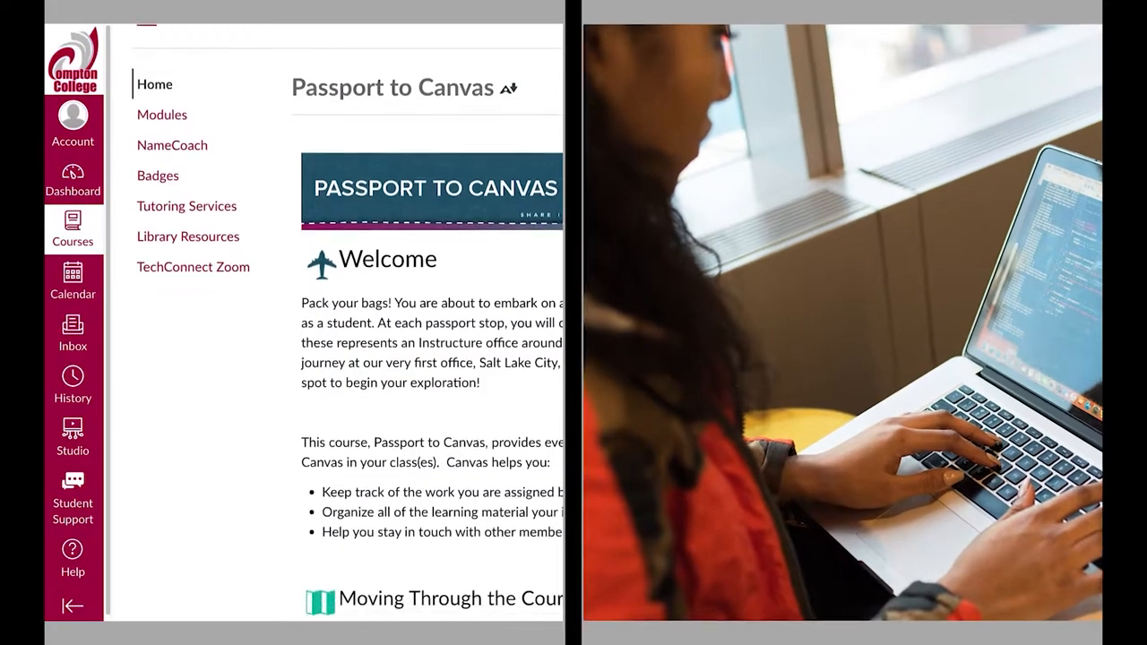
Step: Open Spring 2021 English 101, browse its Syllabus and Discussions, then open the Distance Education page
{"action": "scroll", "scroll_direction": "down", "scroll_amount": 3}
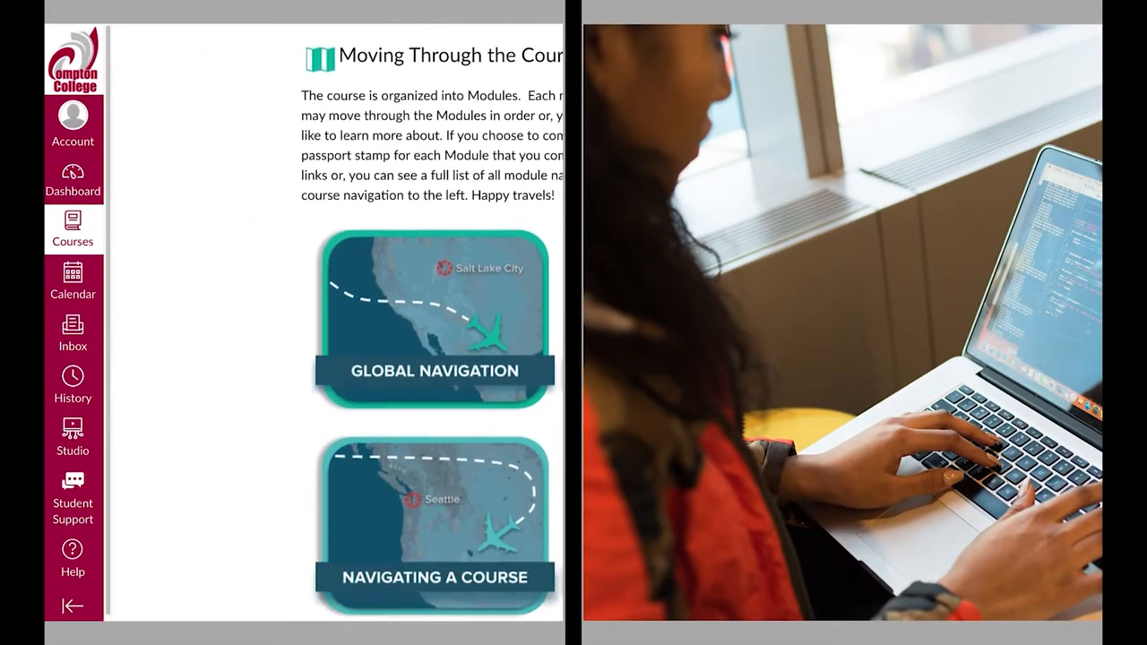
{"action": "left_click", "coordinate": [72, 179]}
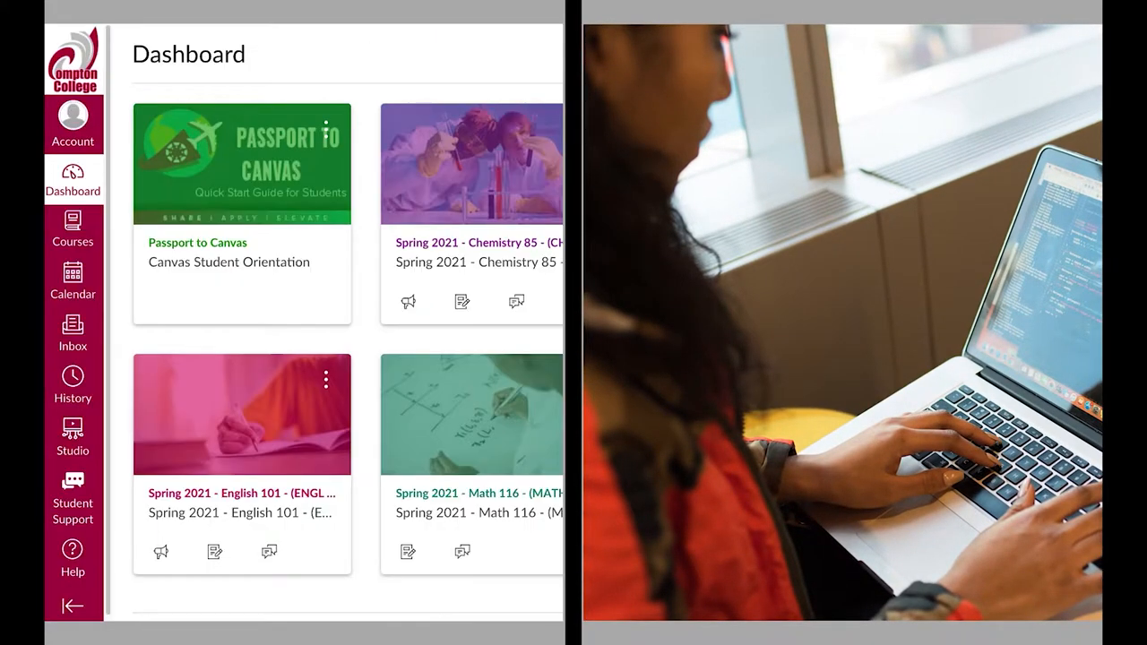
{"action": "left_click", "coordinate": [72, 229]}
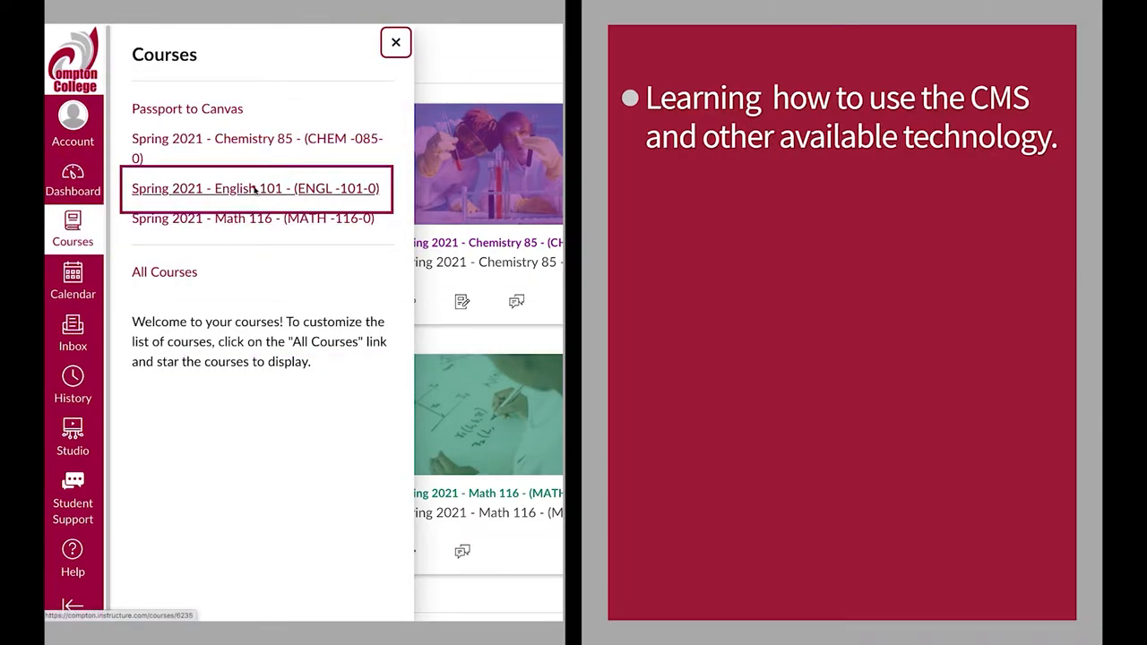
{"action": "left_click", "coordinate": [255, 188]}
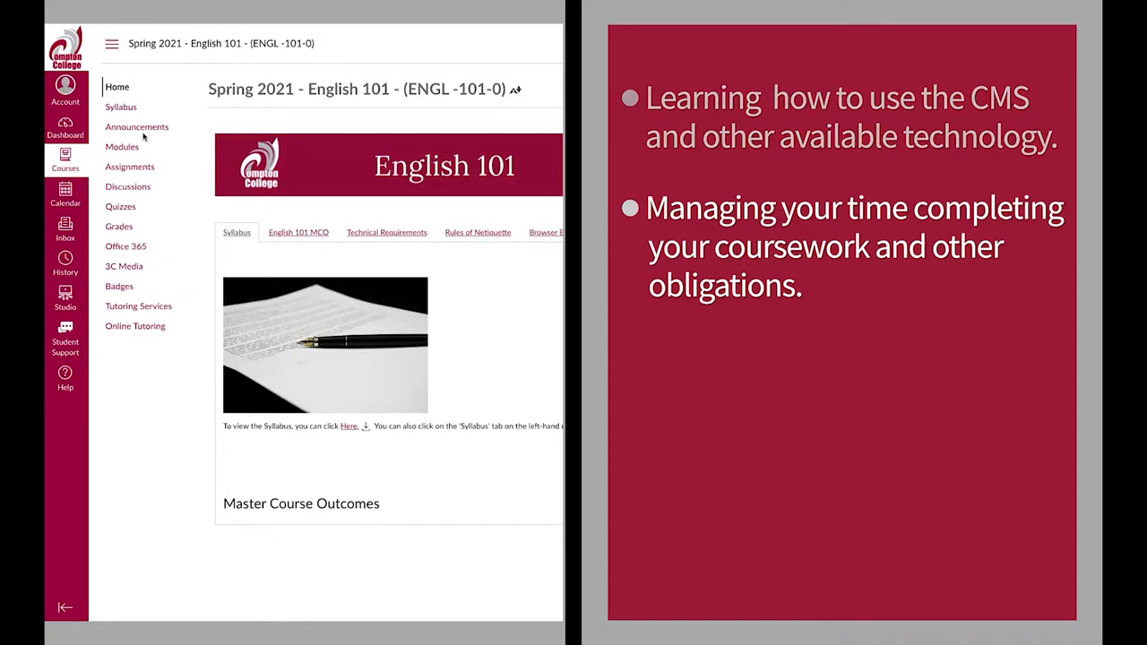
{"action": "left_click", "coordinate": [121, 107]}
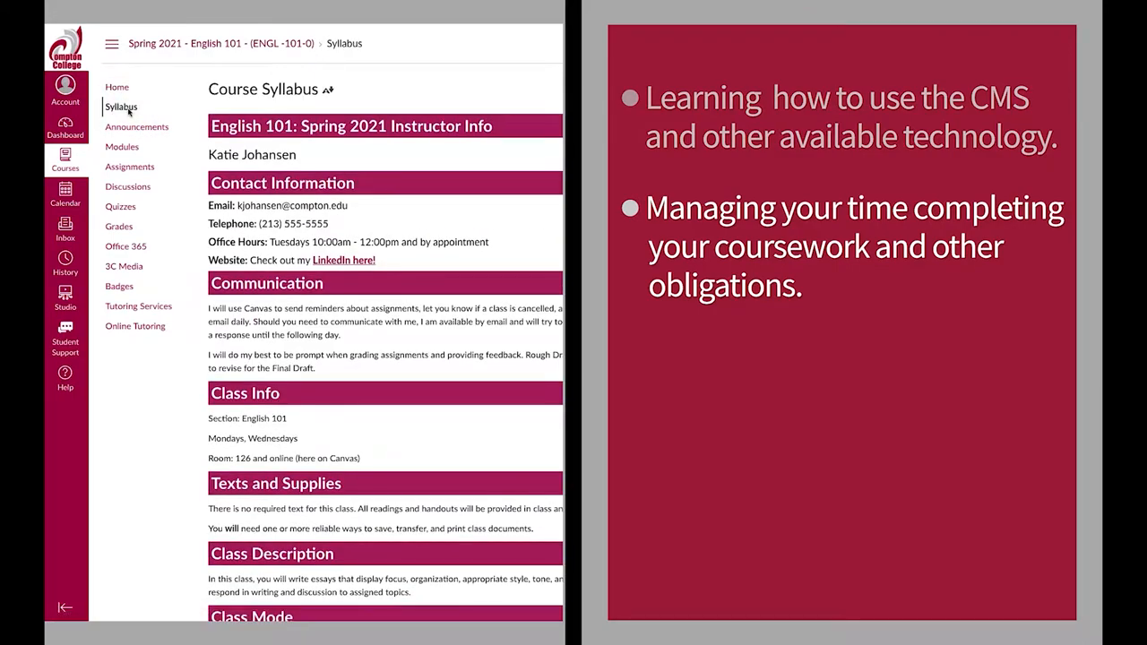
{"action": "left_click", "coordinate": [127, 187]}
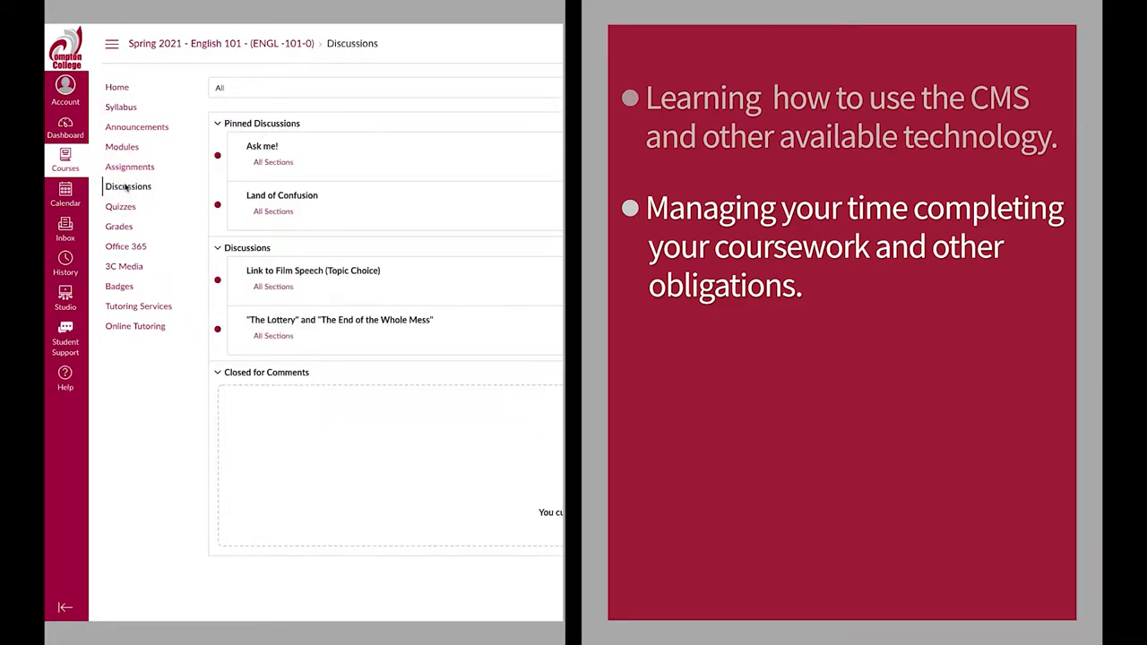
{"action": "left_click", "coordinate": [65, 229]}
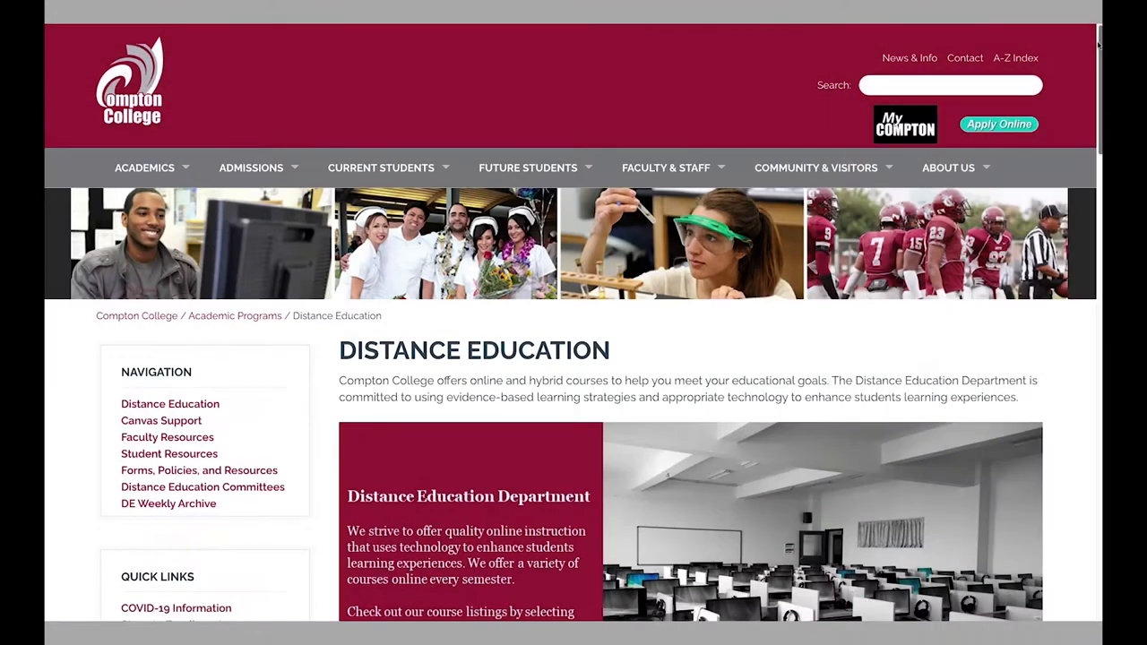
Step: Scroll past the Distance Education banner down to the Schedule of Classes button
{"action": "scroll", "scroll_direction": "down", "scroll_amount": 3}
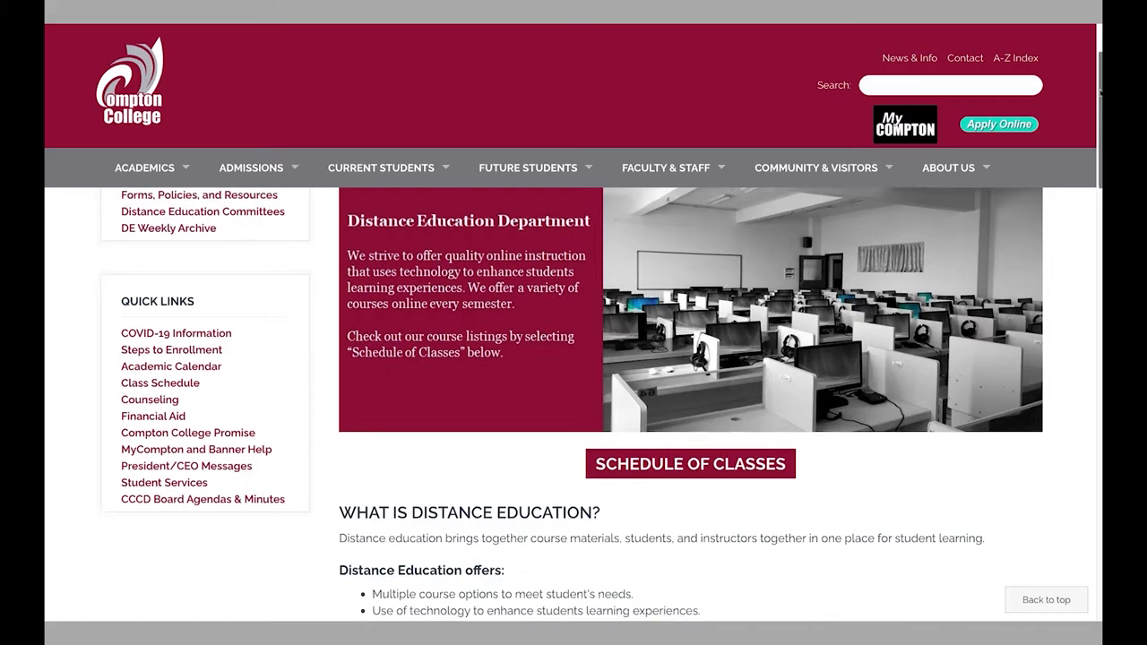
{"action": "scroll", "scroll_direction": "down", "scroll_amount": 3}
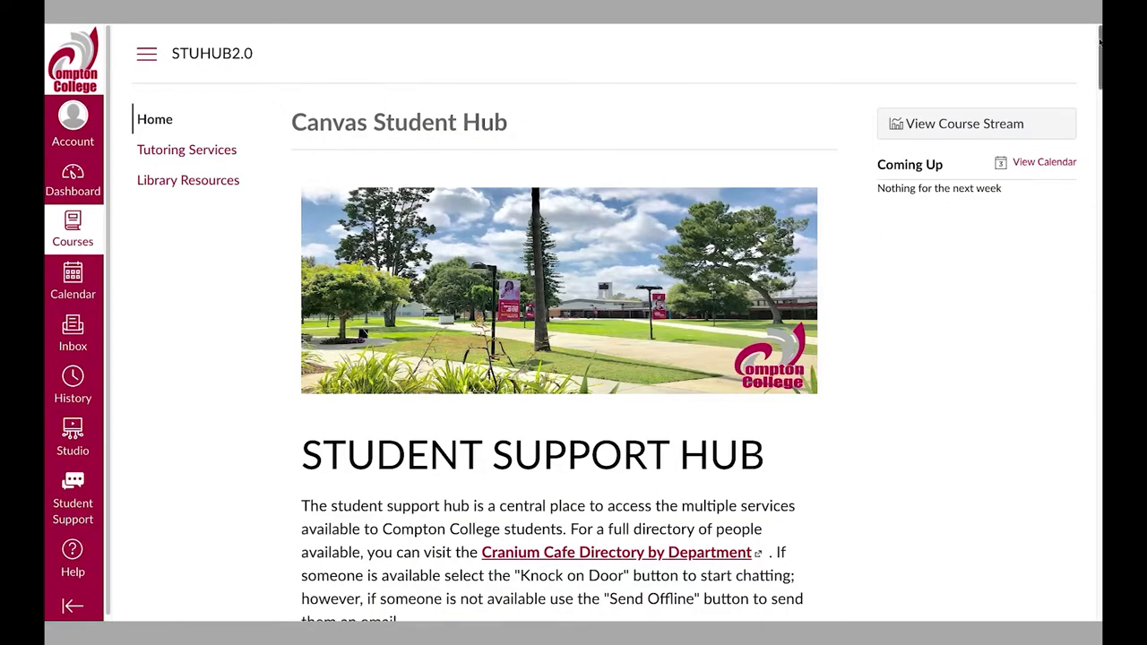
{"action": "scroll", "scroll_direction": "down", "scroll_amount": 3}
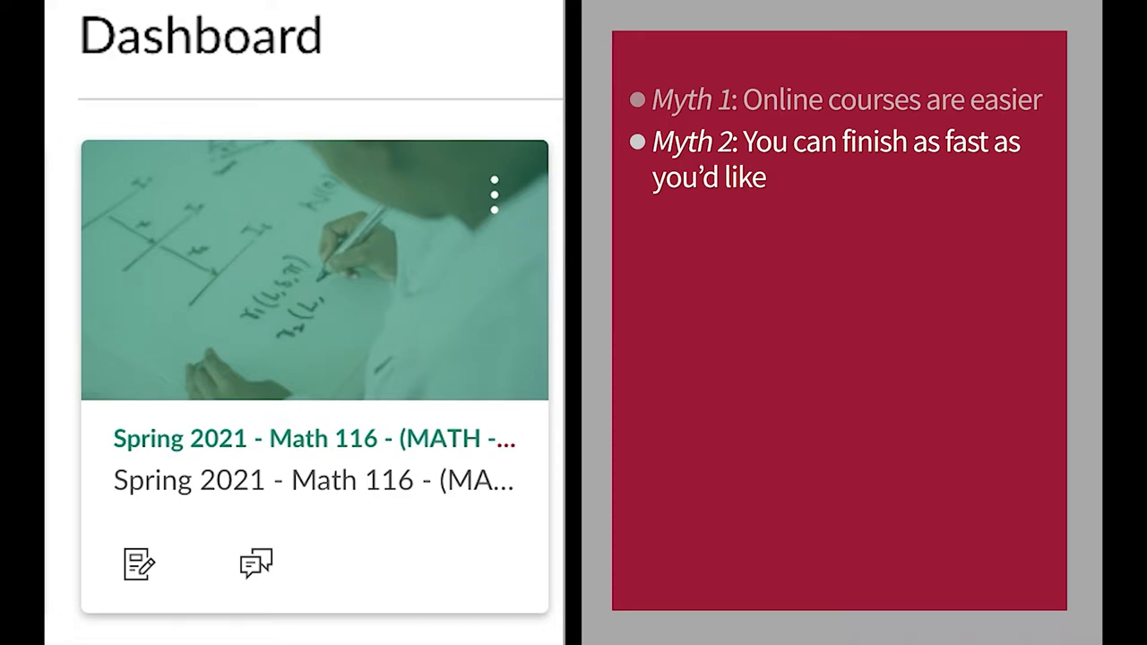
{"action": "left_click", "coordinate": [64, 160]}
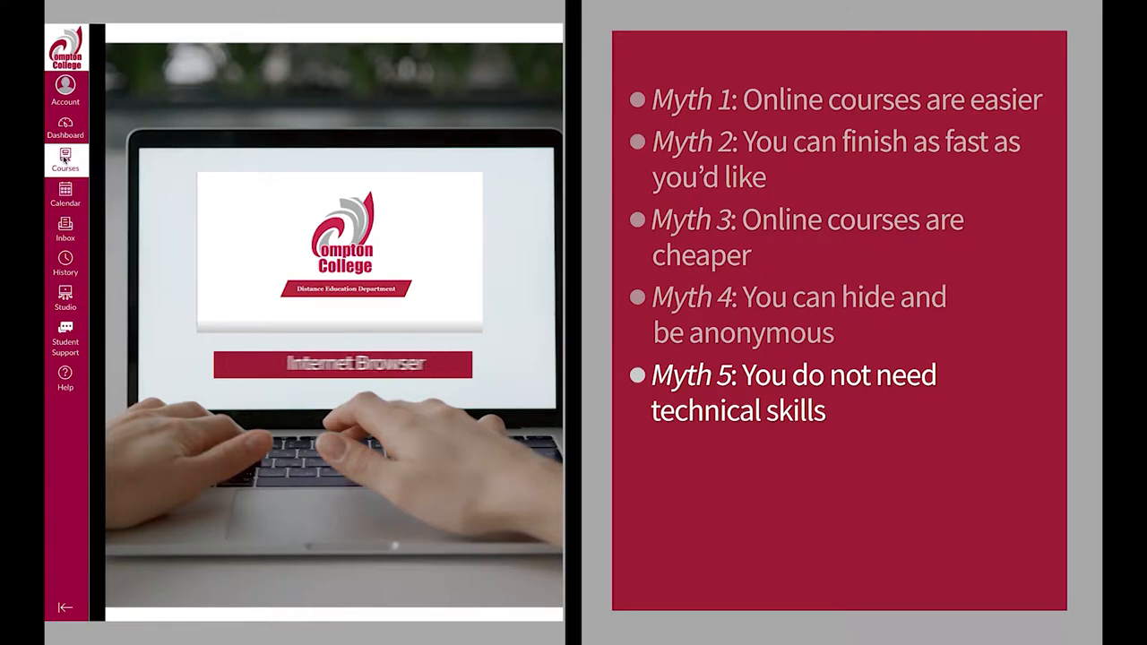
Step: Open English 101, check the syllabus office hours, and scroll through the assignments
{"action": "left_click", "coordinate": [65, 128]}
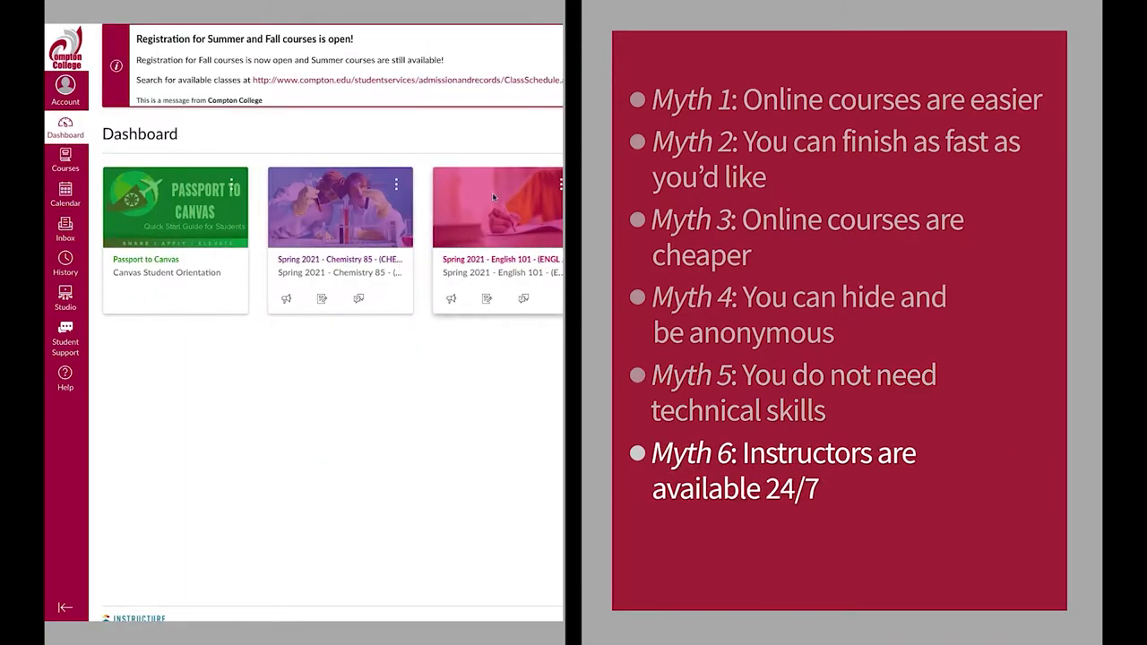
{"action": "left_click", "coordinate": [497, 206]}
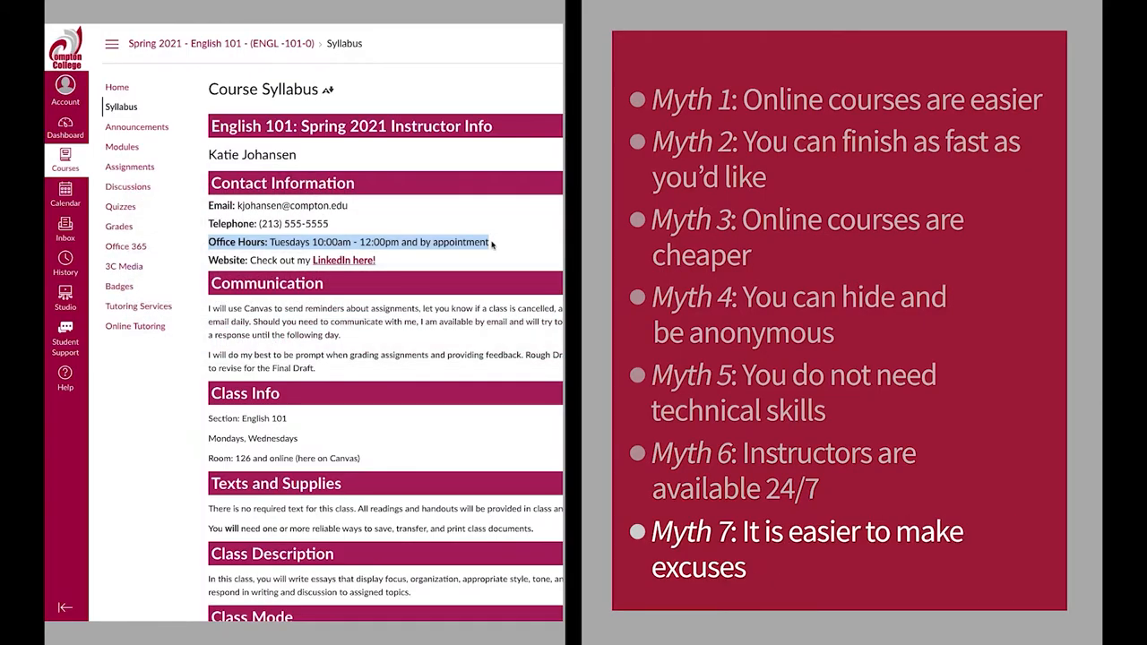
{"action": "mouse_move", "coordinate": [130, 167]}
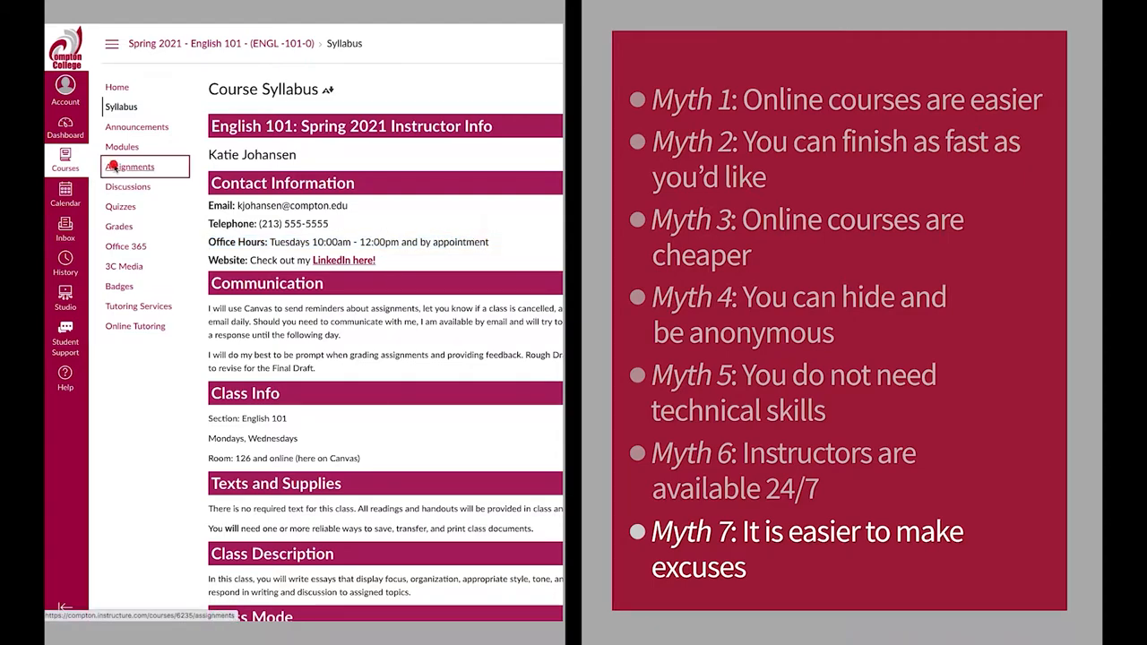
{"action": "left_click", "coordinate": [130, 167]}
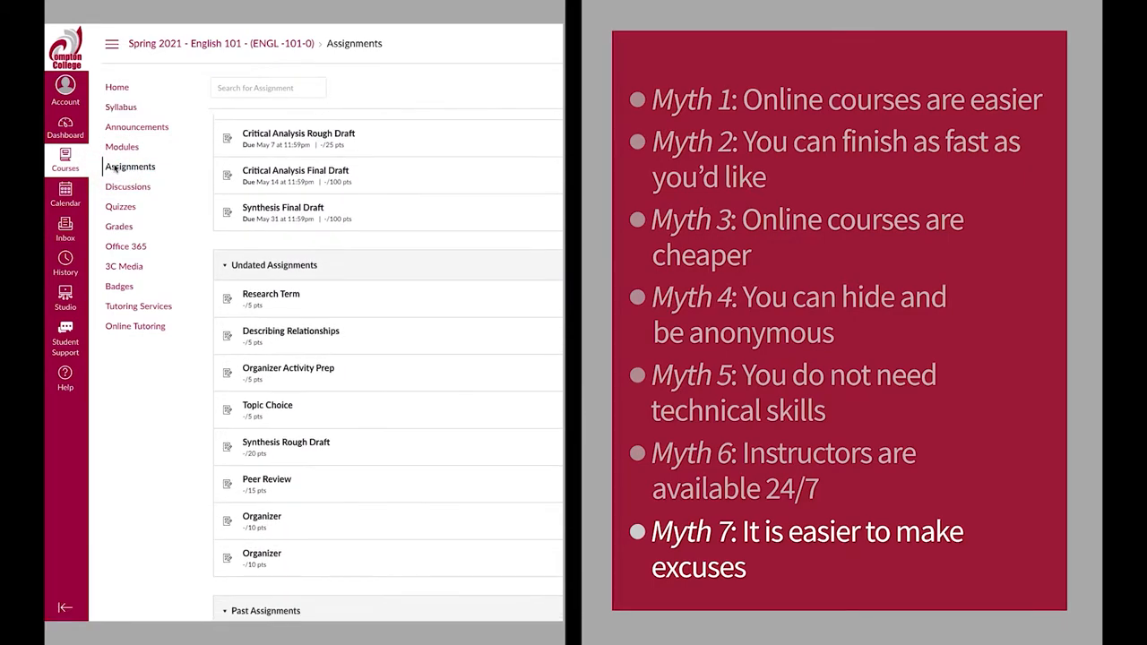
{"action": "scroll", "scroll_direction": "down", "scroll_amount": 3}
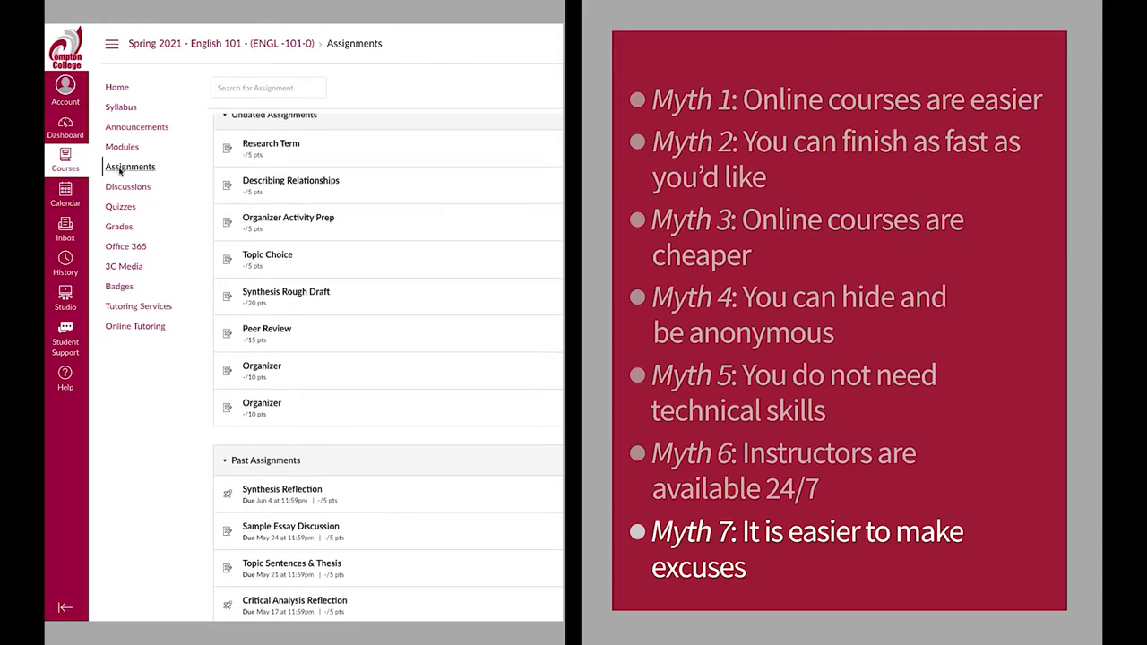
Step: Review the syllabus summary of assignment dates and open the Synthesis Reflection assignment
{"action": "left_click", "coordinate": [121, 107]}
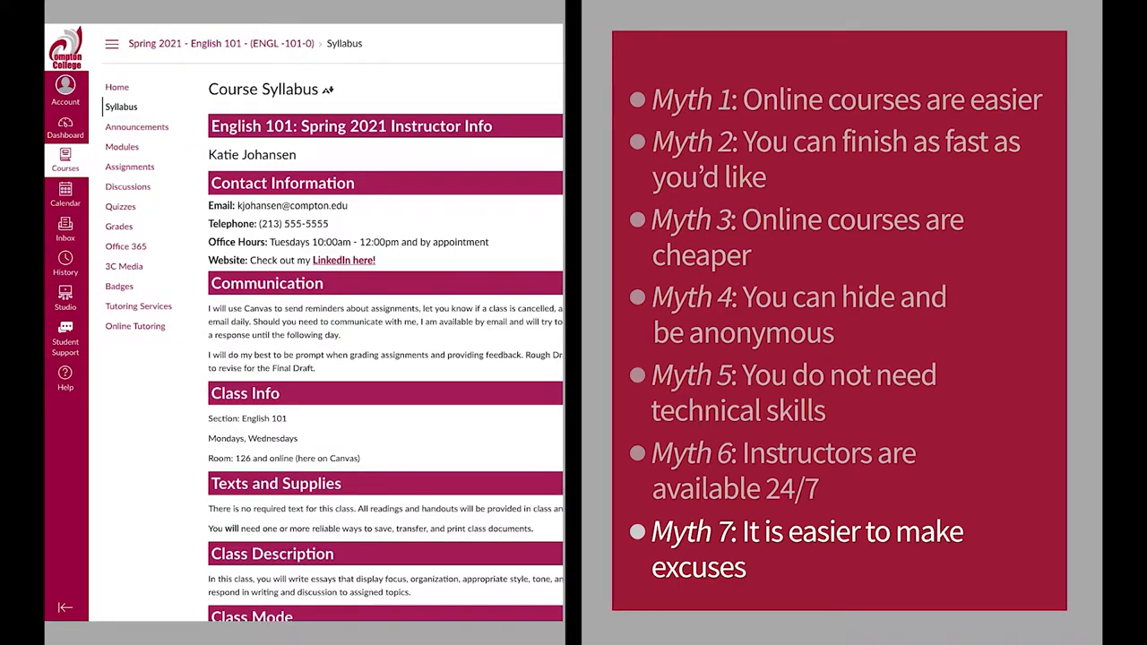
{"action": "left_click", "coordinate": [129, 167]}
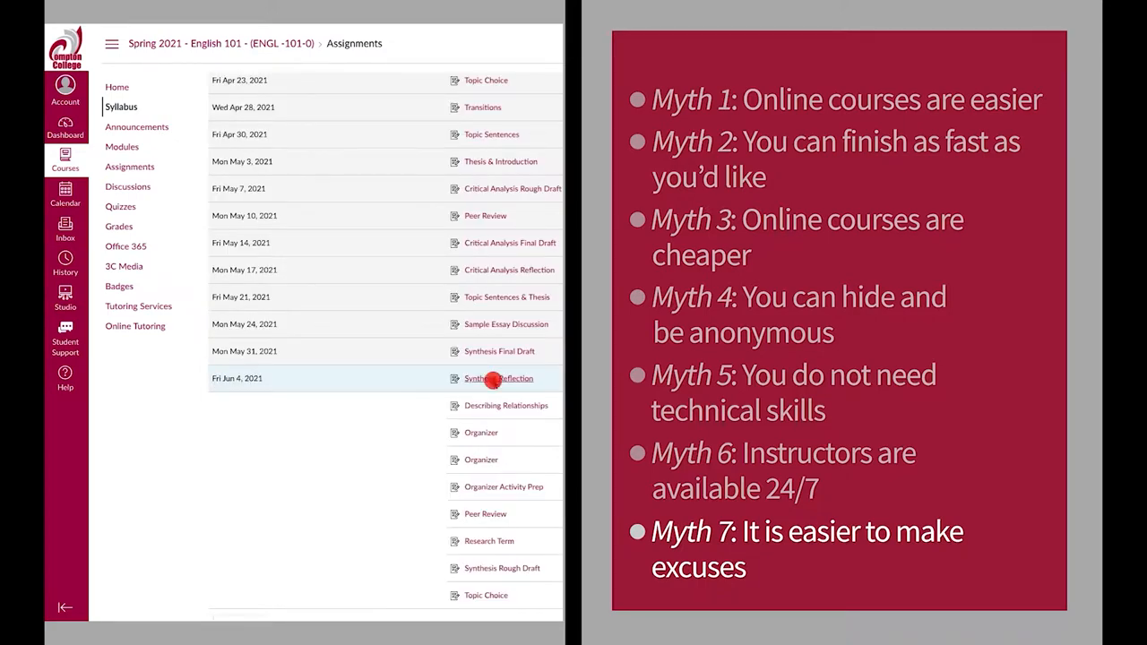
{"action": "left_click", "coordinate": [498, 378]}
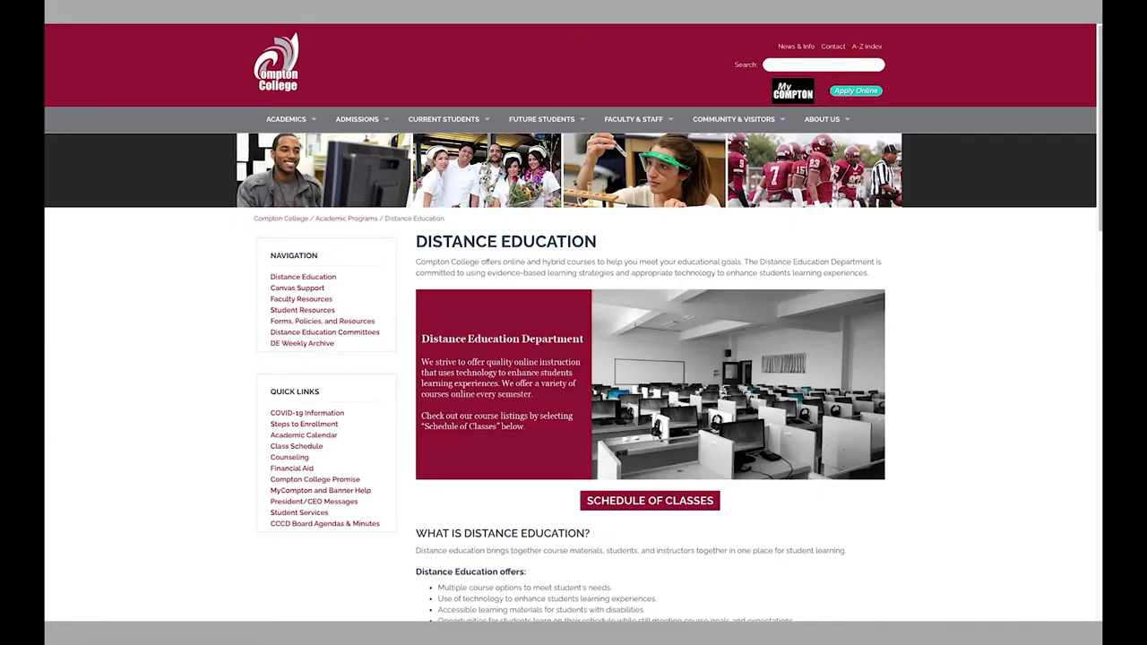
{"action": "left_click", "coordinate": [297, 287]}
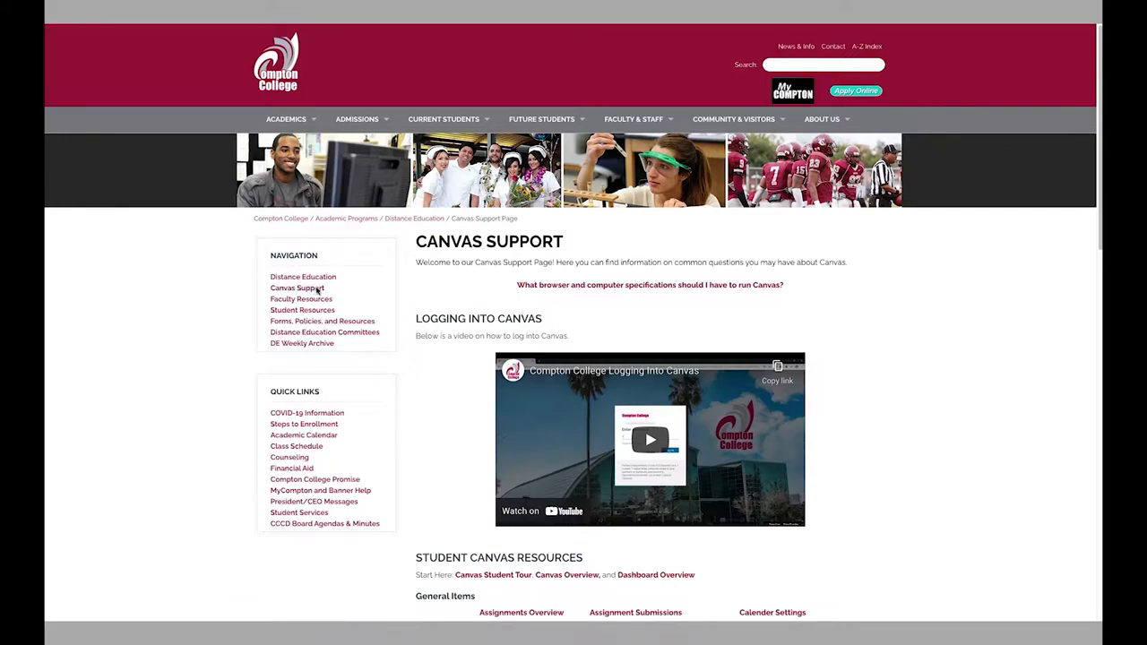
{"action": "scroll", "scroll_direction": "down", "scroll_amount": 3}
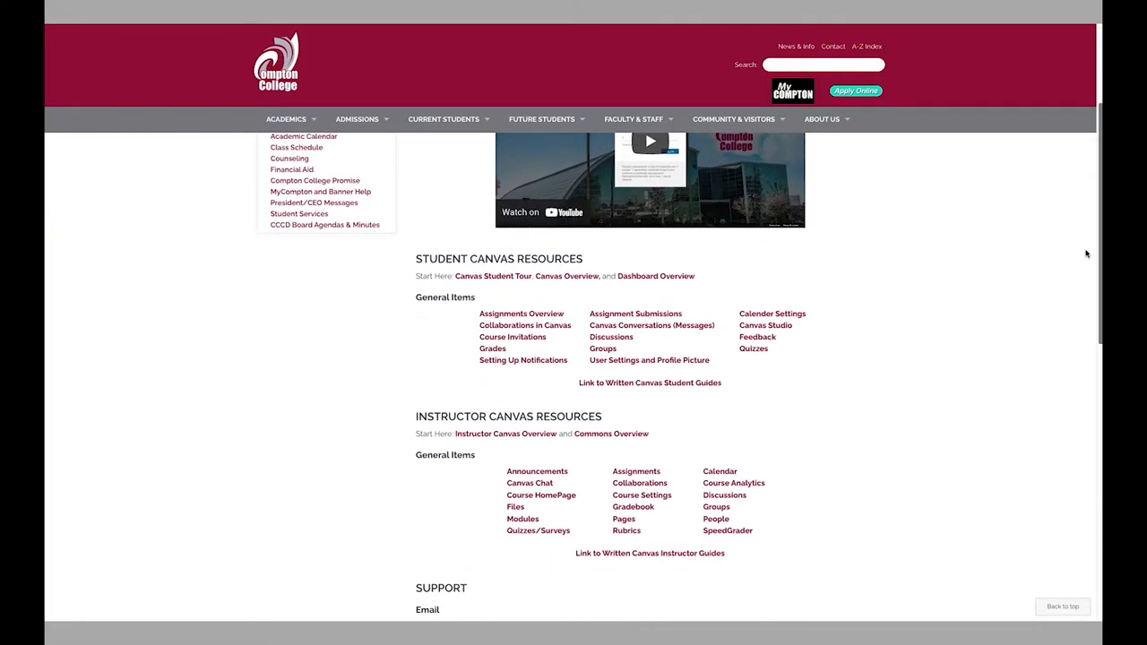
{"action": "scroll", "scroll_direction": "down", "scroll_amount": 3}
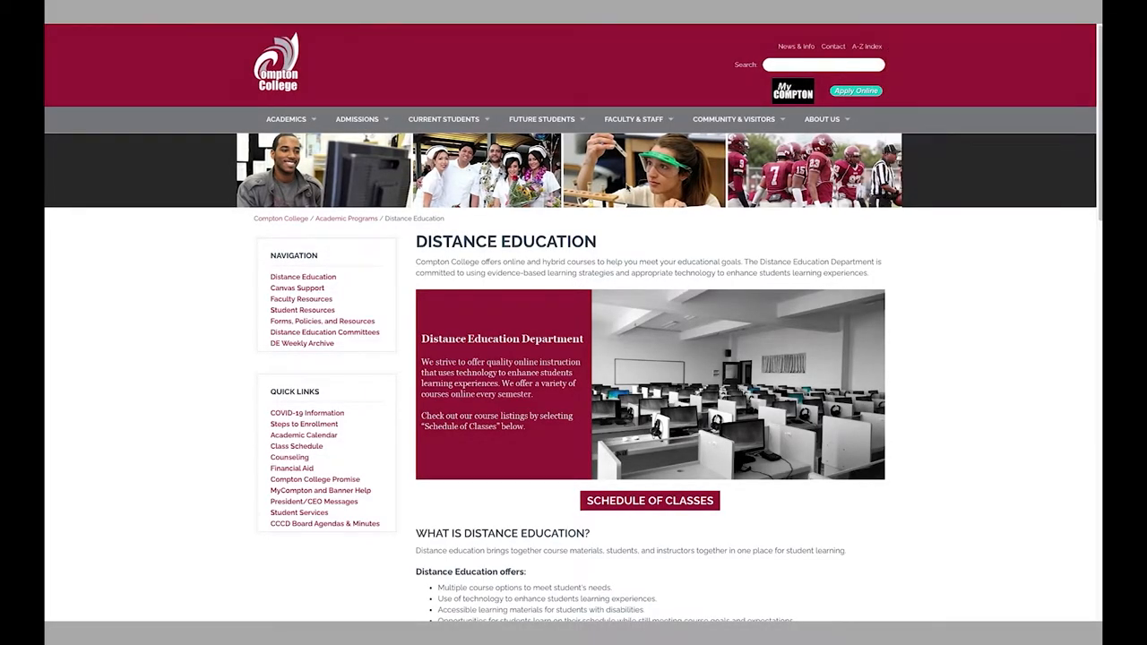
Step: Open the MyCompton SharePoint portal with service tiles and May 2021 events, then return to Canvas
{"action": "left_click", "coordinate": [793, 89]}
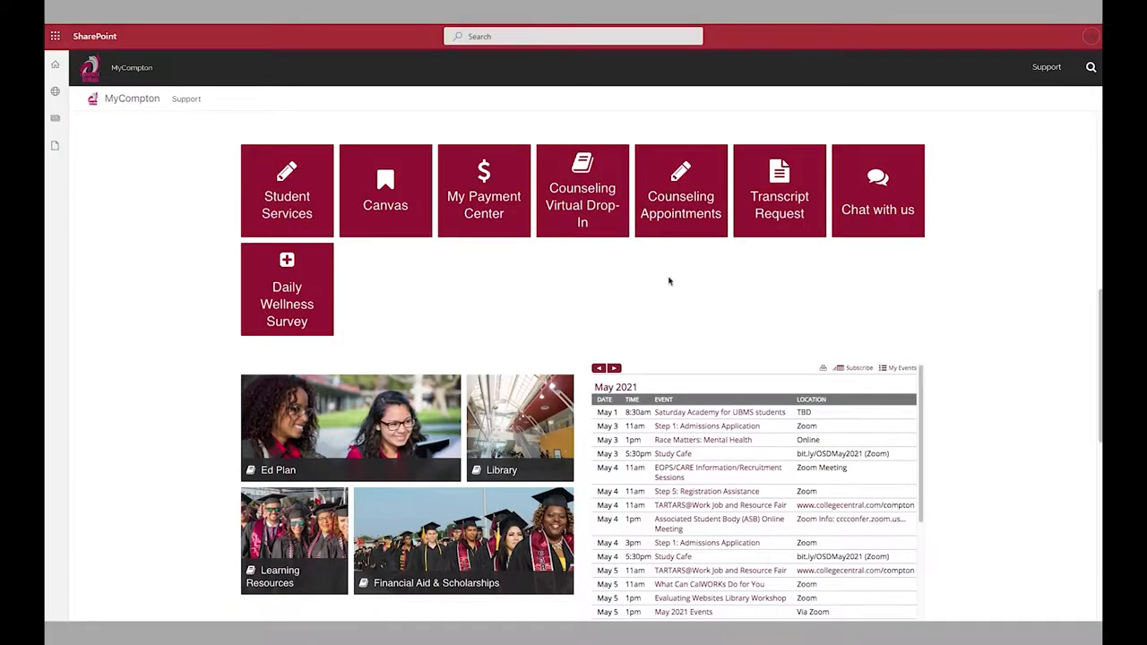
{"action": "left_click", "coordinate": [386, 190]}
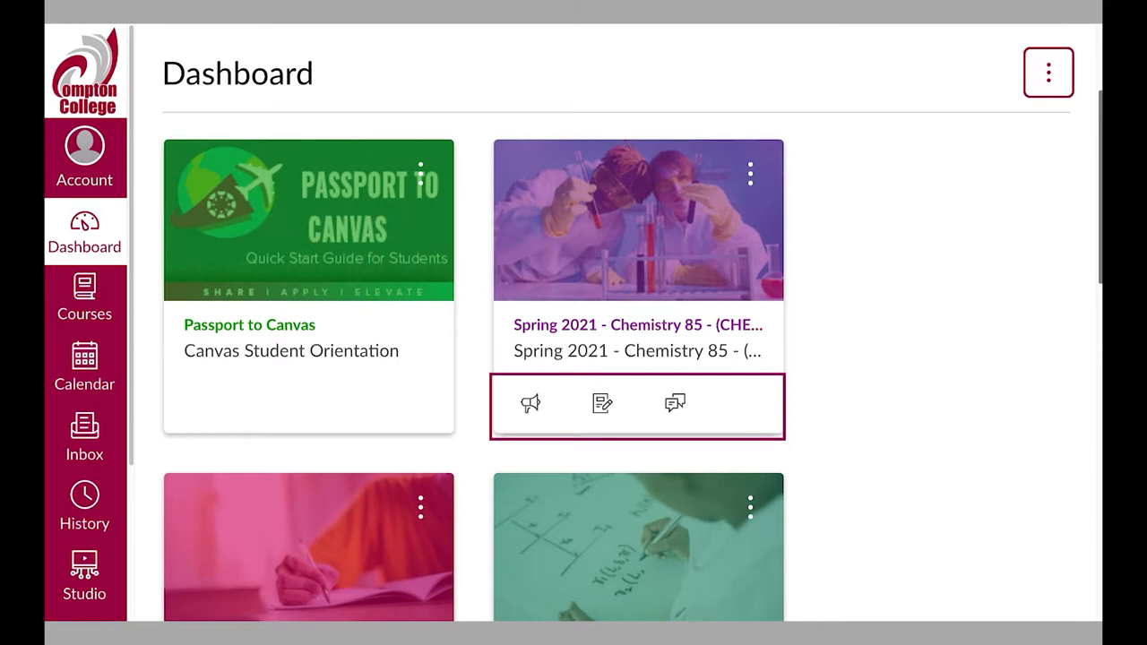
{"action": "mouse_move", "coordinate": [530, 402]}
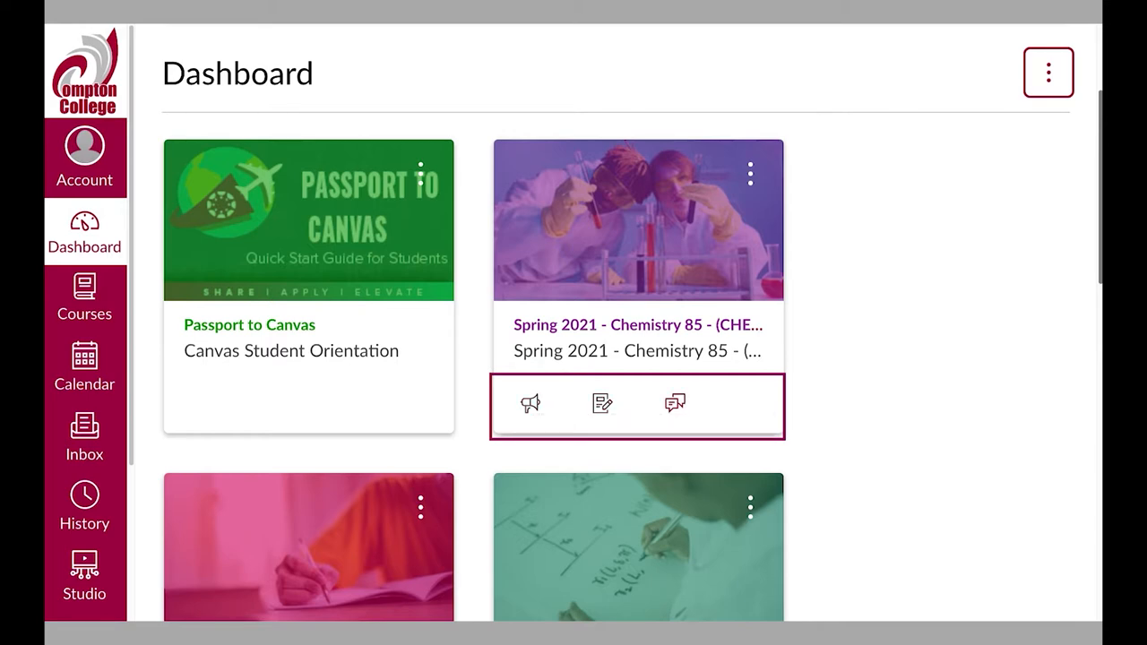
{"action": "mouse_move", "coordinate": [675, 402]}
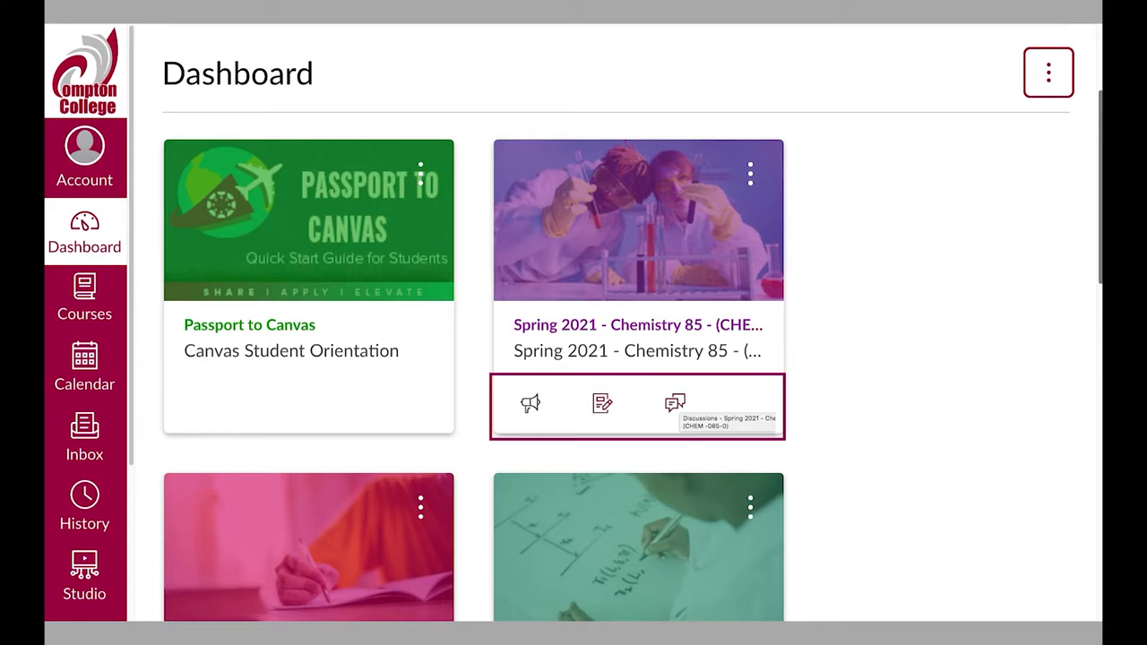
{"action": "mouse_move", "coordinate": [602, 403]}
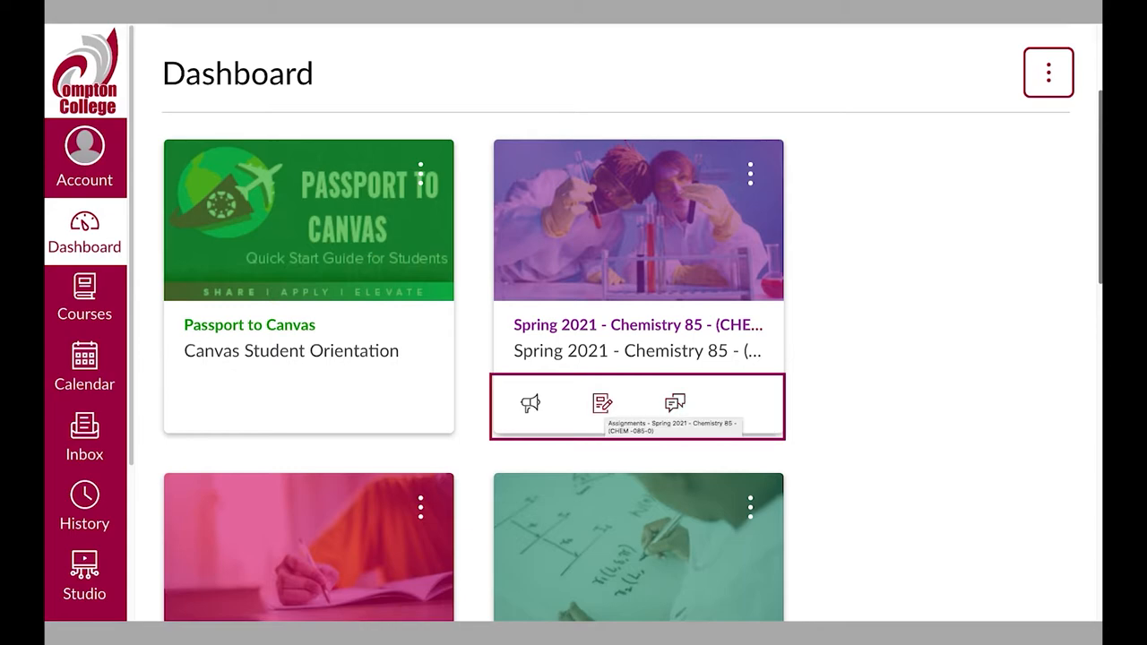
Step: Nickname the Chemistry 85 card 'myChem' and change its colour to blue
{"action": "left_click", "coordinate": [749, 174]}
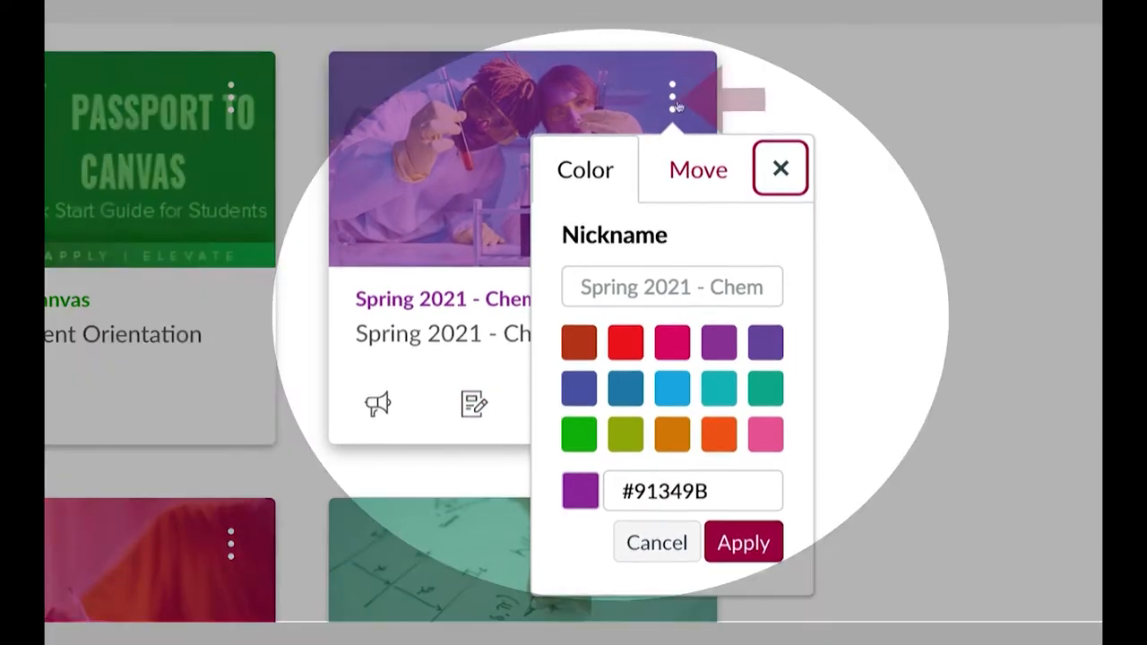
{"action": "left_click", "coordinate": [672, 286]}
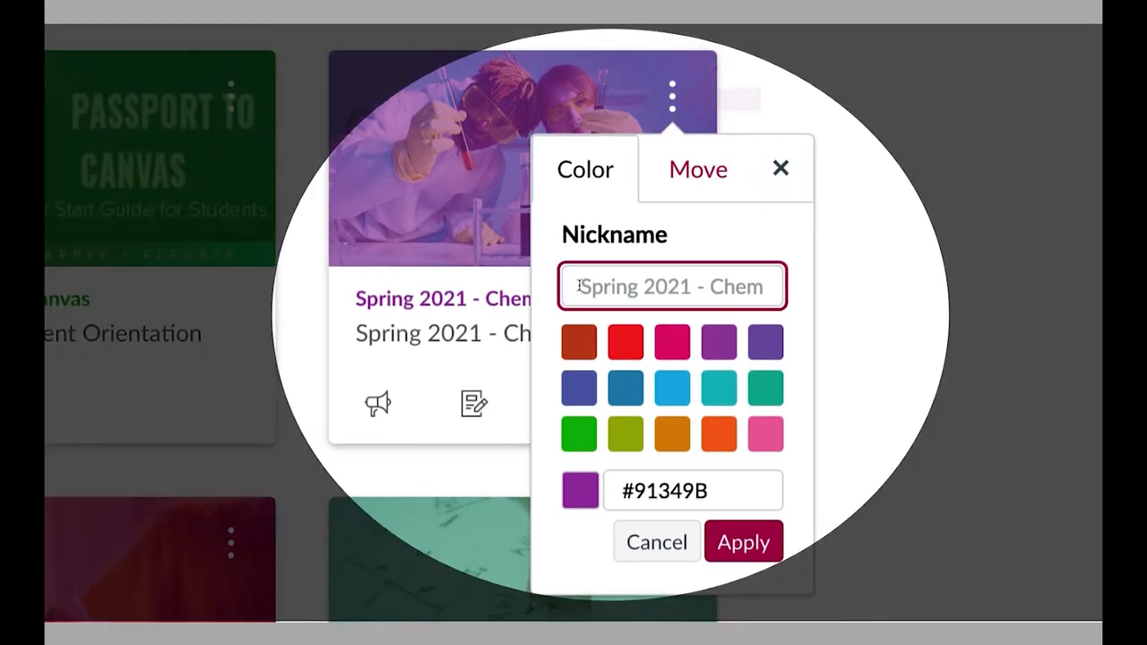
{"action": "left_click", "coordinate": [673, 387]}
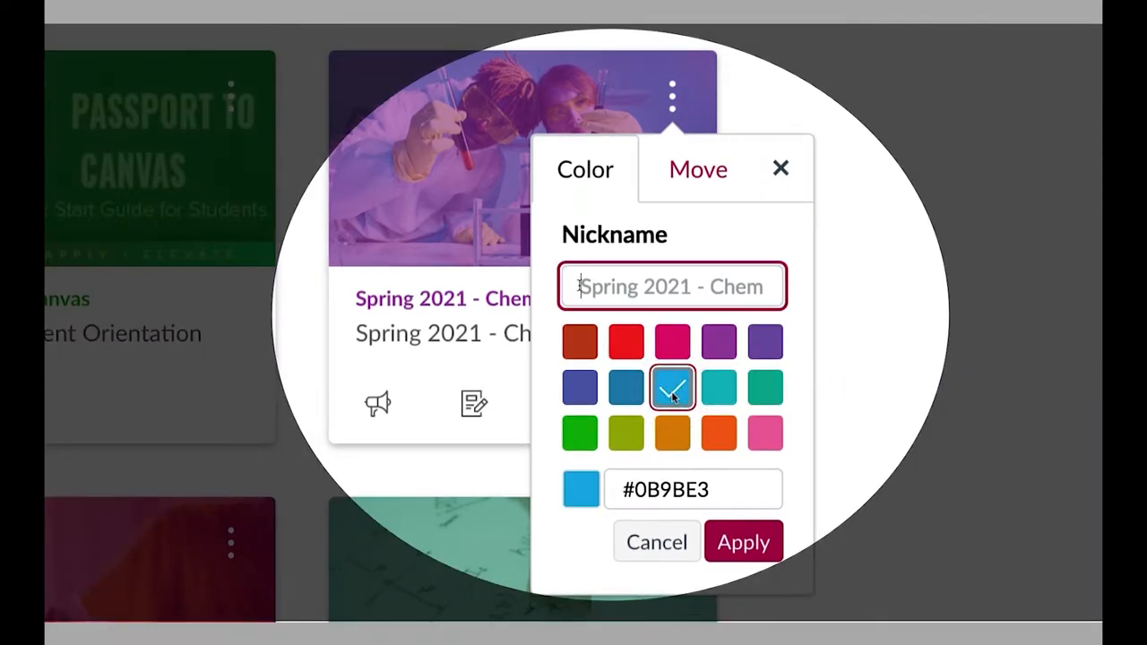
{"action": "type", "text": "myChem"}
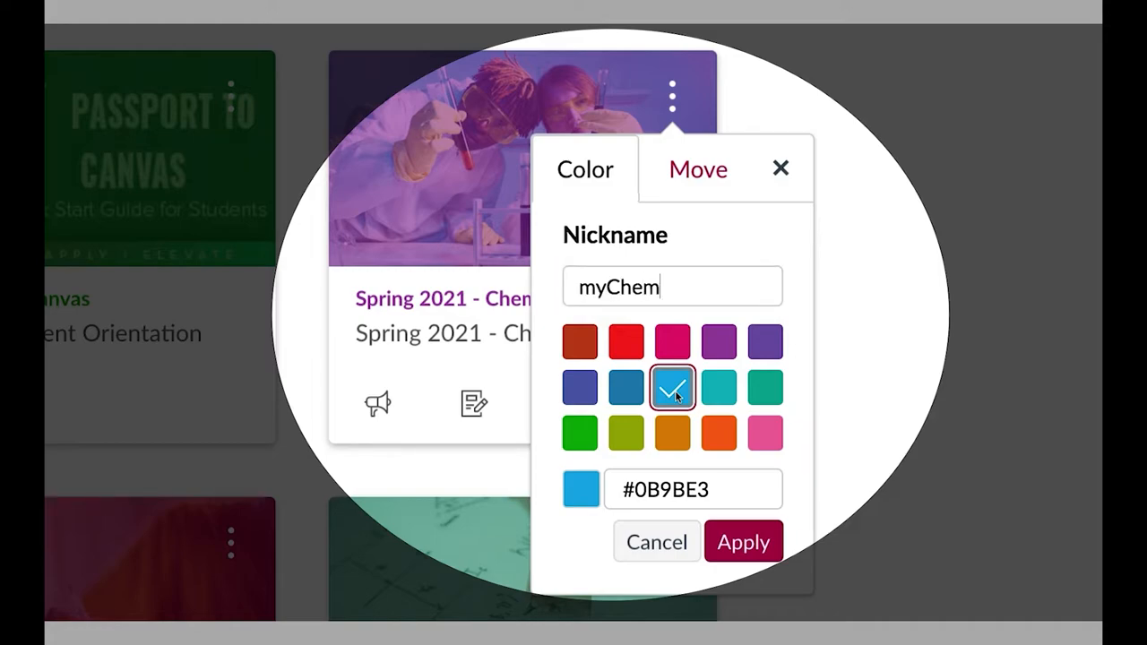
Step: Move the Chemistry card down one position and rename its nickname to 'myChem2021'
{"action": "left_click", "coordinate": [698, 168]}
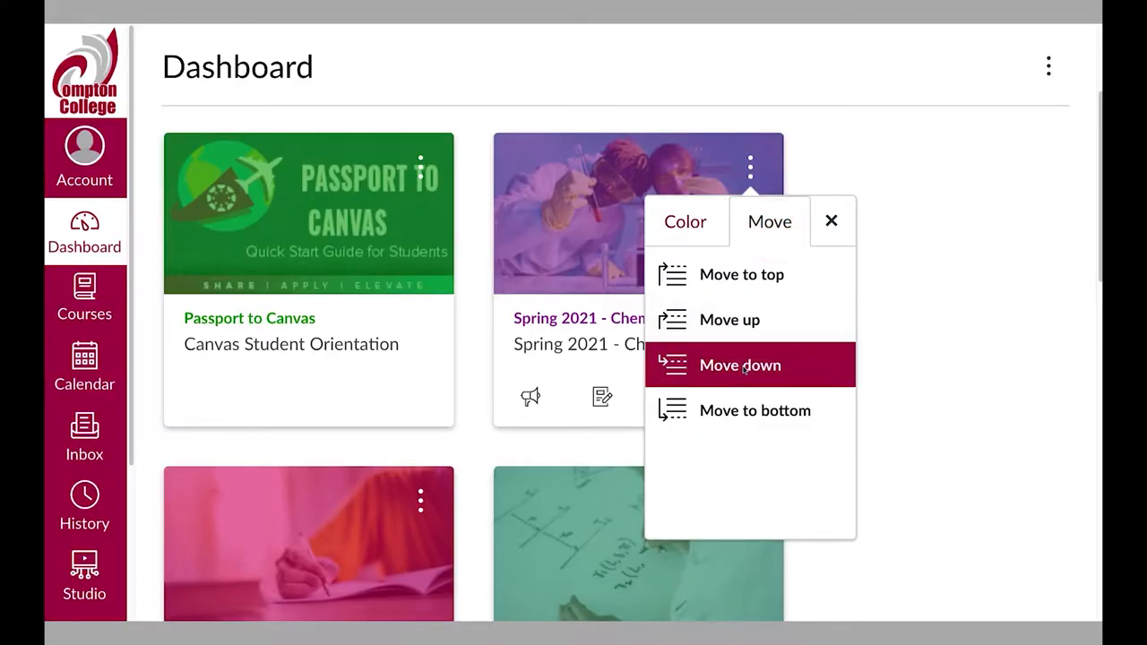
{"action": "left_click", "coordinate": [741, 365]}
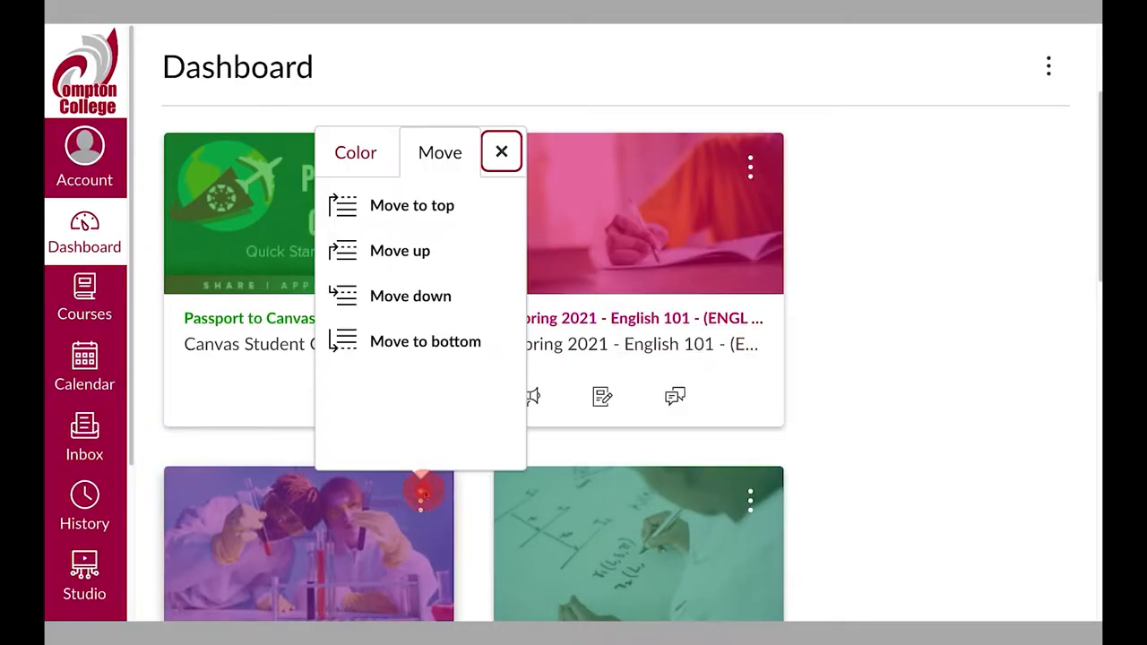
{"action": "left_click", "coordinate": [355, 151]}
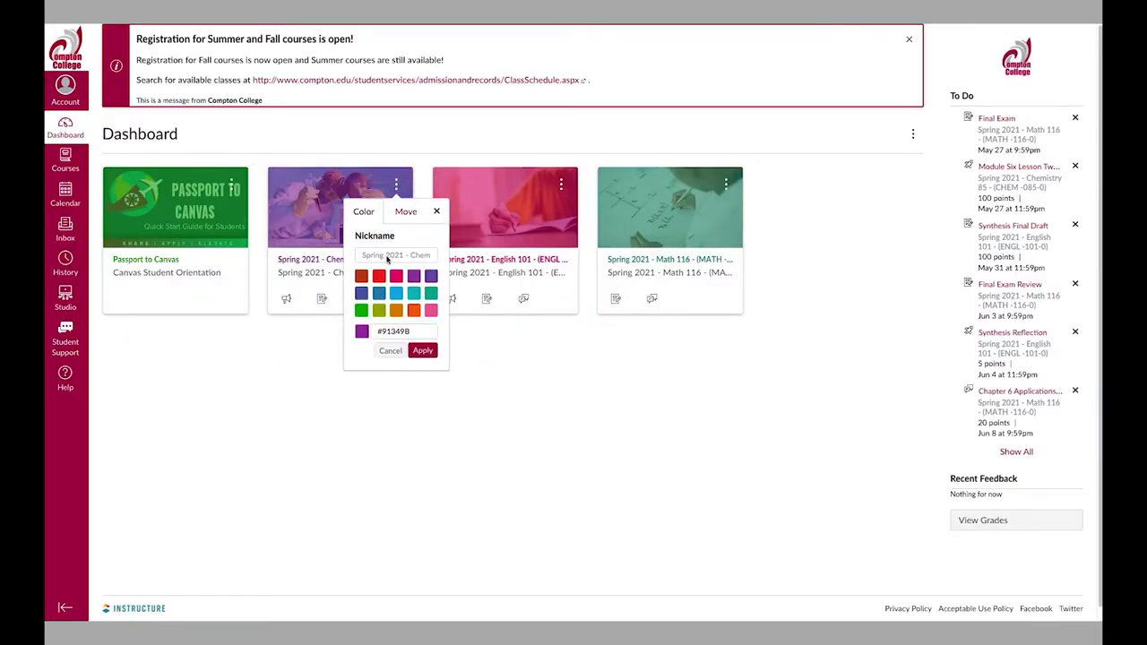
{"action": "type", "text": "myChem2021"}
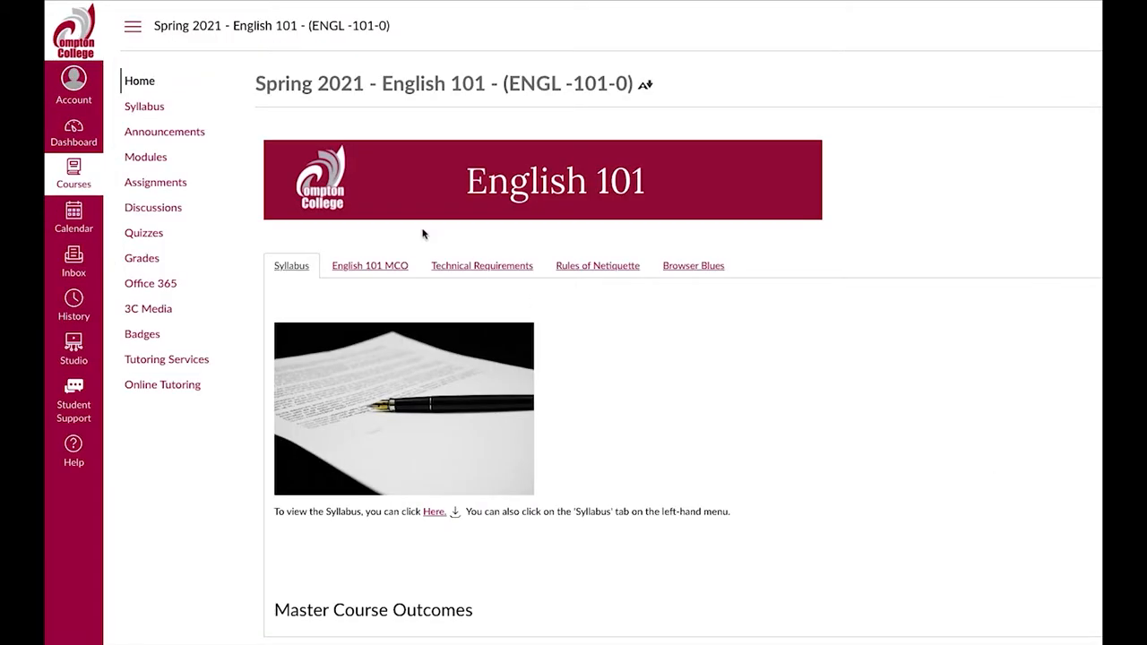
Step: View the English 101 syllabus and the June 16th calendar event, then return to the Dashboard
{"action": "left_click", "coordinate": [144, 106]}
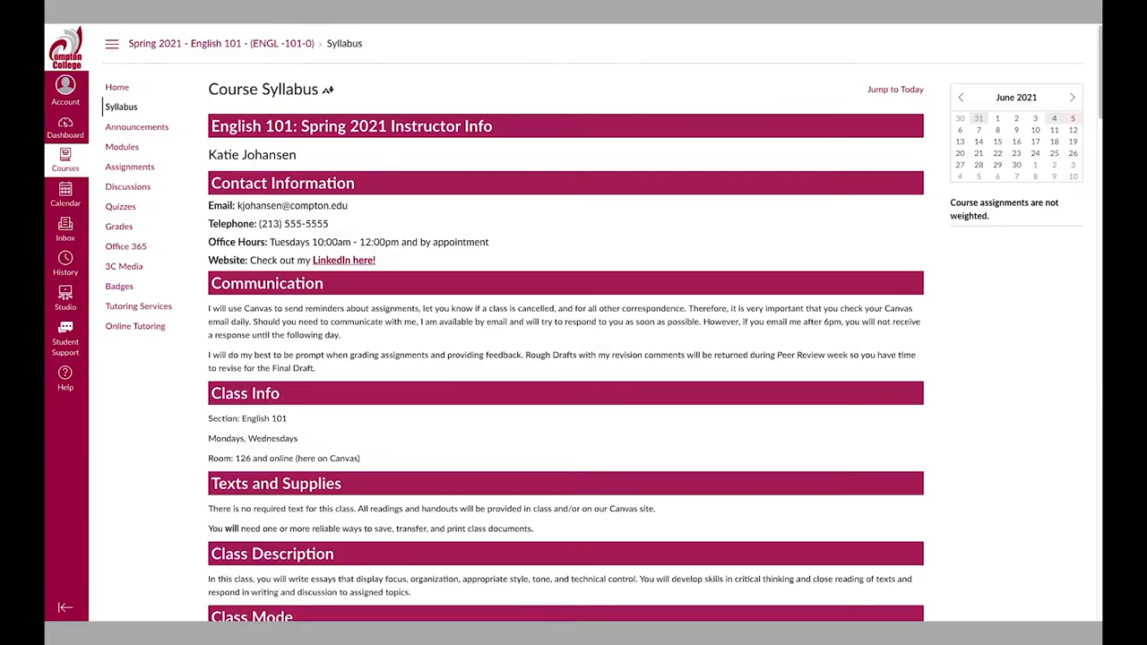
{"action": "left_click", "coordinate": [65, 127]}
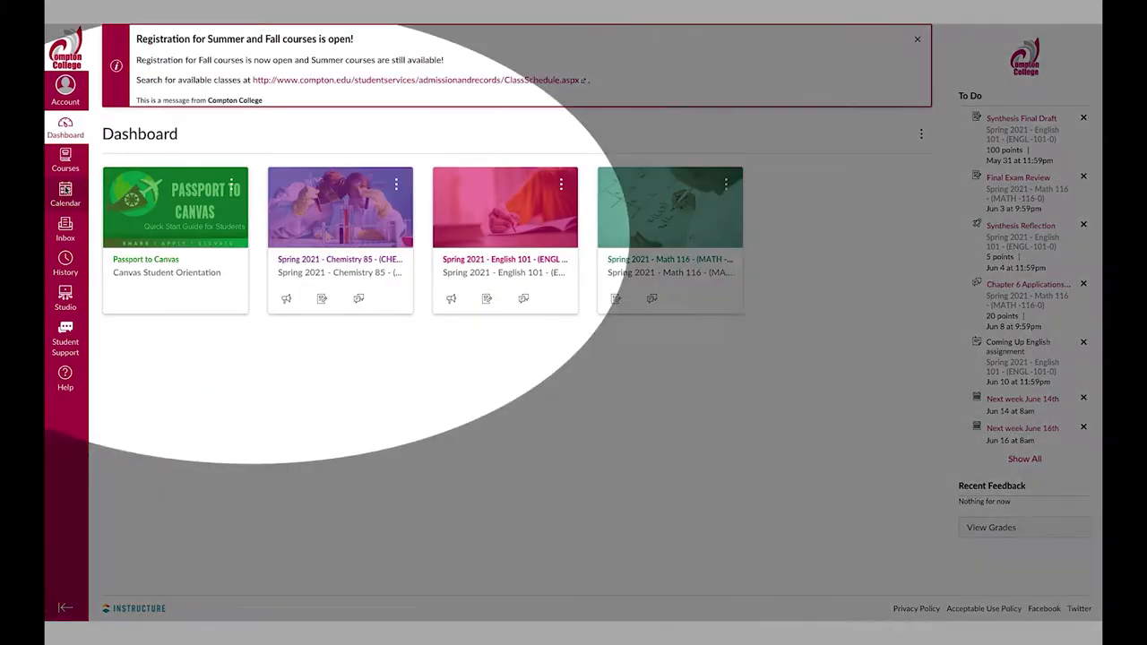
{"action": "left_click", "coordinate": [65, 195]}
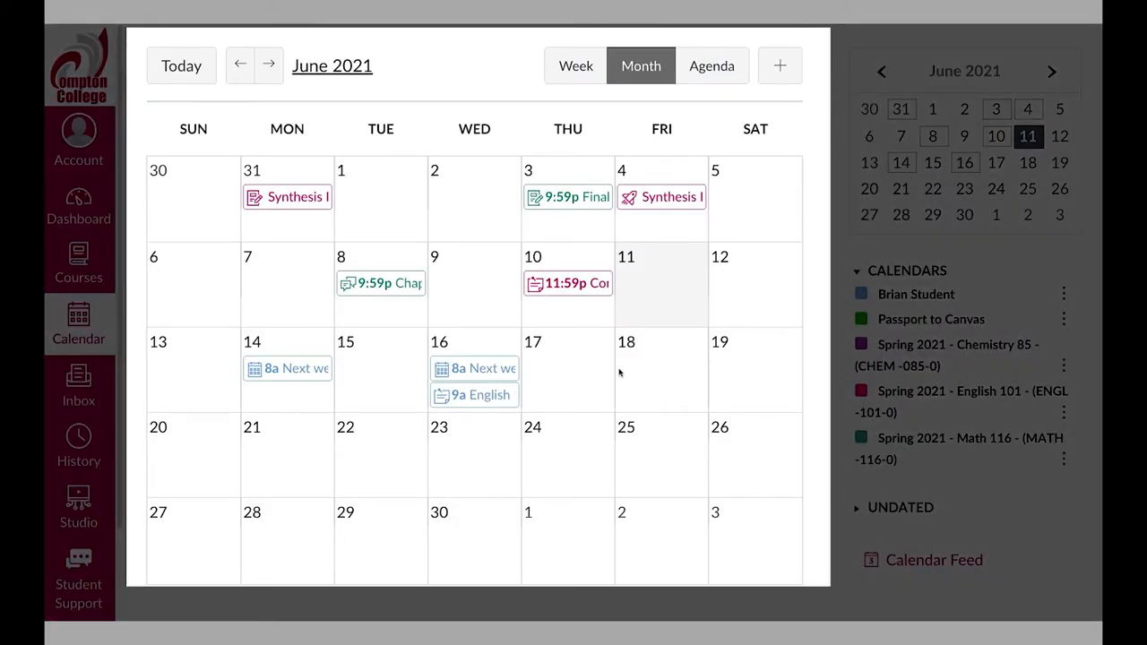
{"action": "left_click", "coordinate": [474, 369]}
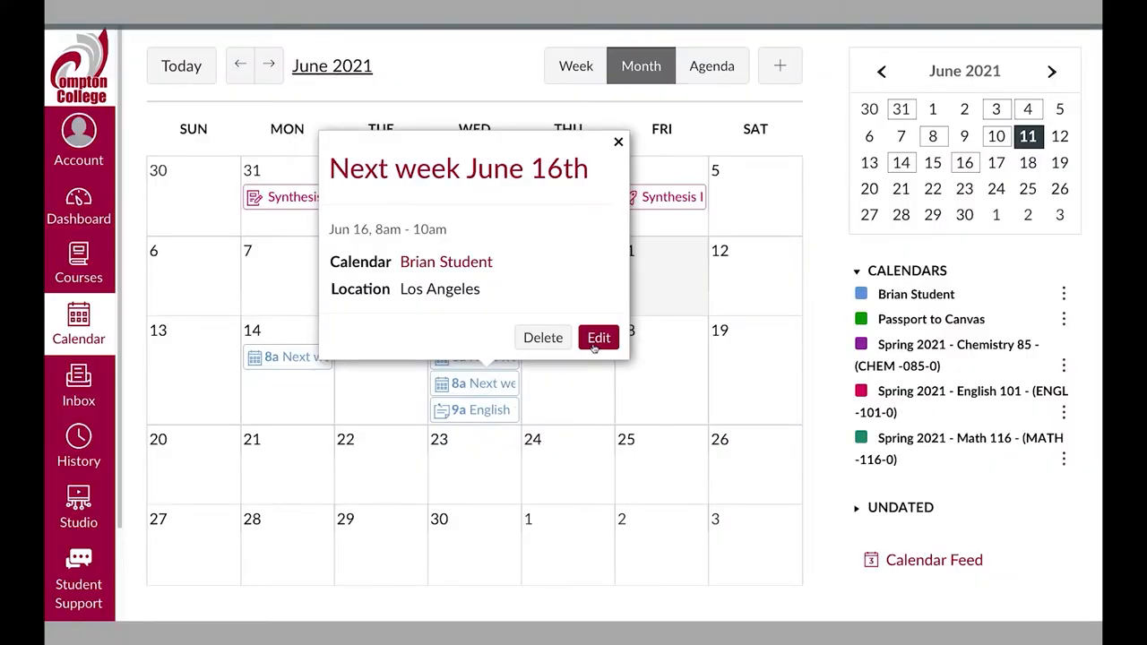
{"action": "left_click", "coordinate": [78, 206]}
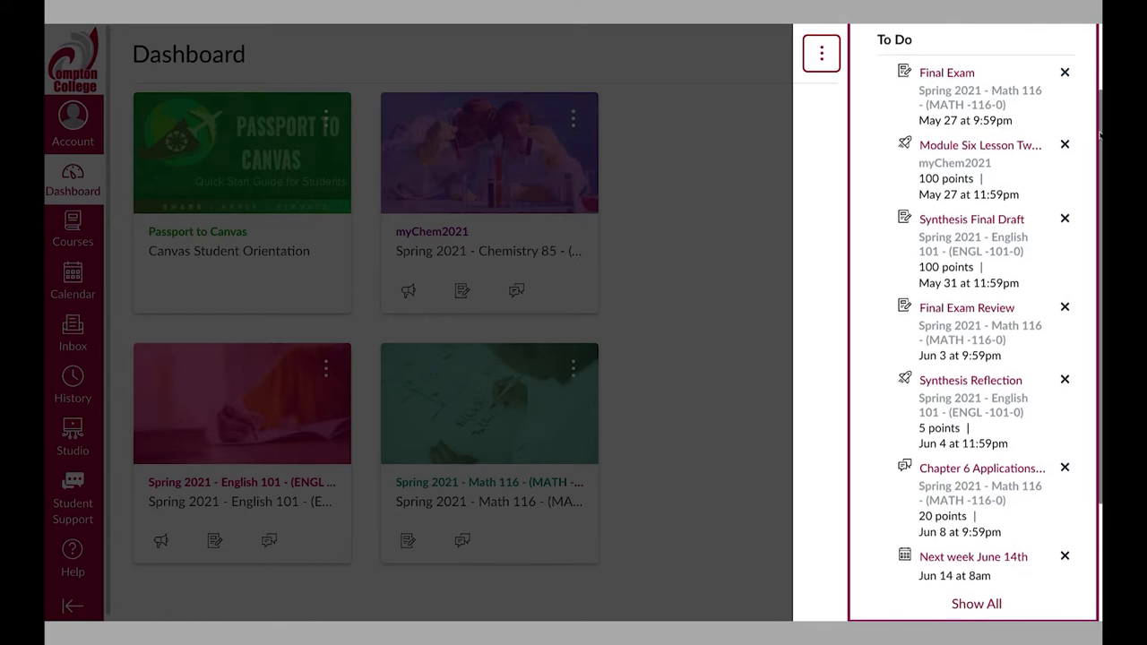
Step: Switch the dashboard to List View and view the June 14th event
{"action": "scroll", "scroll_direction": "down", "scroll_amount": 3}
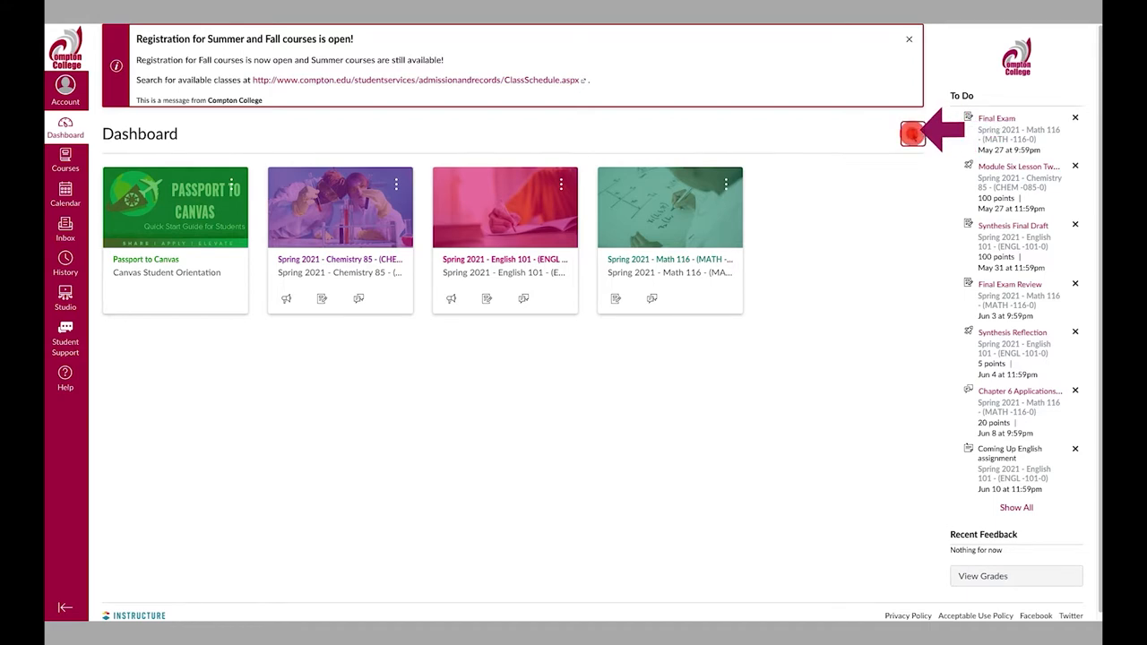
{"action": "left_click", "coordinate": [913, 134]}
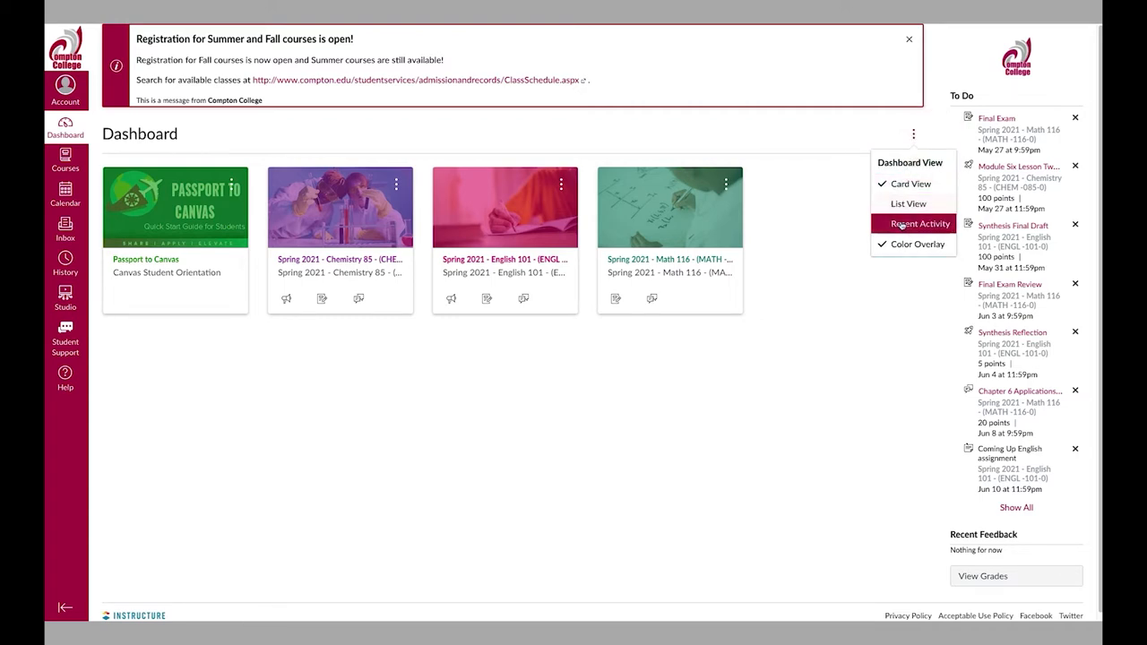
{"action": "mouse_move", "coordinate": [907, 203]}
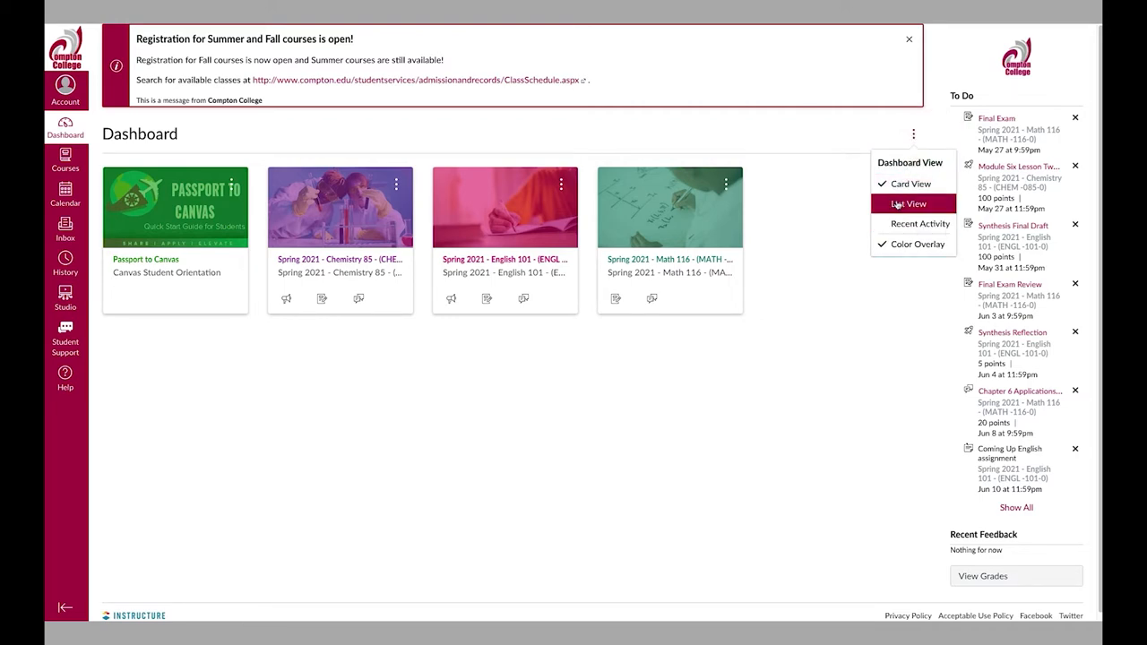
{"action": "left_click", "coordinate": [909, 204]}
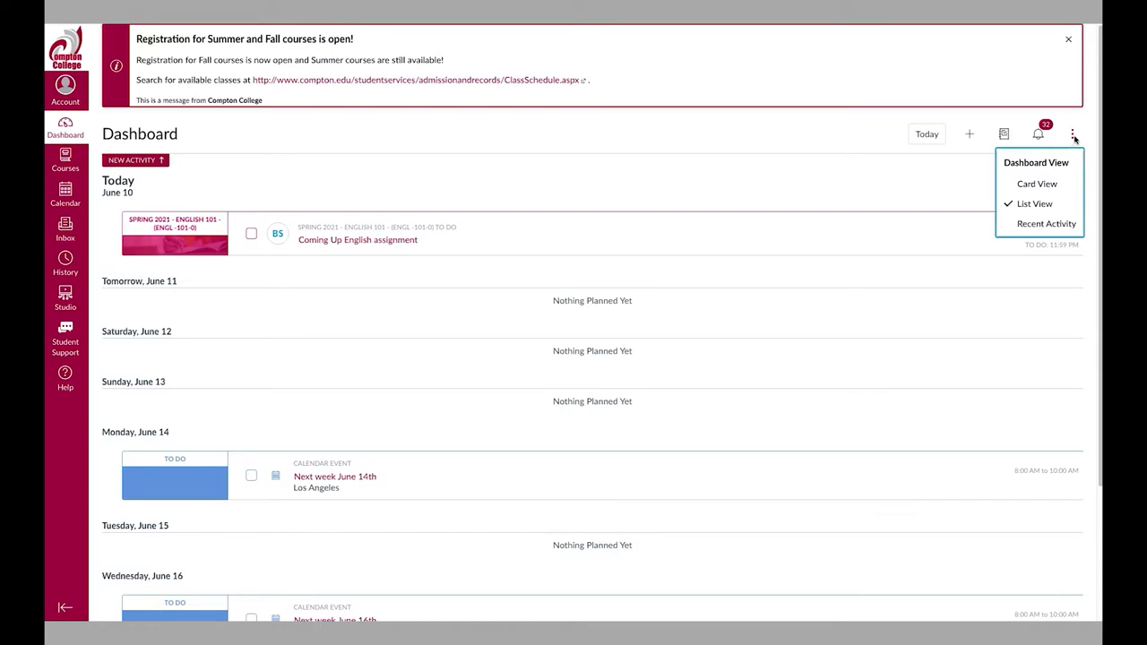
{"action": "left_click", "coordinate": [334, 476]}
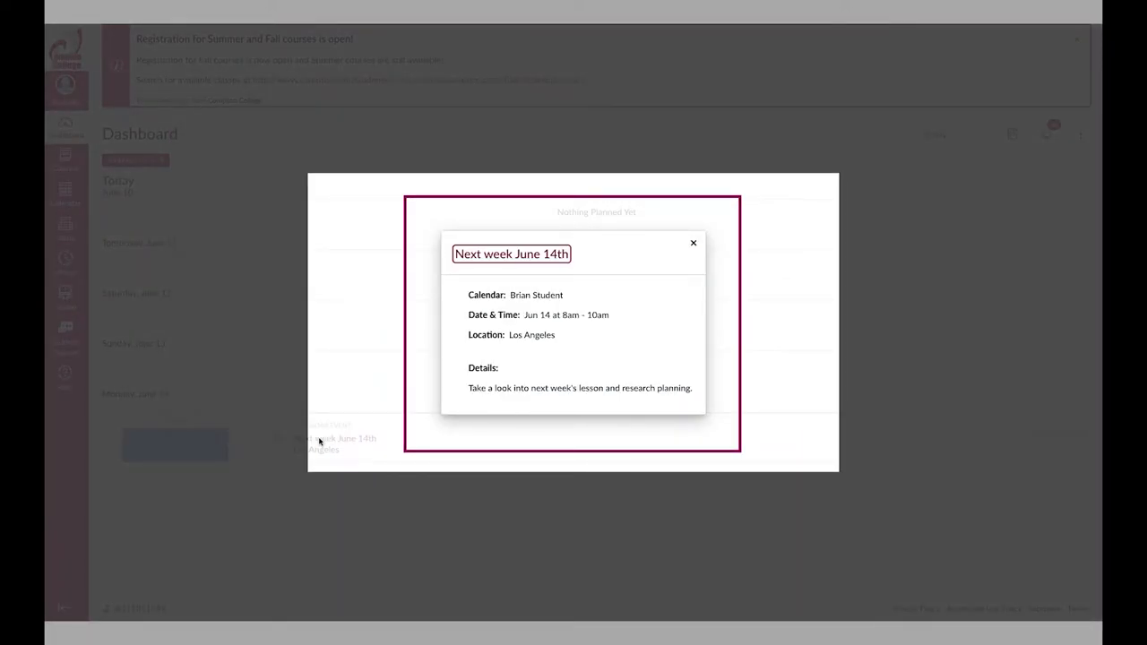
Step: Show the dashboard as Recent Activity, then switch it back to course cards
{"action": "left_click", "coordinate": [693, 243]}
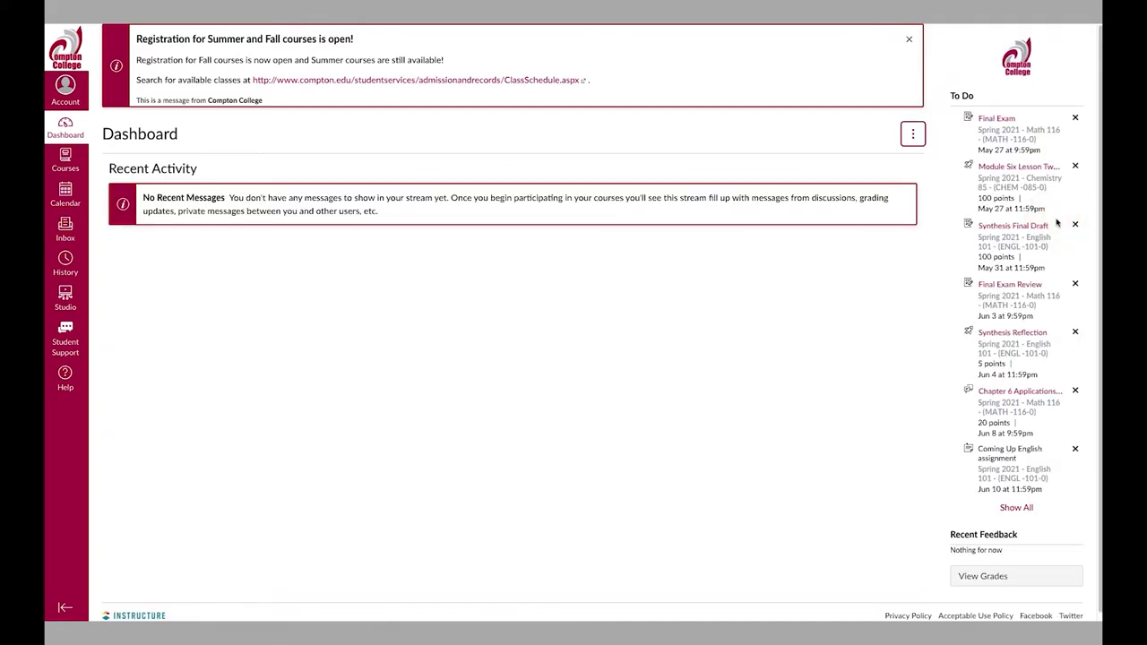
{"action": "left_click", "coordinate": [913, 134]}
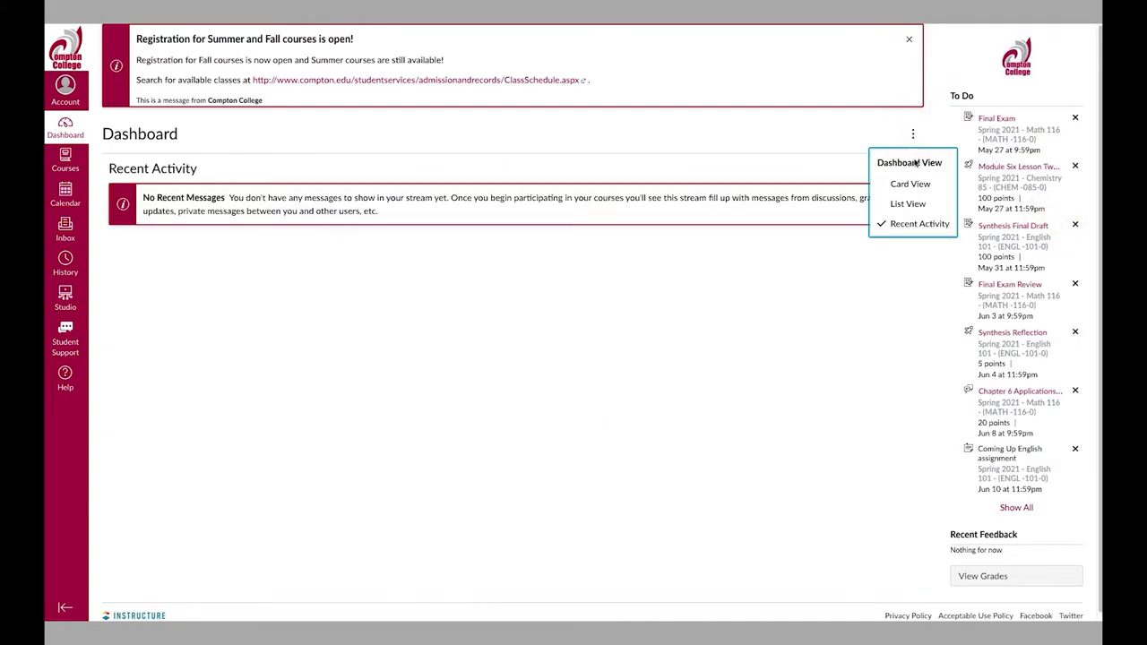
{"action": "left_click", "coordinate": [910, 184]}
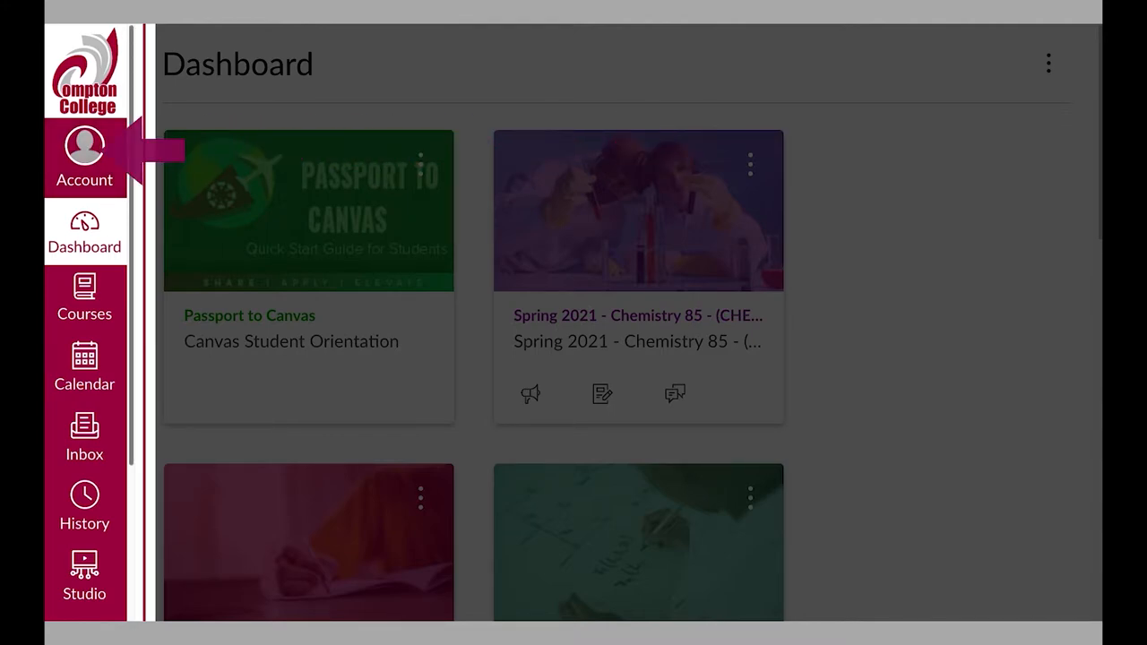
Step: Open Brian Student's Account panel showing Notifications, Profile, Files and Settings
{"action": "left_click", "coordinate": [85, 145]}
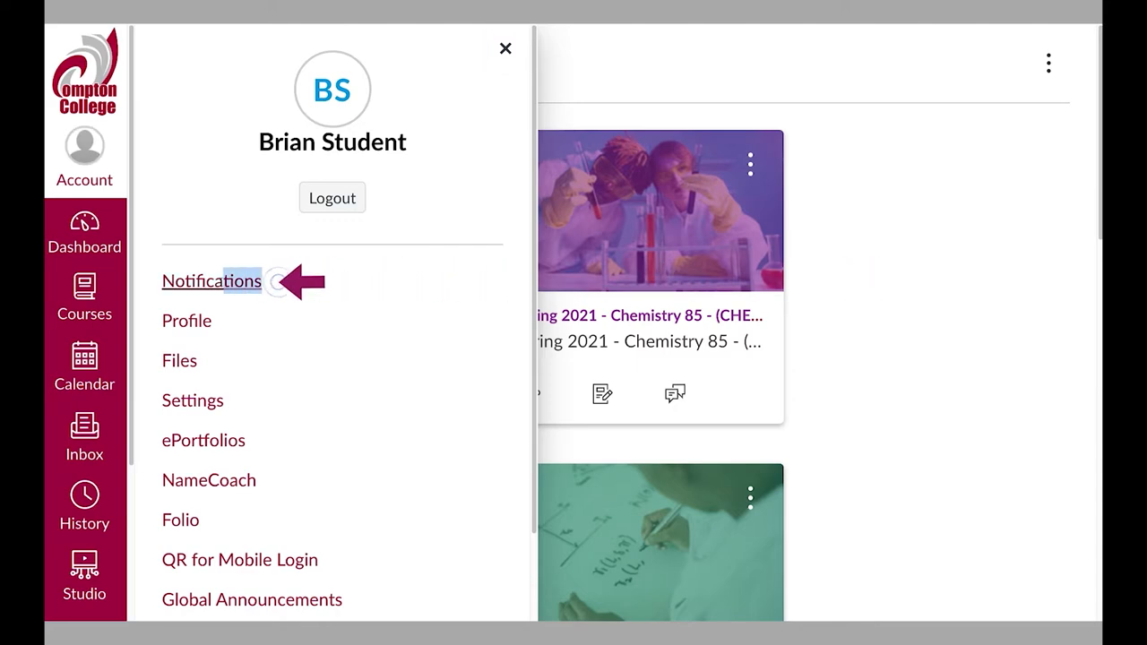
{"action": "mouse_move", "coordinate": [158, 319]}
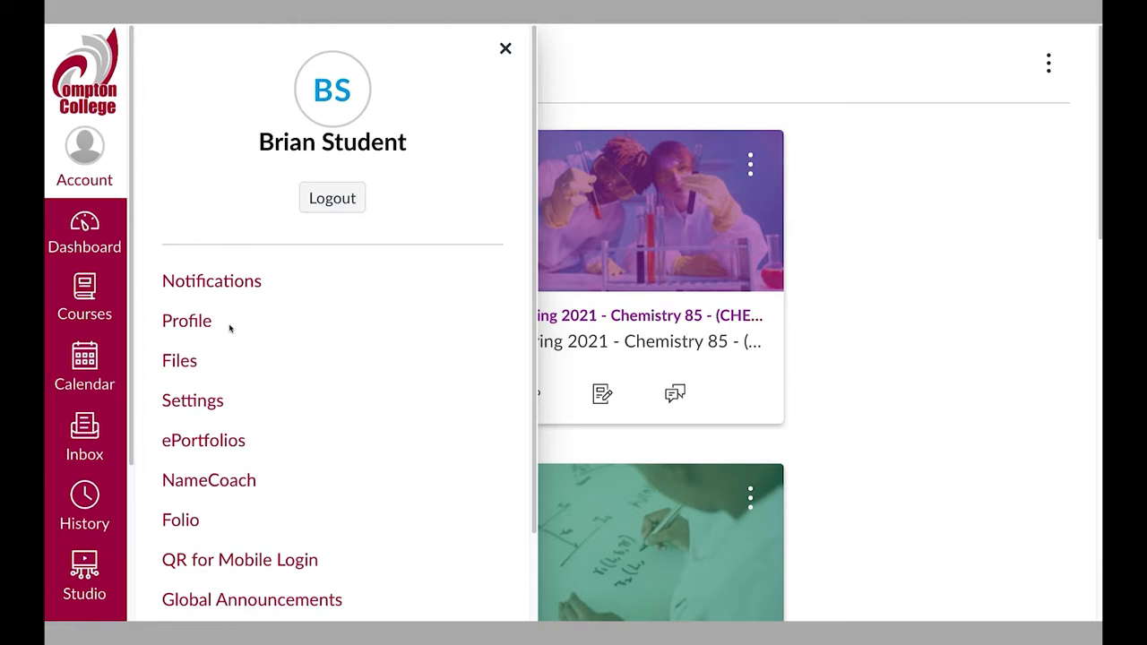
Step: Set Due Date and Grading Policies email alerts to Notify immediately and scroll the list
{"action": "left_click", "coordinate": [211, 281]}
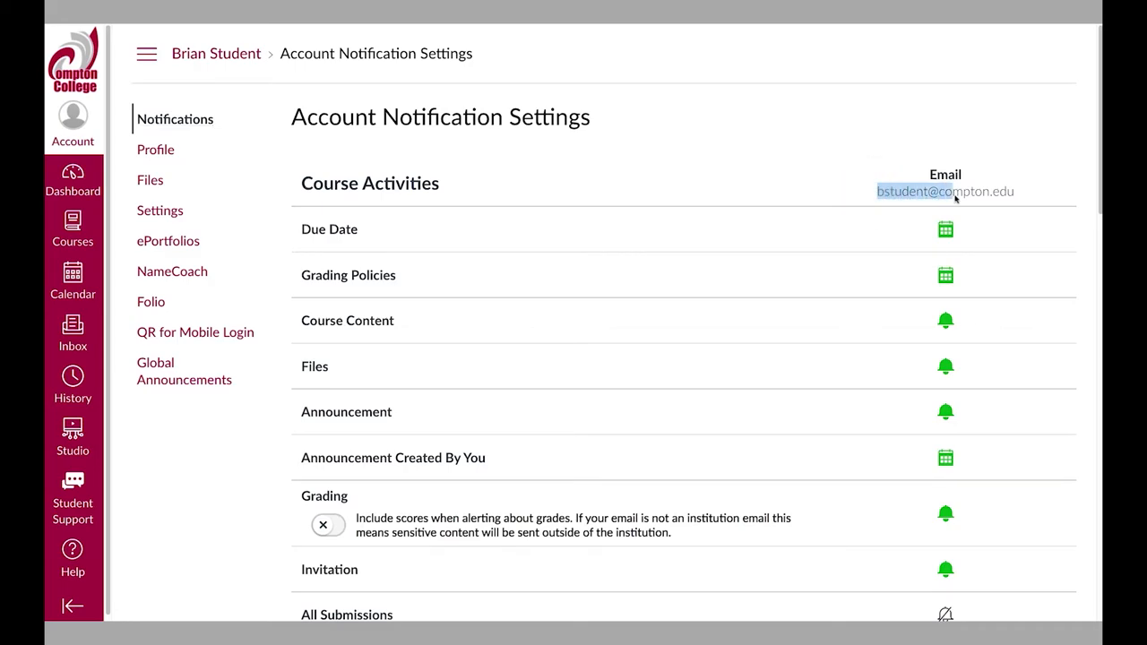
{"action": "mouse_move", "coordinate": [1026, 195]}
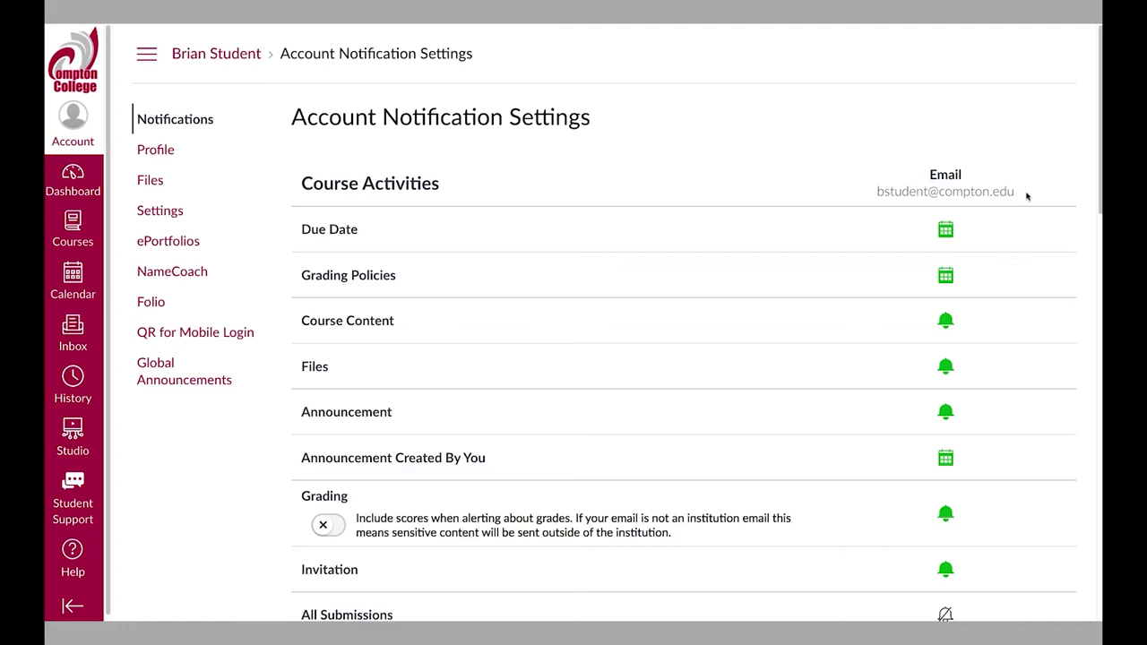
{"action": "left_click", "coordinate": [945, 228]}
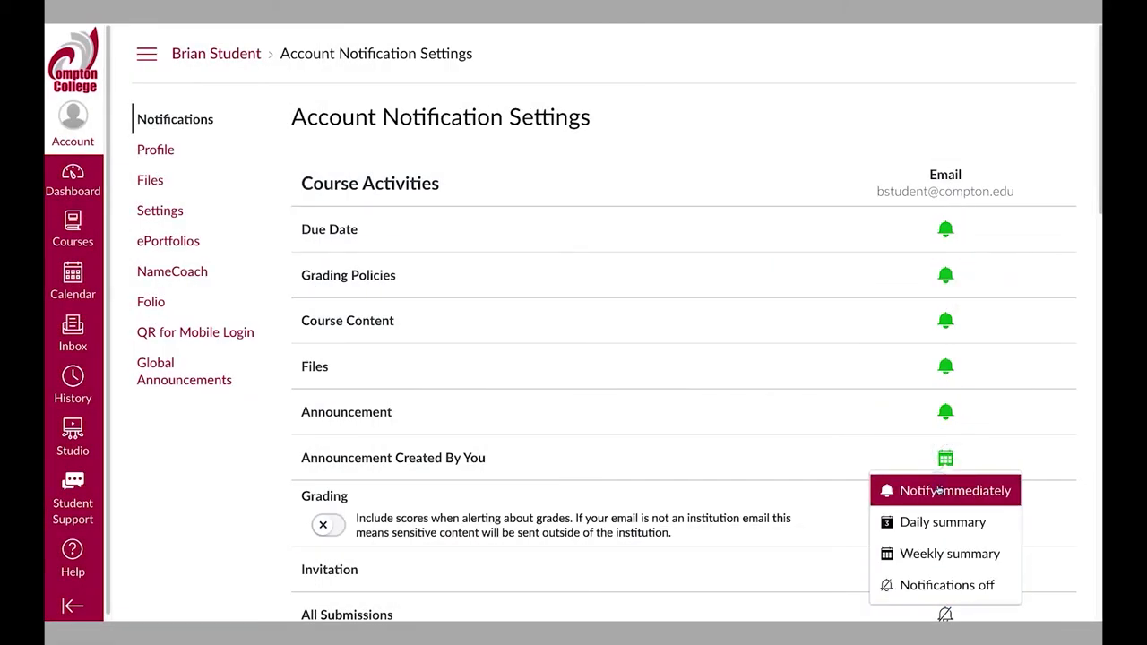
{"action": "scroll", "scroll_direction": "down", "scroll_amount": 3}
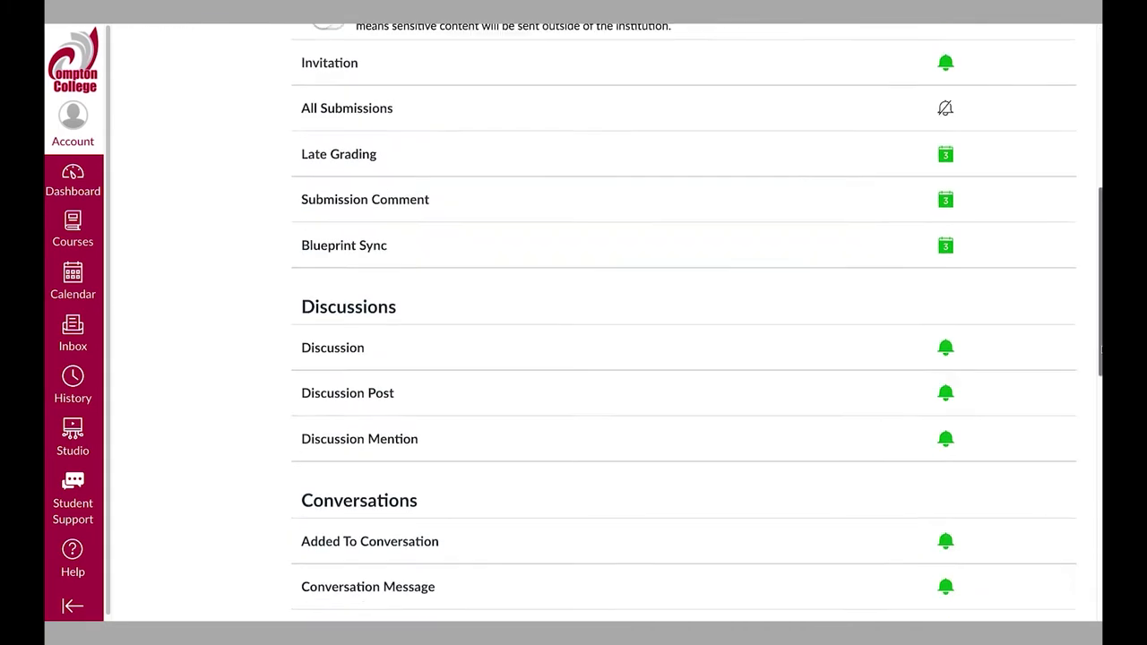
{"action": "scroll", "scroll_direction": "down", "scroll_amount": 3}
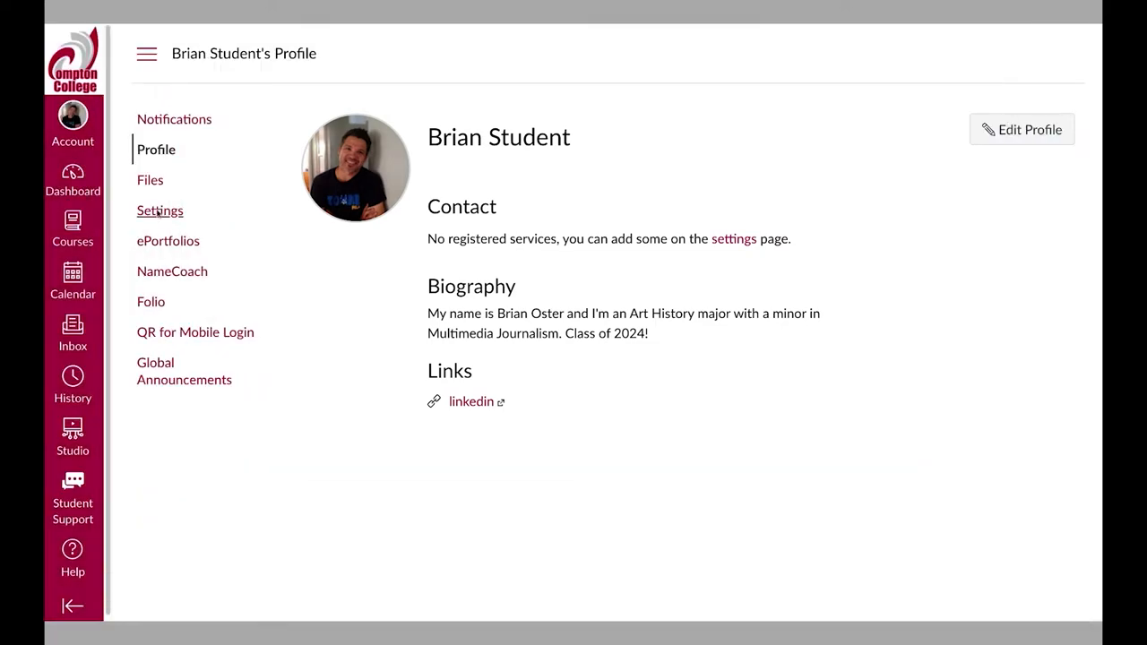
Step: In account settings, start email contact registration, cancel it, and open the profile page
{"action": "left_click", "coordinate": [159, 210]}
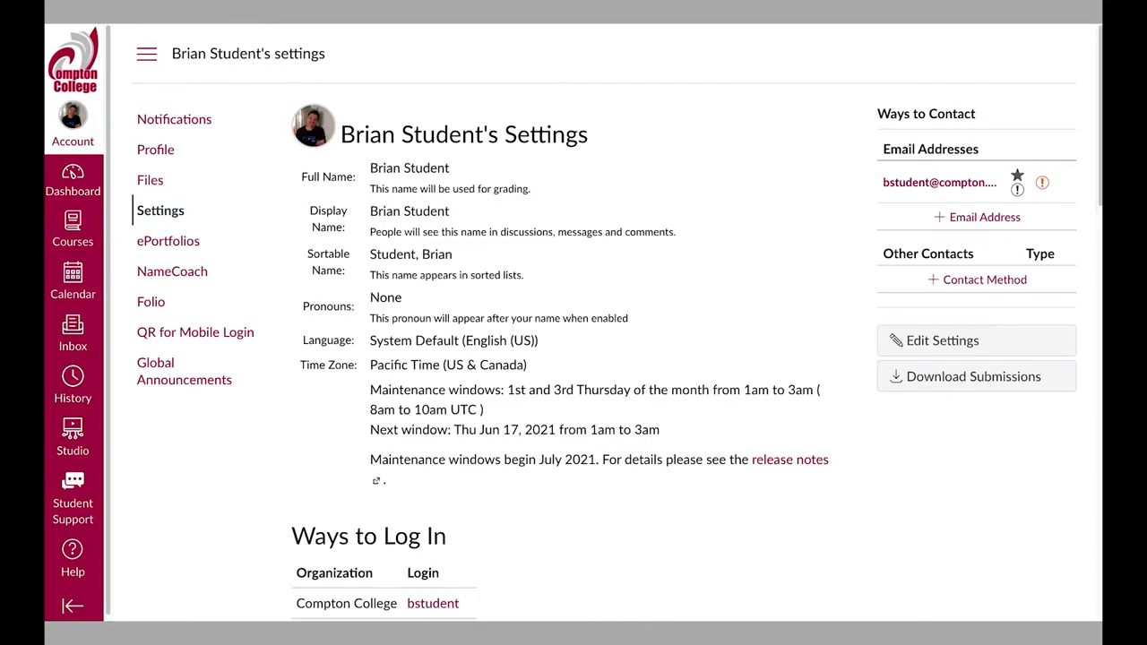
{"action": "left_click", "coordinate": [941, 339]}
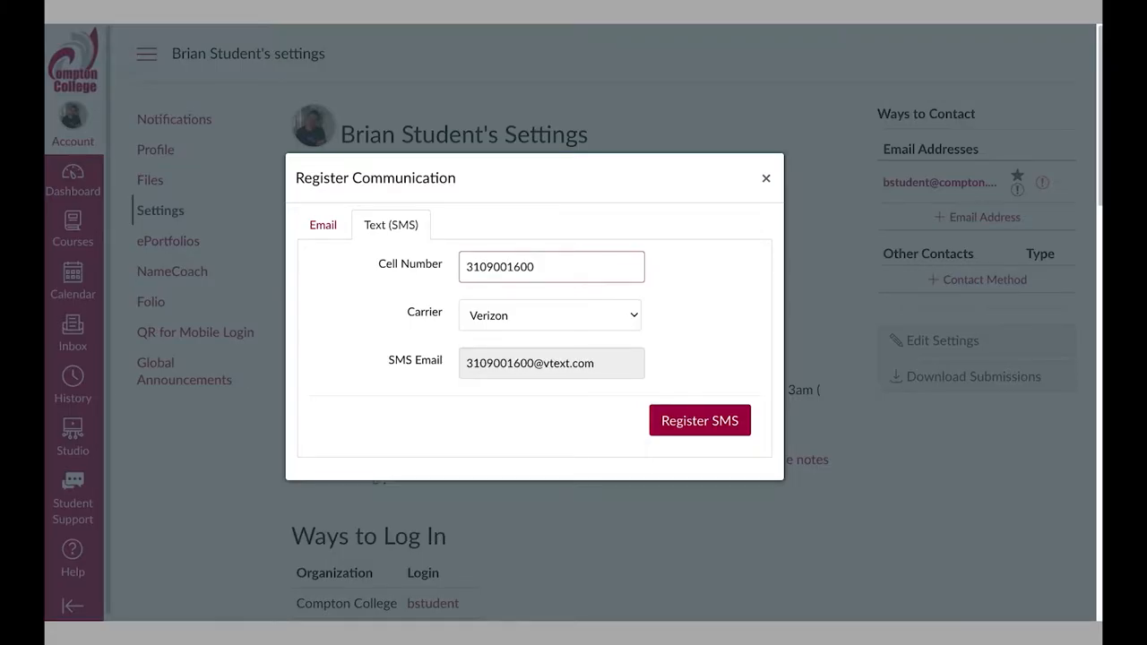
{"action": "left_click", "coordinate": [323, 224]}
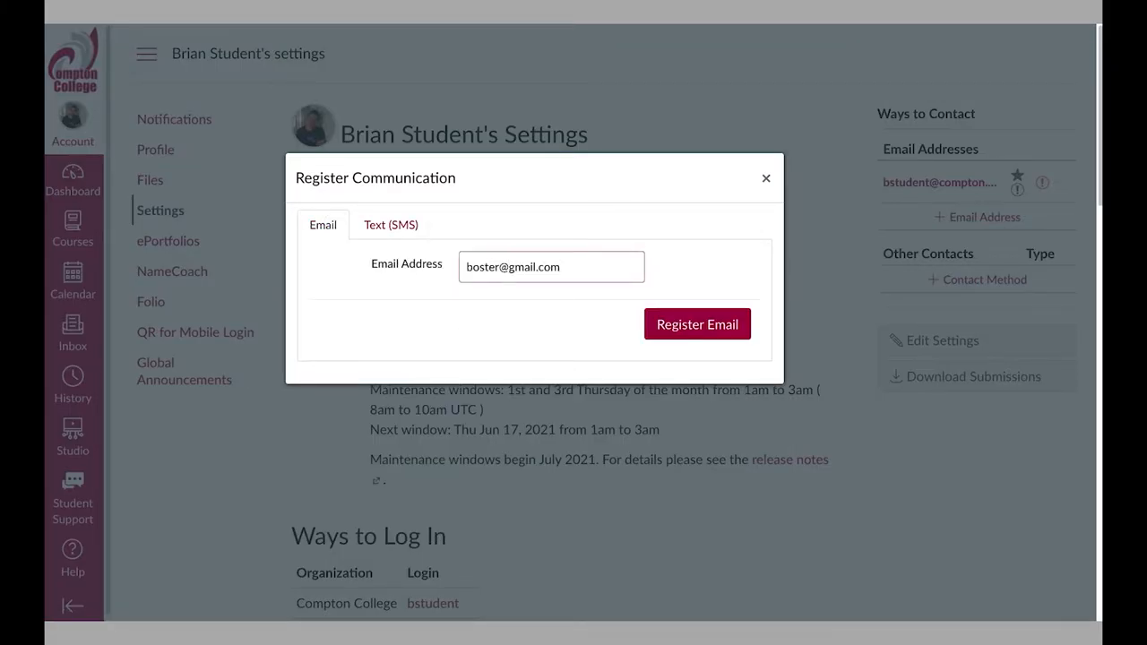
{"action": "left_click", "coordinate": [766, 178]}
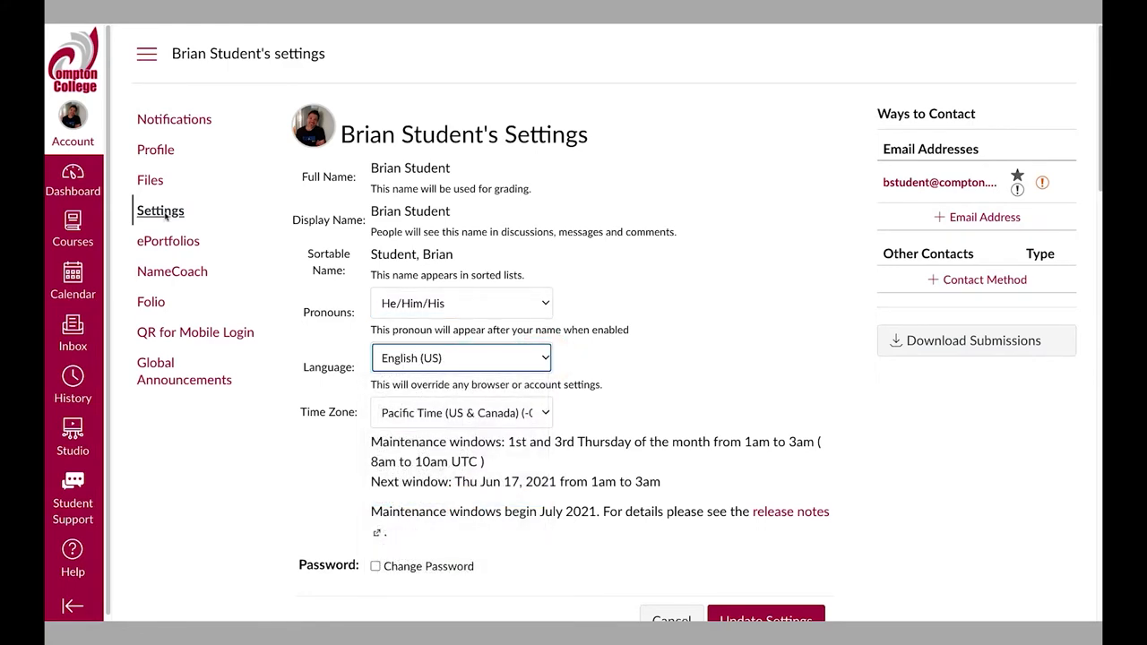
{"action": "left_click", "coordinate": [155, 149]}
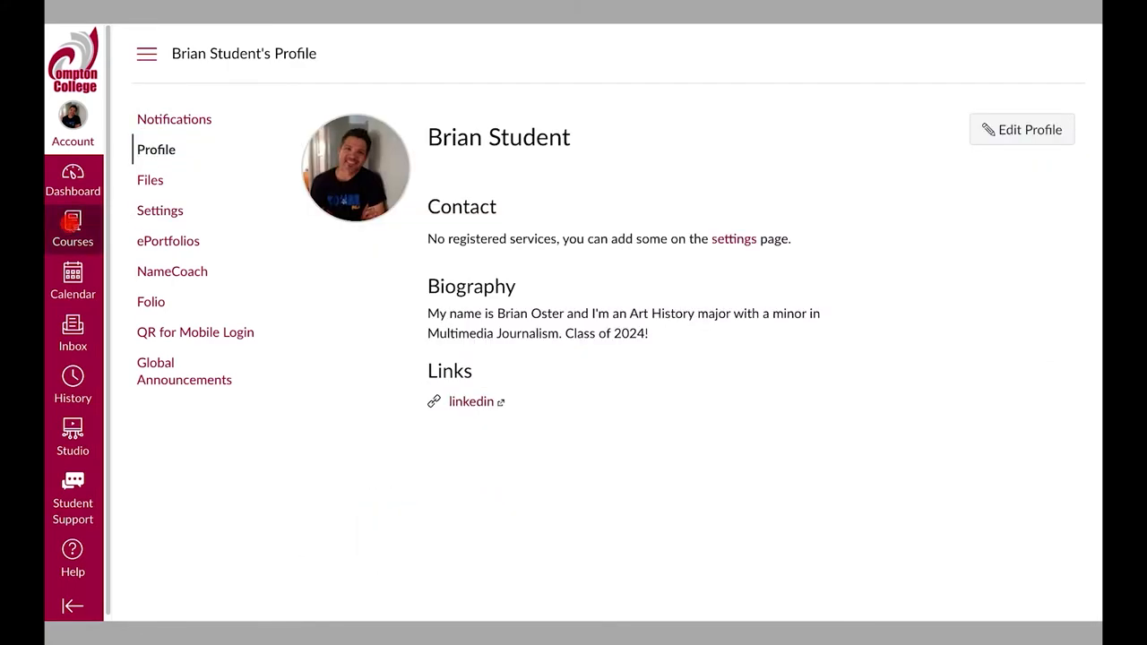
Step: Open the Courses menu and view All Courses, including past enrollment Math 116
{"action": "left_click", "coordinate": [72, 228]}
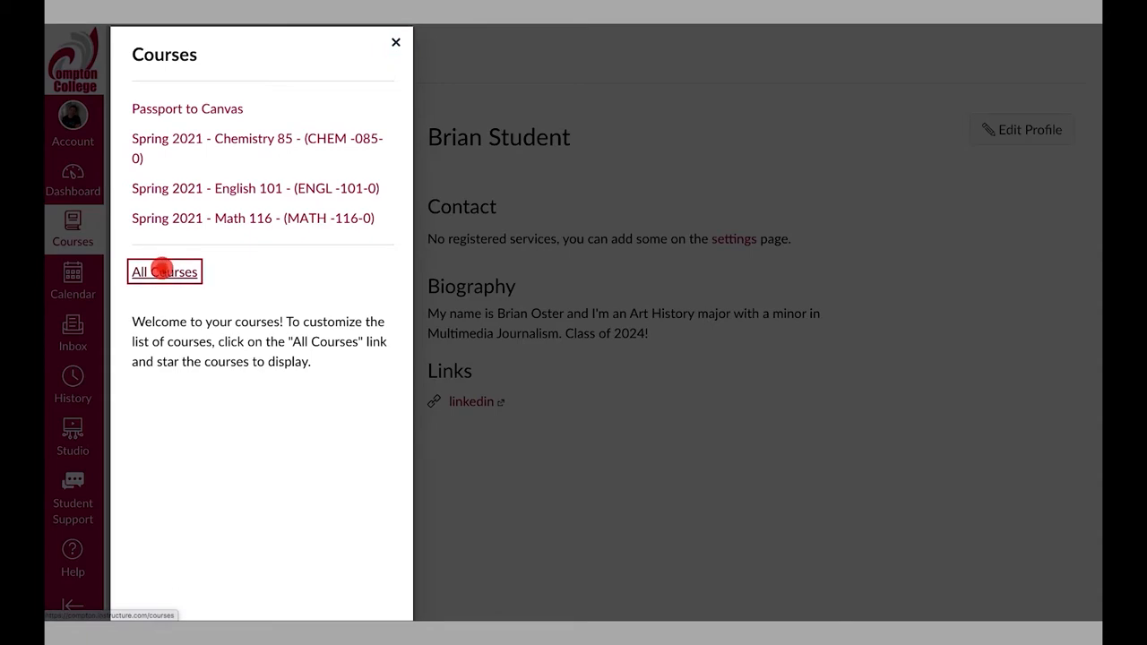
{"action": "left_click", "coordinate": [164, 271]}
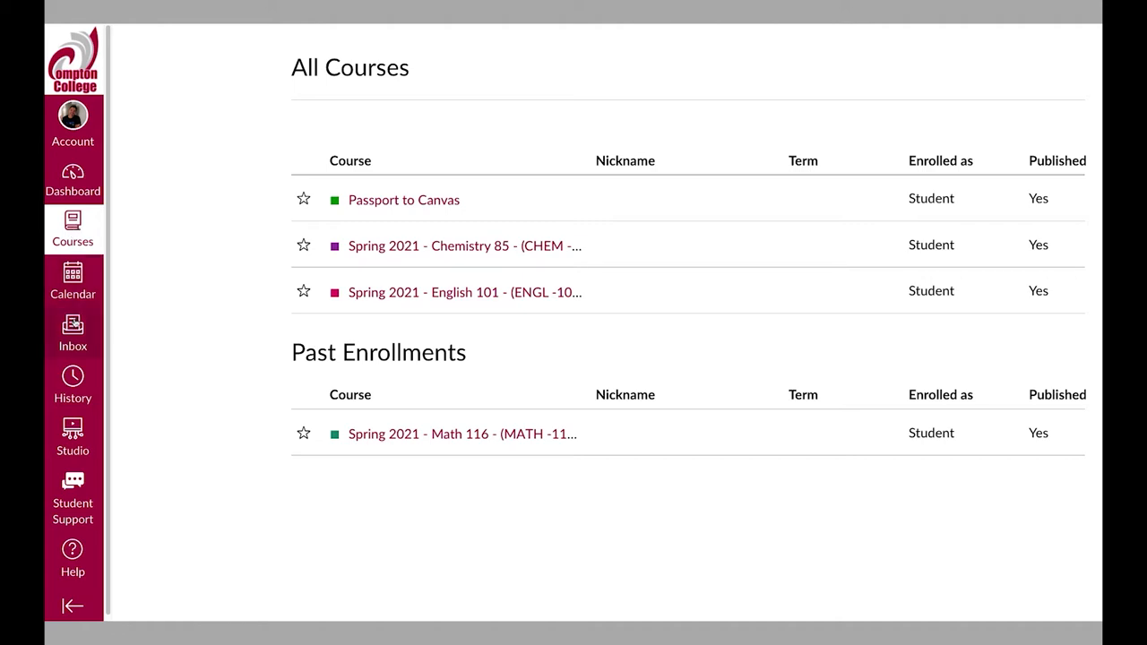
{"action": "left_click", "coordinate": [73, 332]}
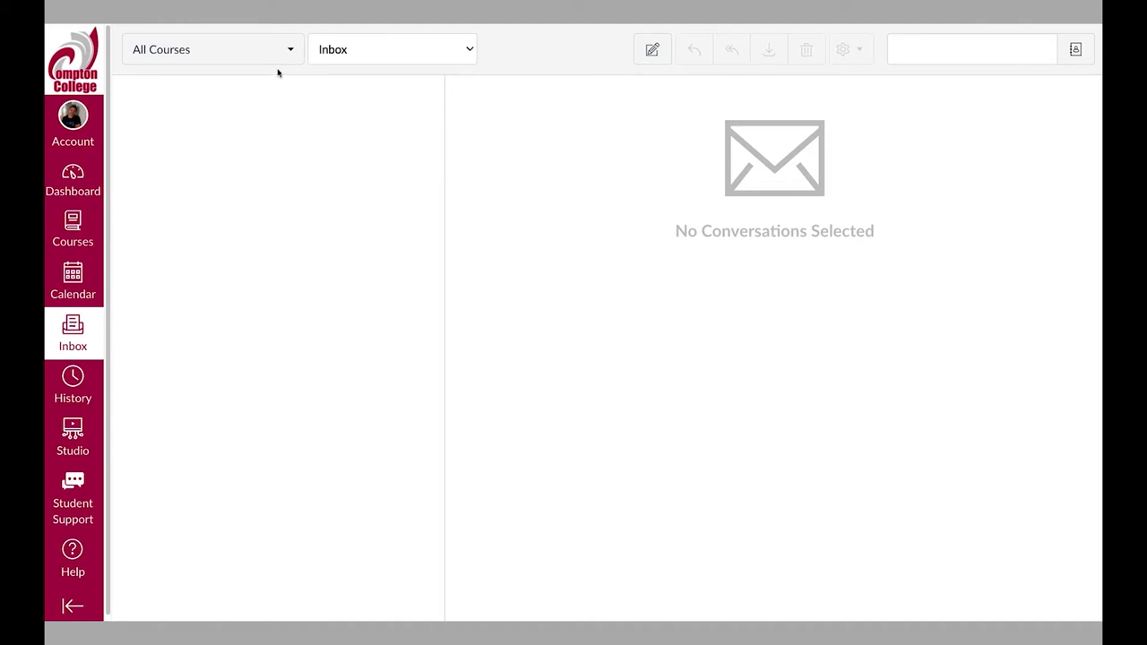
{"action": "left_click", "coordinate": [211, 49]}
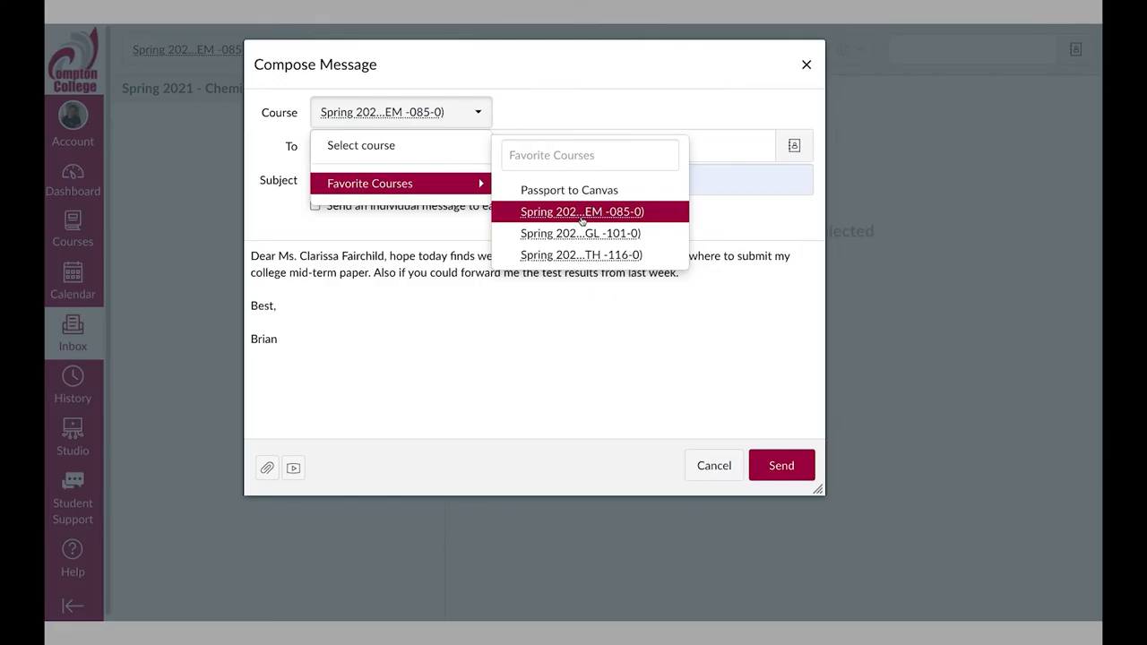
{"action": "left_click", "coordinate": [65, 161]}
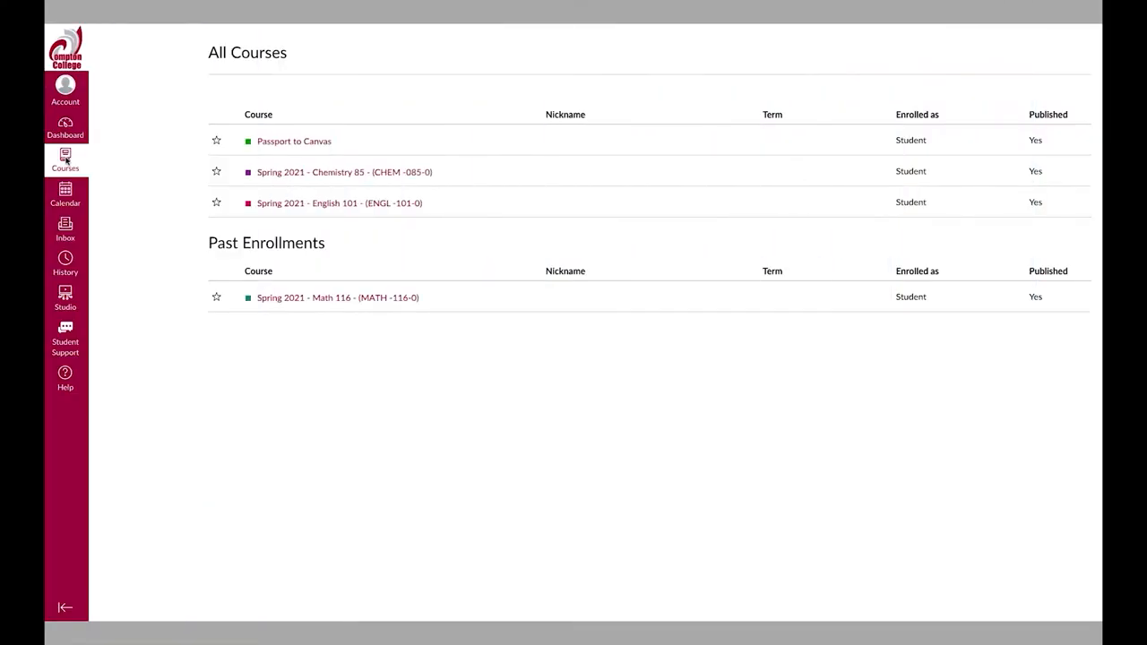
Step: Open the past Spring 2021 Math 116 Calculus I course syllabus page
{"action": "left_click", "coordinate": [64, 128]}
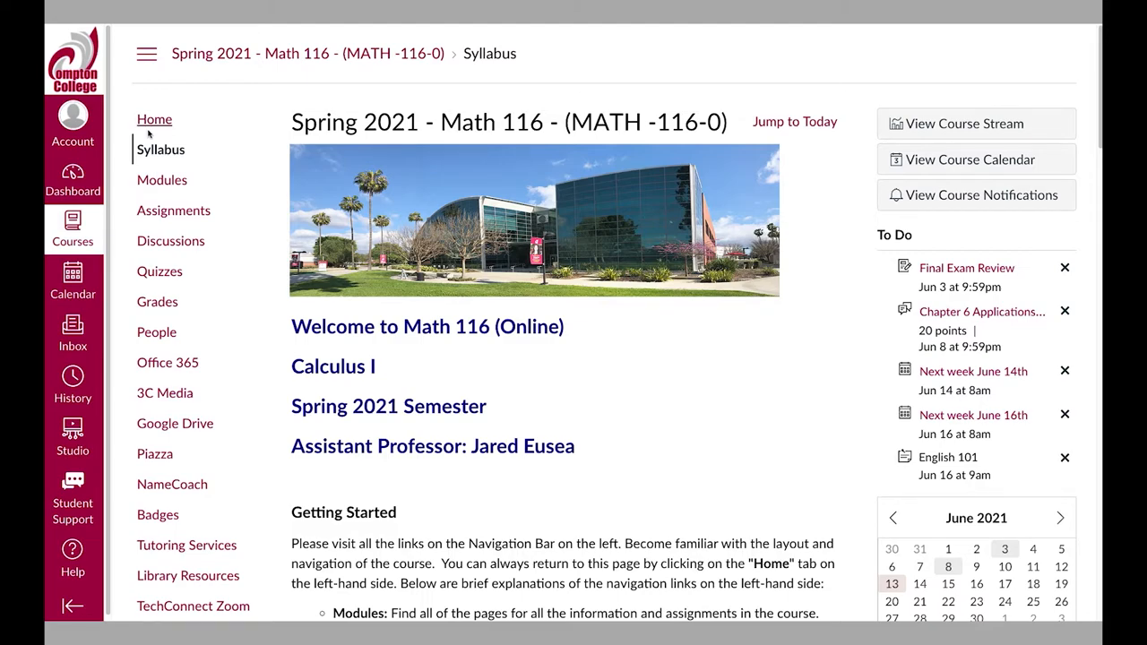
{"action": "mouse_move", "coordinate": [155, 119]}
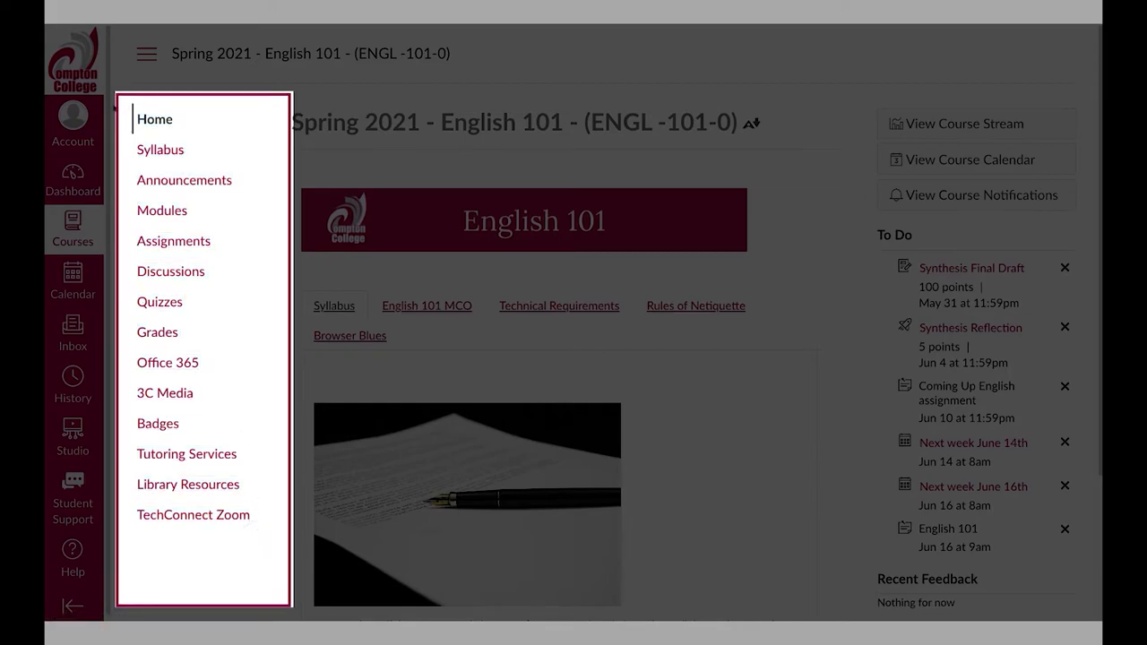
Step: Tour English 101's Week 1 Overview, Assignments, Discussions, Quizzes and Synthesis Reflection quiz, then reopen Courses
{"action": "left_click", "coordinate": [154, 119]}
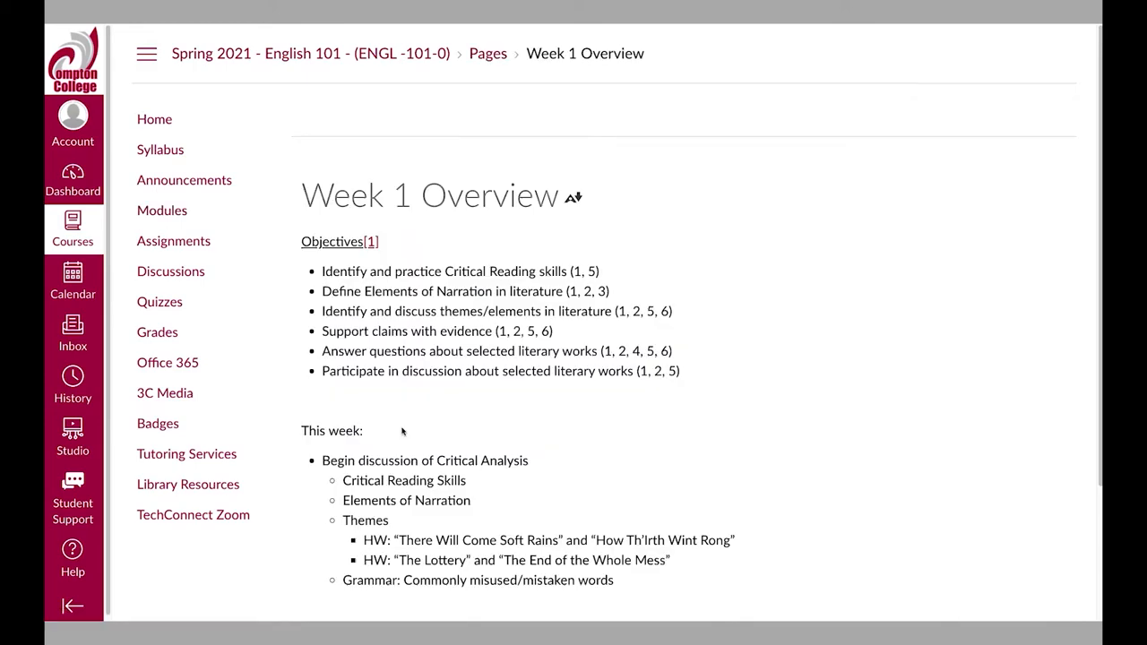
{"action": "left_click", "coordinate": [174, 240]}
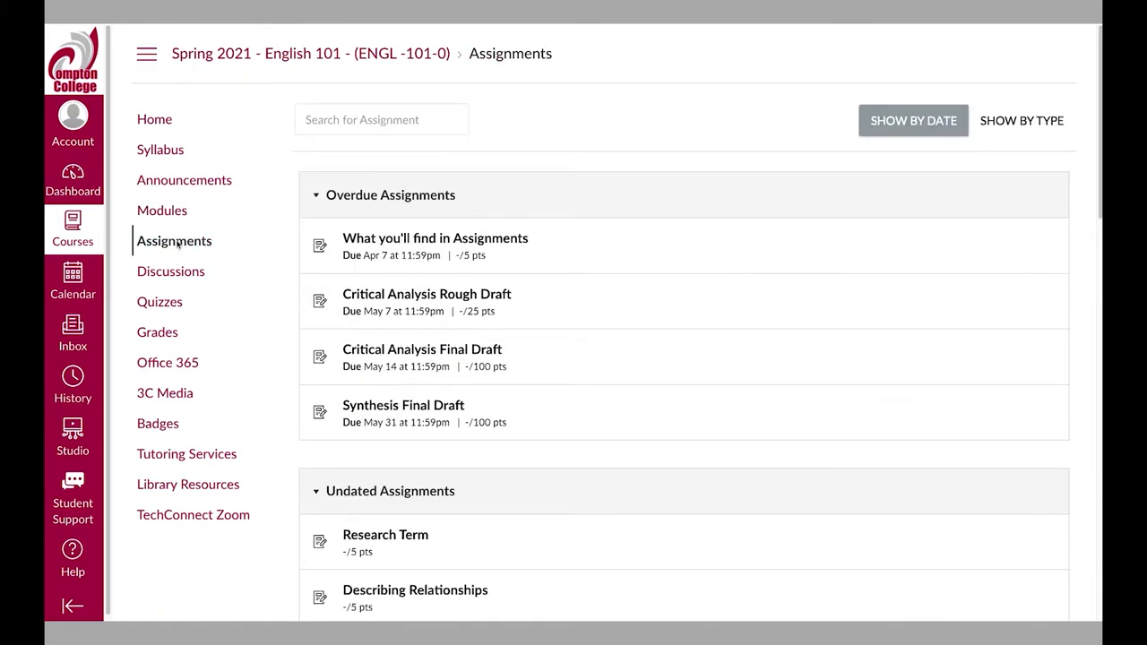
{"action": "left_click", "coordinate": [170, 271]}
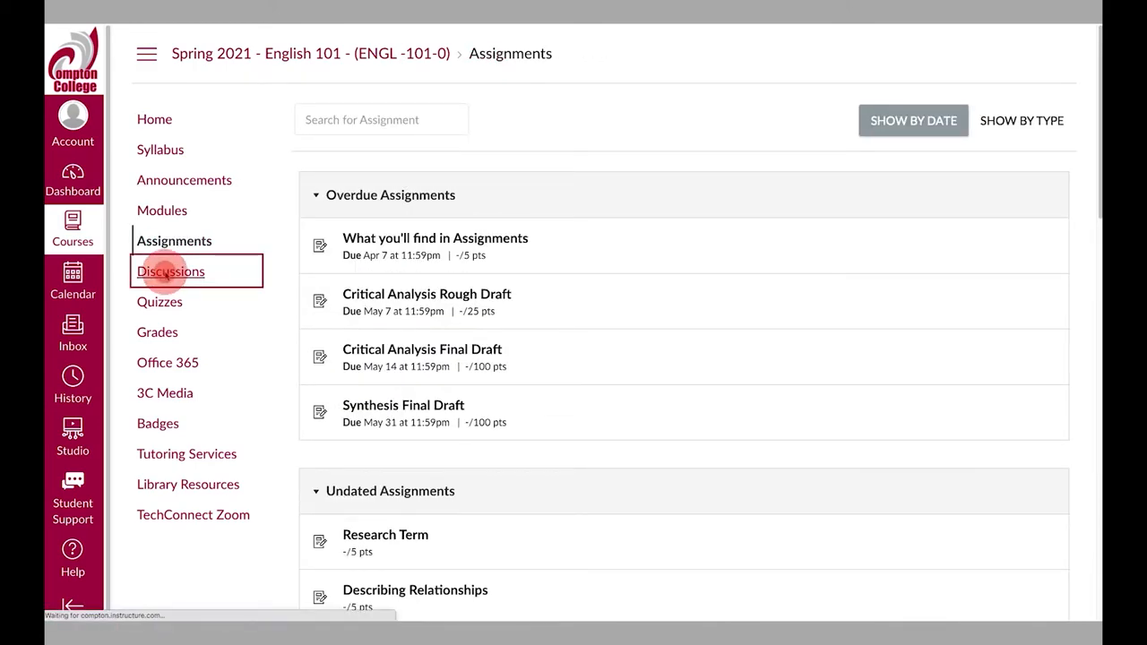
{"action": "left_click", "coordinate": [160, 302]}
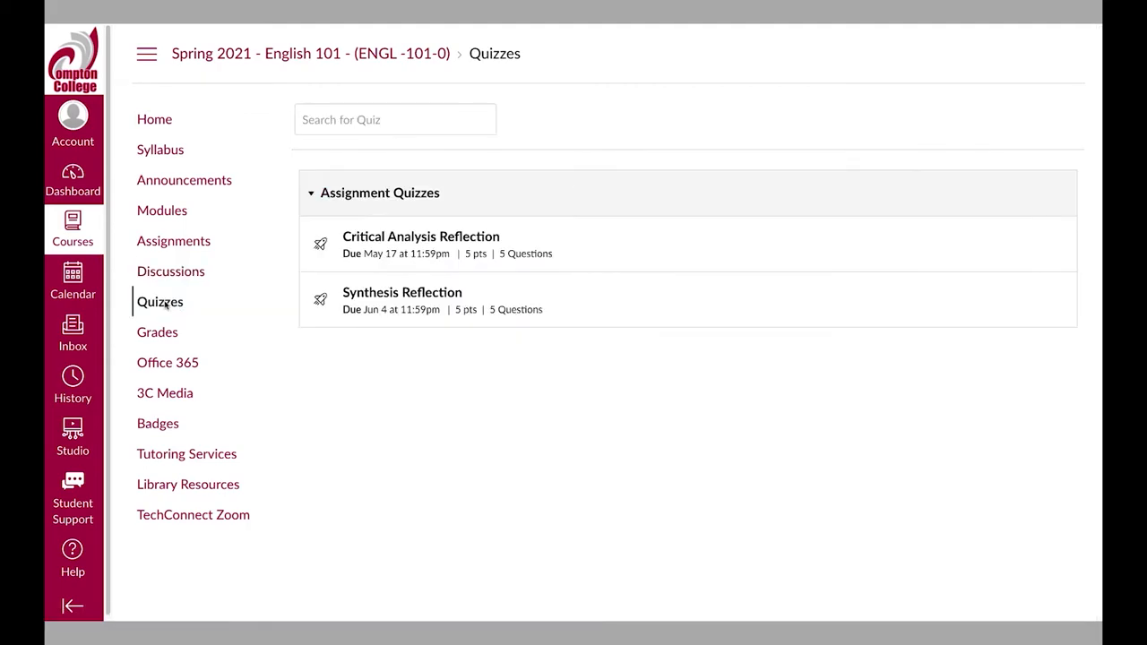
{"action": "left_click", "coordinate": [401, 293]}
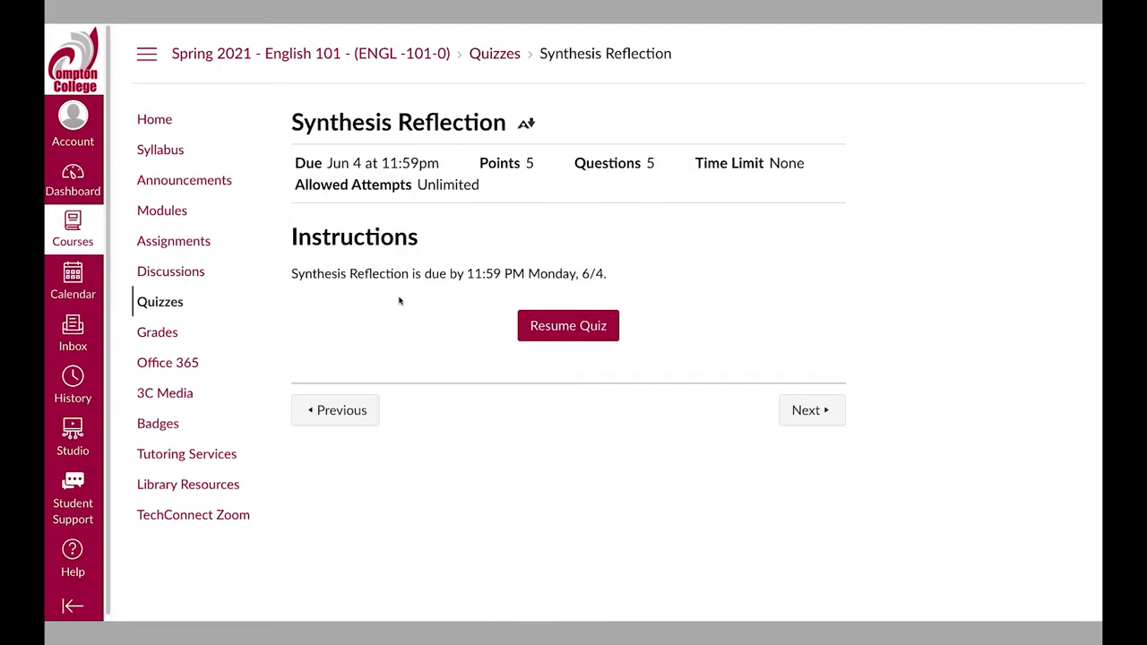
{"action": "left_click", "coordinate": [568, 326]}
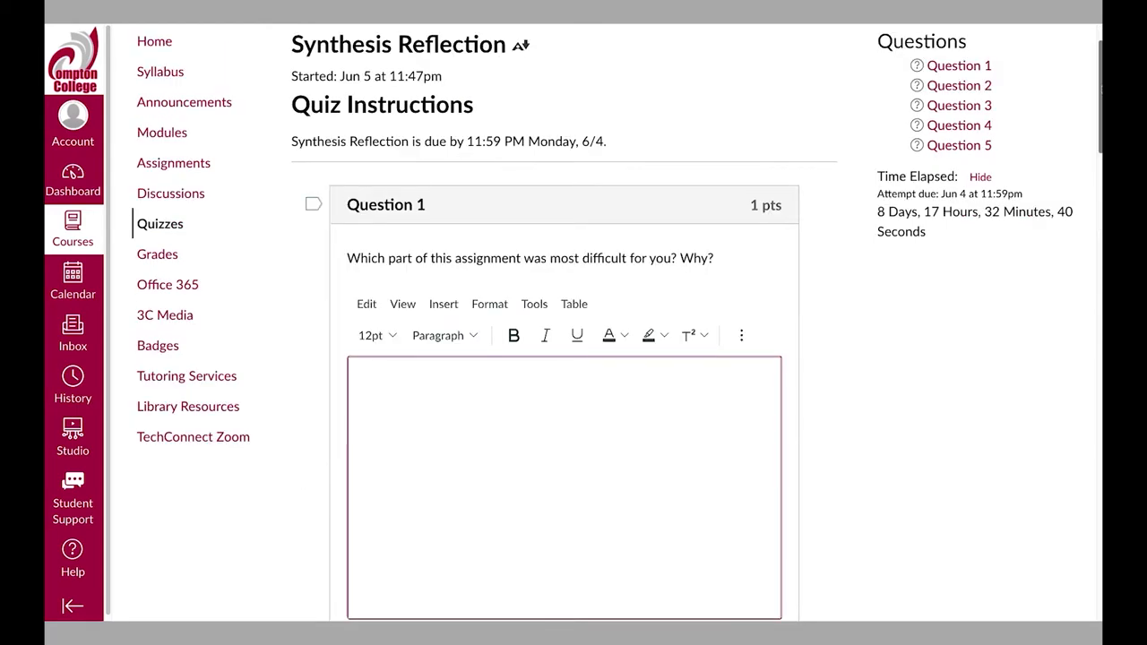
{"action": "left_click", "coordinate": [73, 229]}
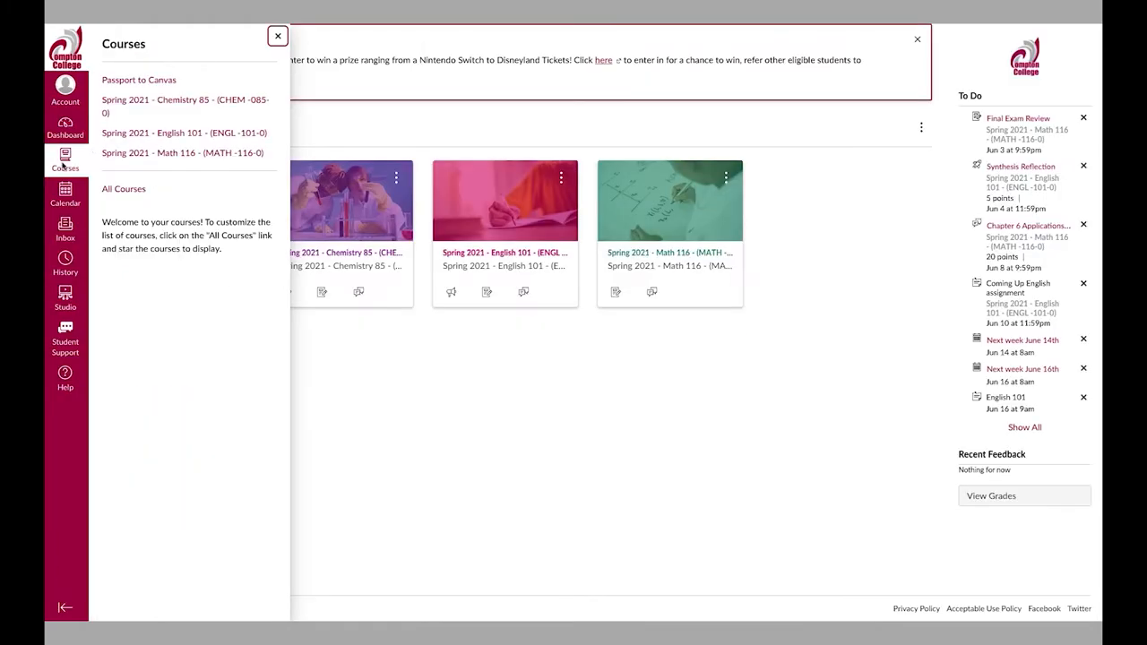
Step: Open Chemistry 85, then Math 116 Modules, expanding and collapsing Getting Started
{"action": "left_click", "coordinate": [186, 105]}
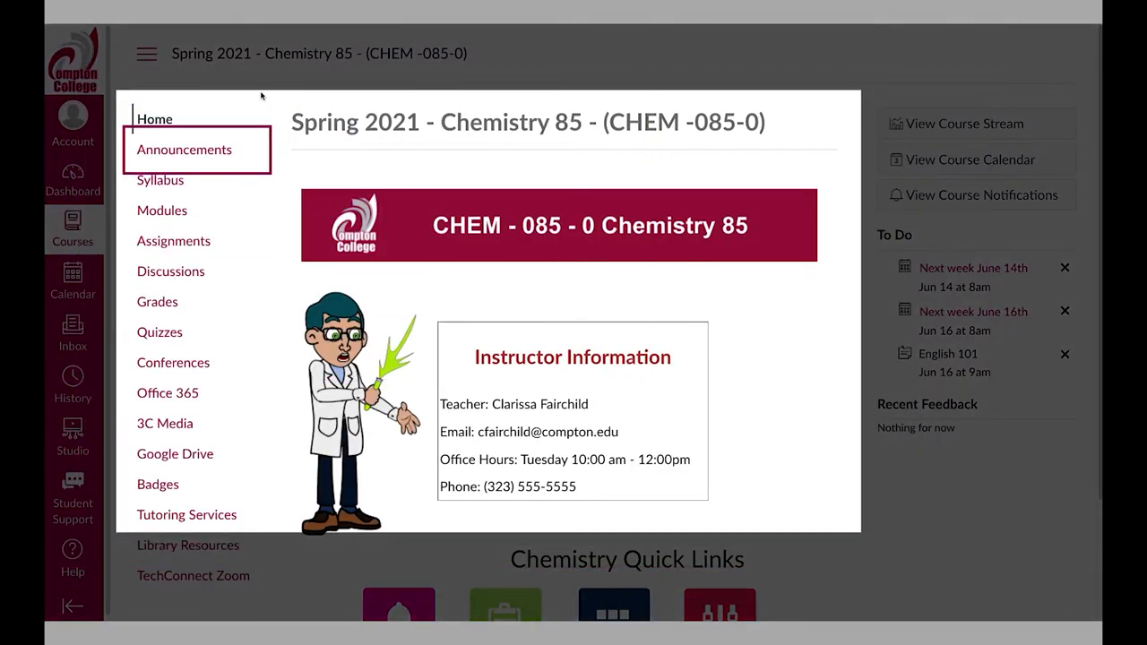
{"action": "left_click", "coordinate": [184, 149]}
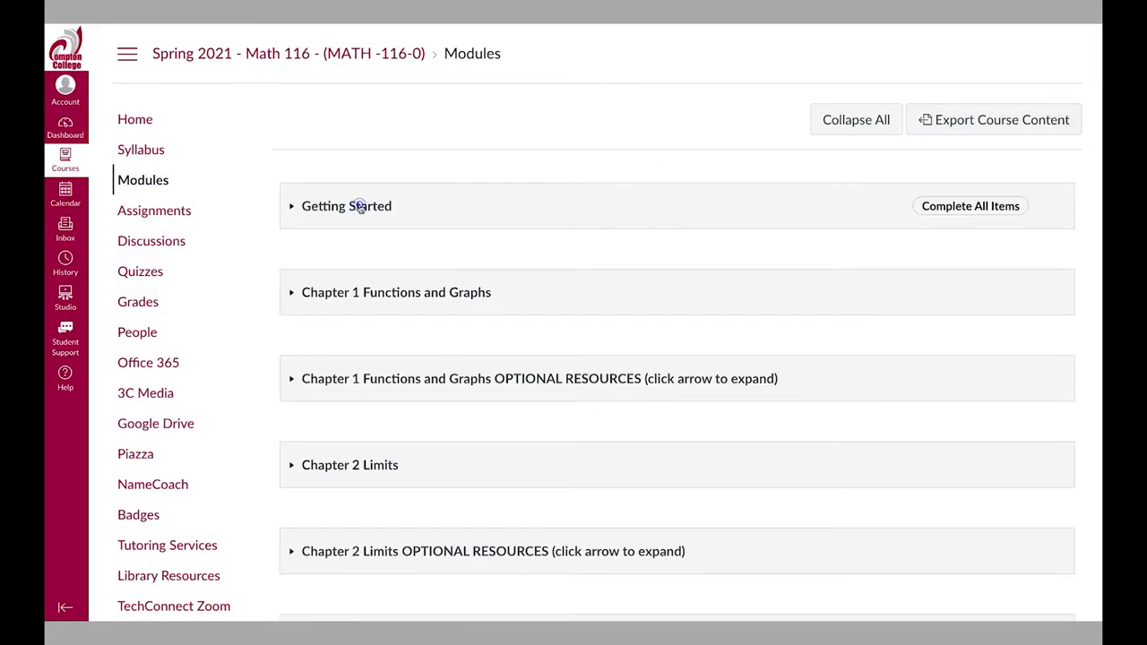
{"action": "left_click", "coordinate": [291, 205]}
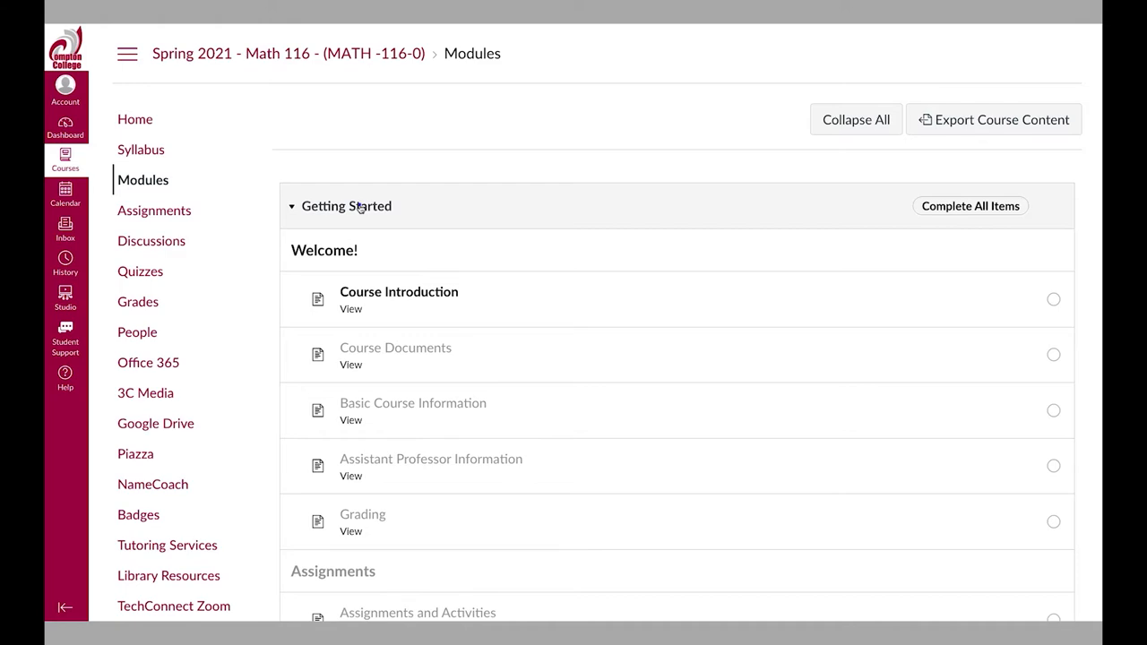
{"action": "left_click", "coordinate": [292, 206]}
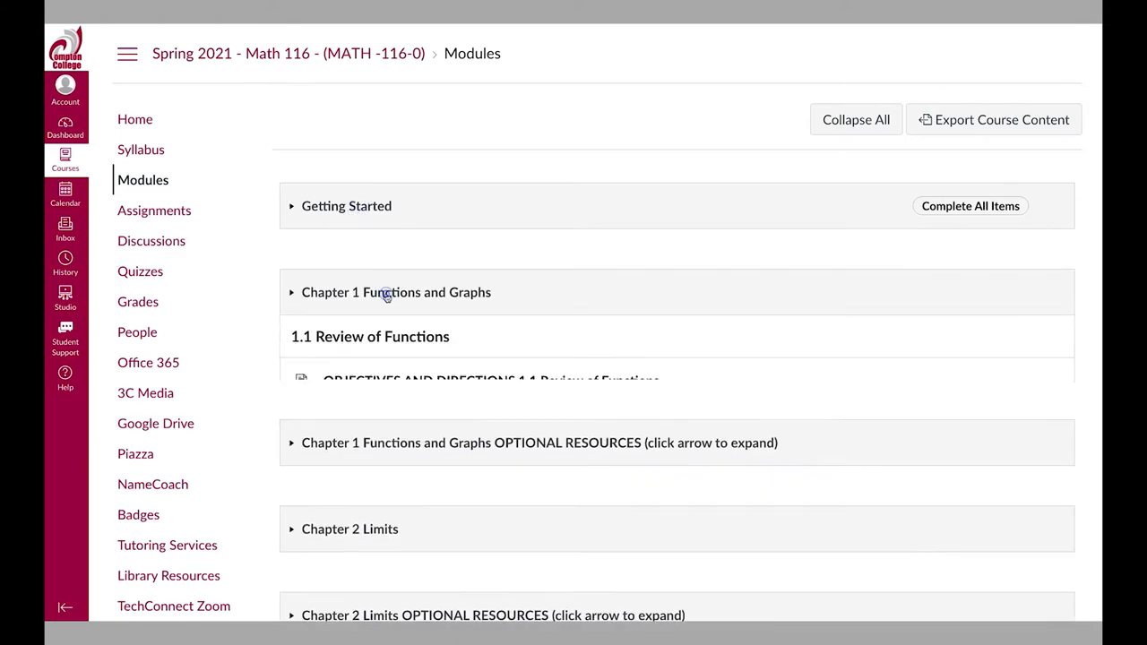
Step: Expand the Chapter 1 Functions and Graphs module and scroll through its items
{"action": "left_click", "coordinate": [292, 292]}
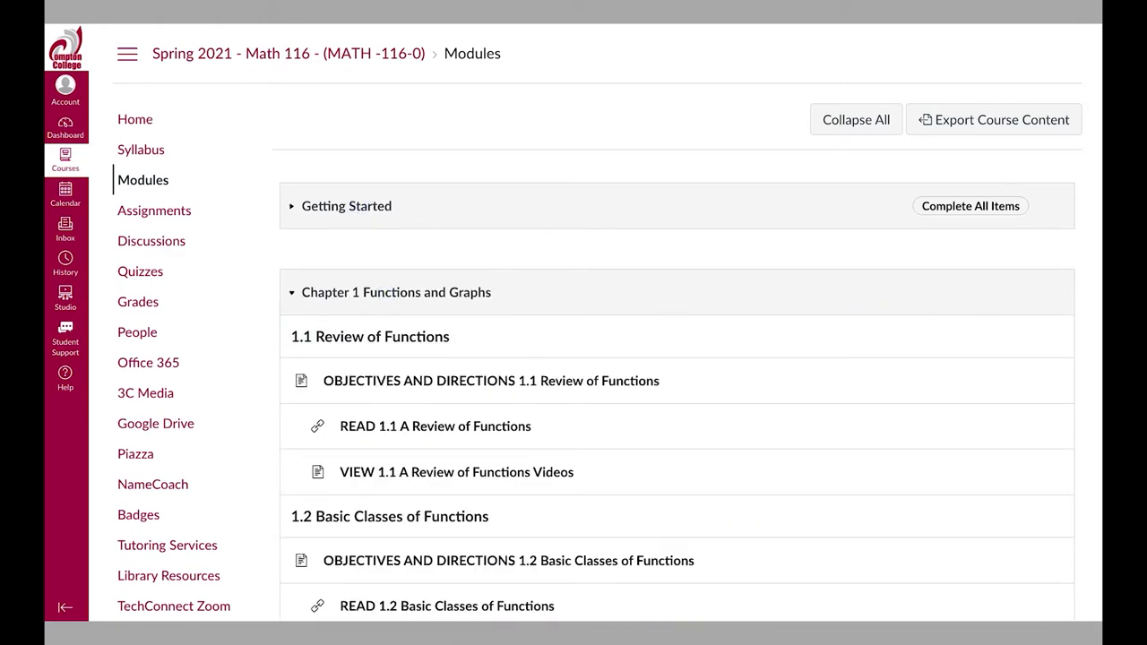
{"action": "scroll", "scroll_direction": "down", "scroll_amount": 3}
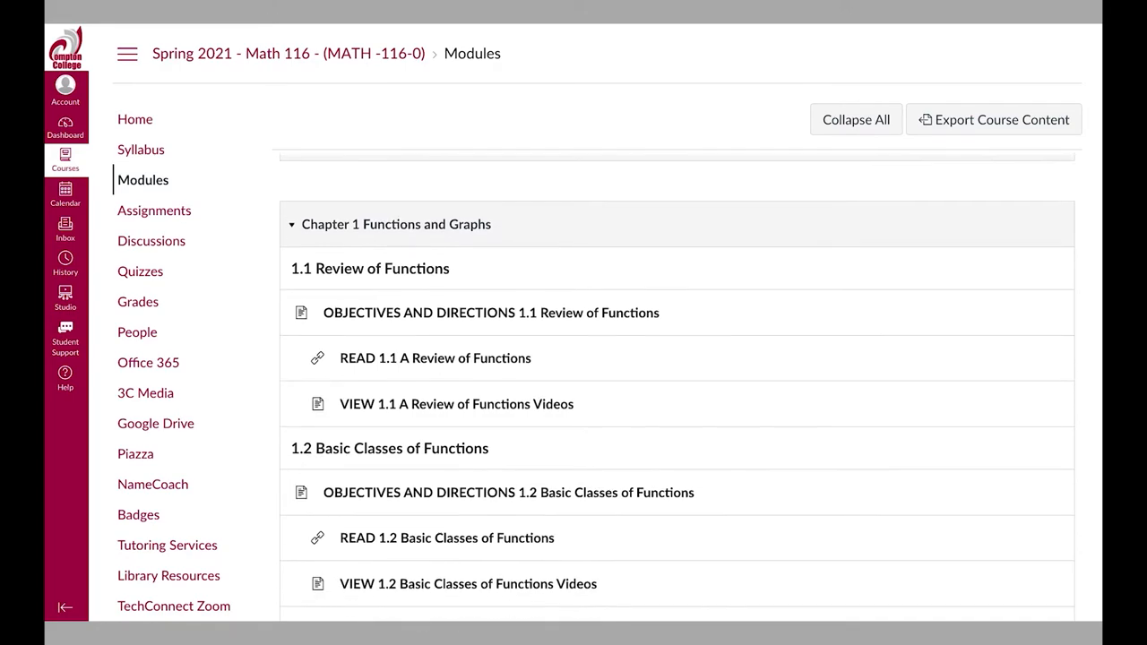
{"action": "scroll", "scroll_direction": "down", "scroll_amount": 3}
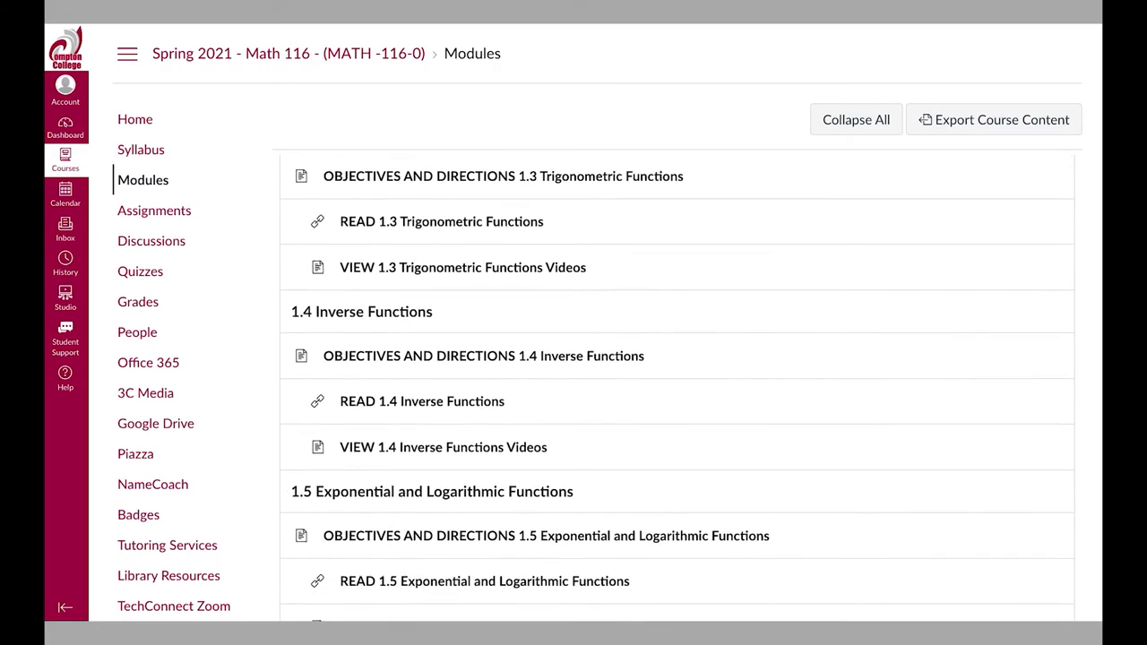
{"action": "scroll", "scroll_direction": "down", "scroll_amount": 3}
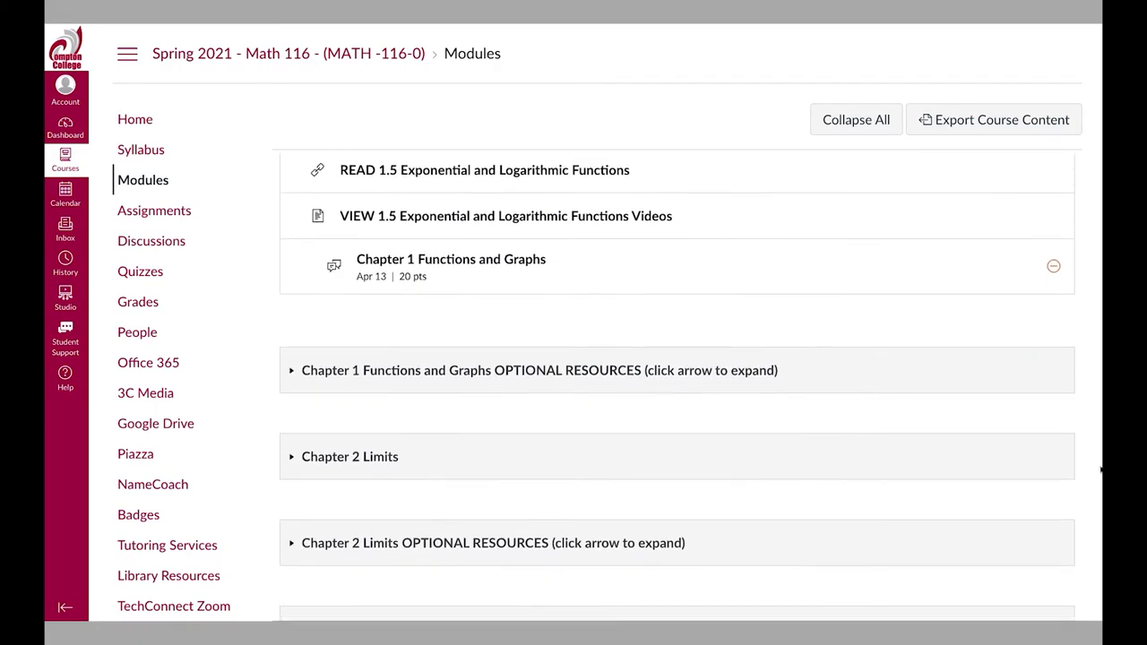
{"action": "scroll", "scroll_direction": "down", "scroll_amount": 3}
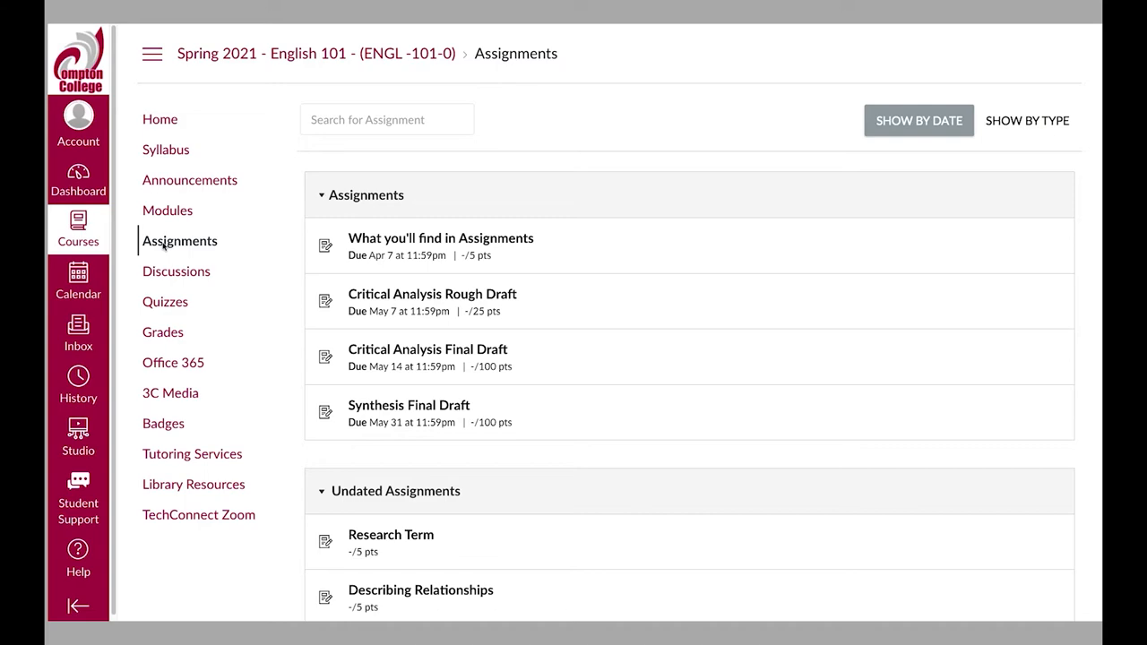
{"action": "mouse_move", "coordinate": [440, 237]}
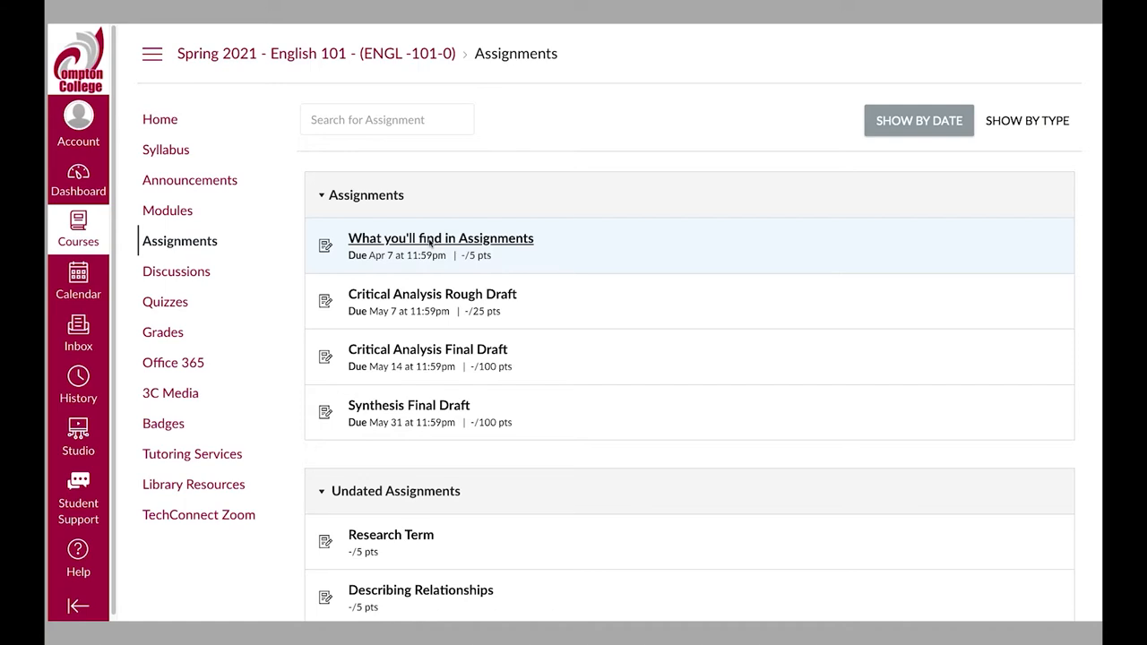
Step: Open 'What you'll find in Assignments', then Critical Analysis Rough Draft, and scroll to its rubric
{"action": "left_click", "coordinate": [1027, 120]}
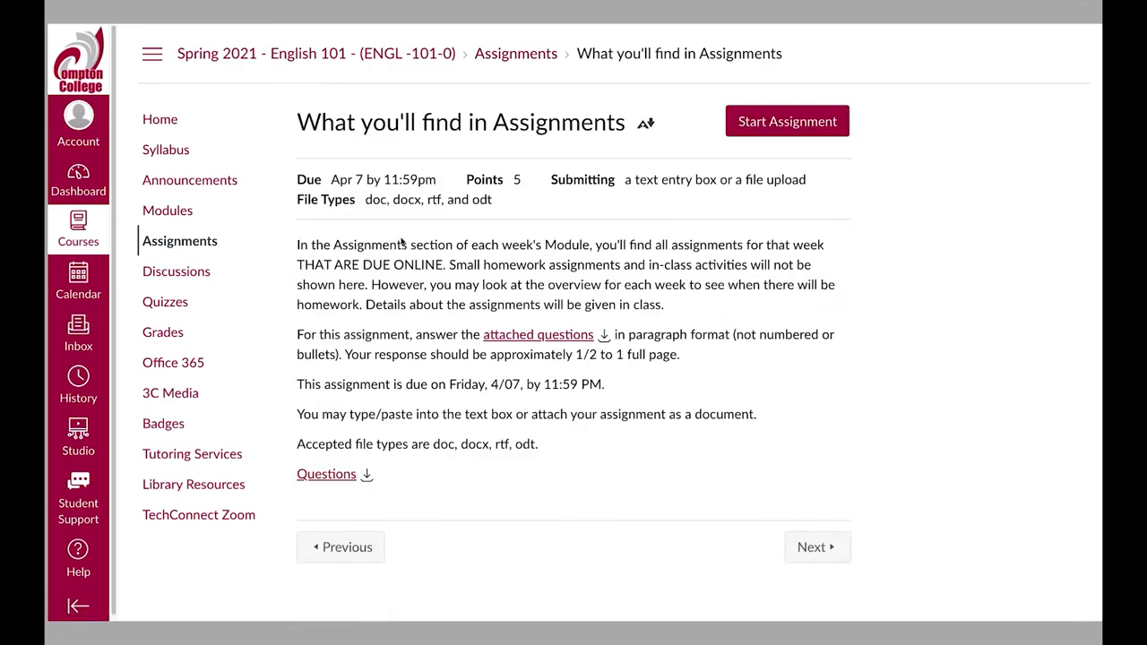
{"action": "left_click", "coordinate": [786, 121]}
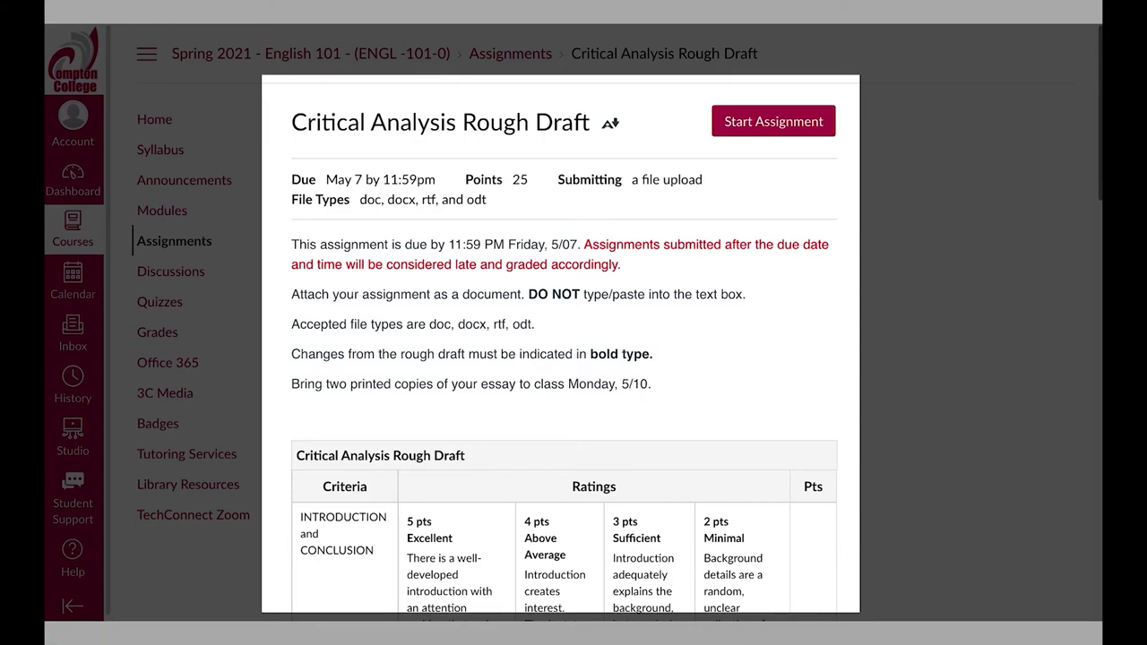
{"action": "scroll", "scroll_direction": "down", "scroll_amount": 3}
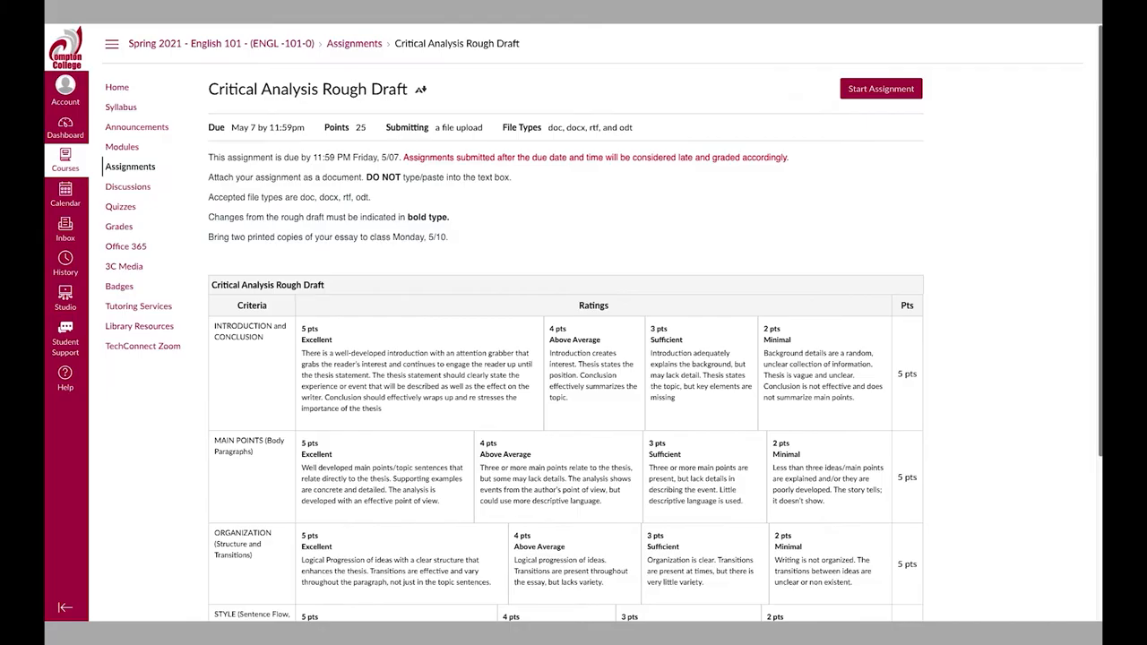
{"action": "scroll", "scroll_direction": "down", "scroll_amount": 3}
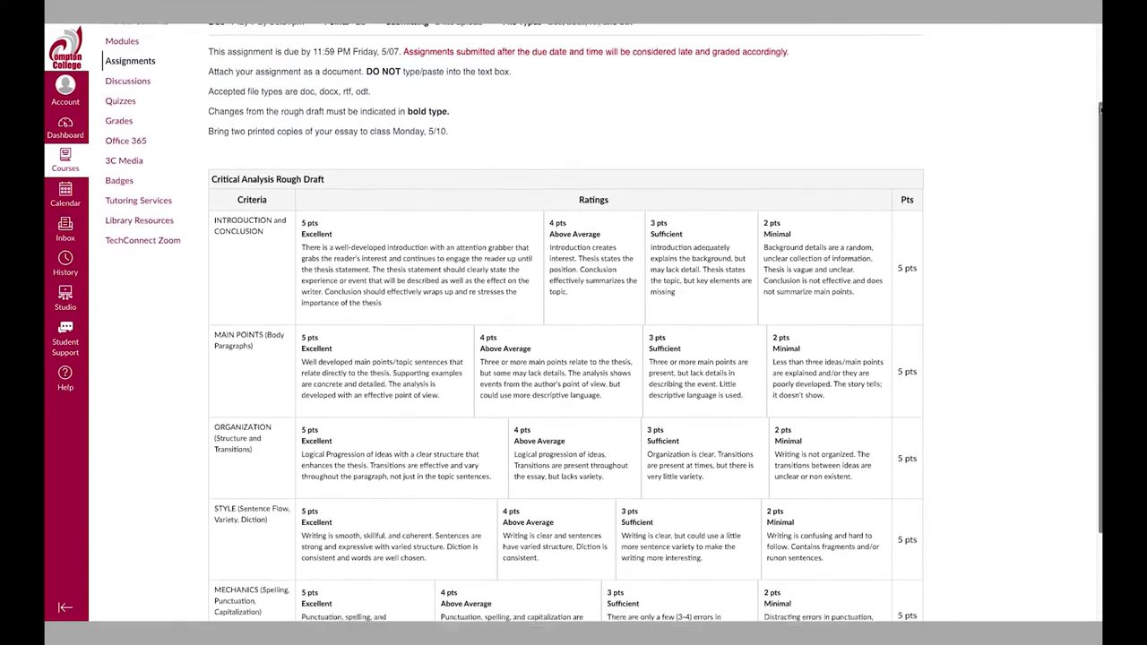
{"action": "scroll", "scroll_direction": "down", "scroll_amount": 3}
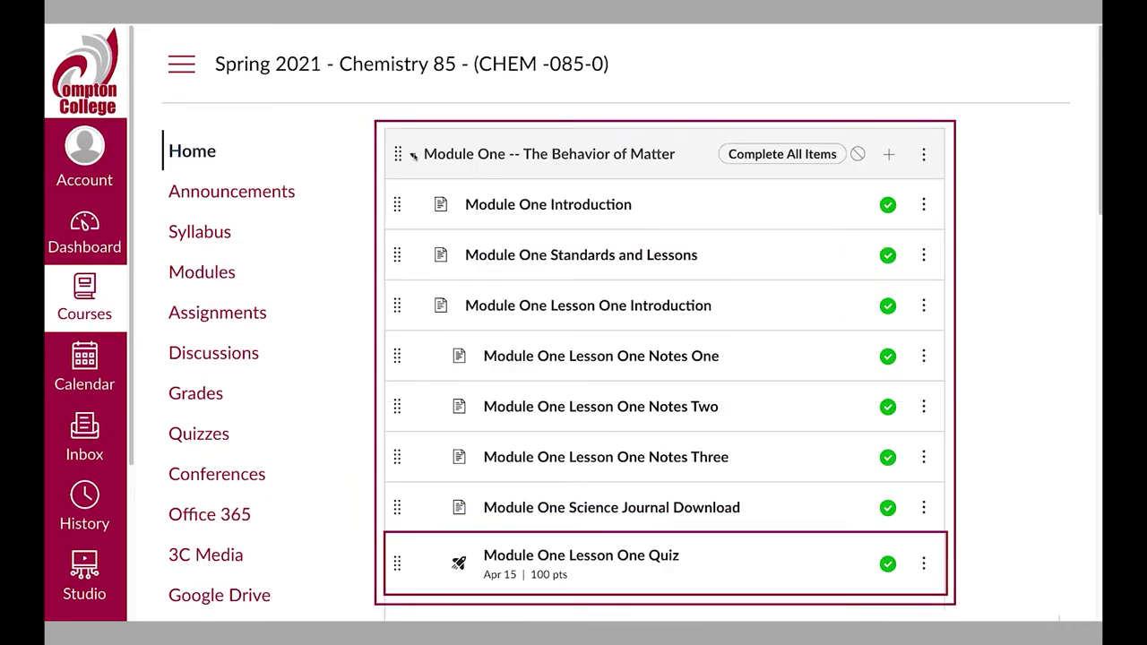
Step: Start Chemistry 85's Module Two Lesson Two Quiz, answer 103 nm, and advance
{"action": "left_click", "coordinate": [198, 433]}
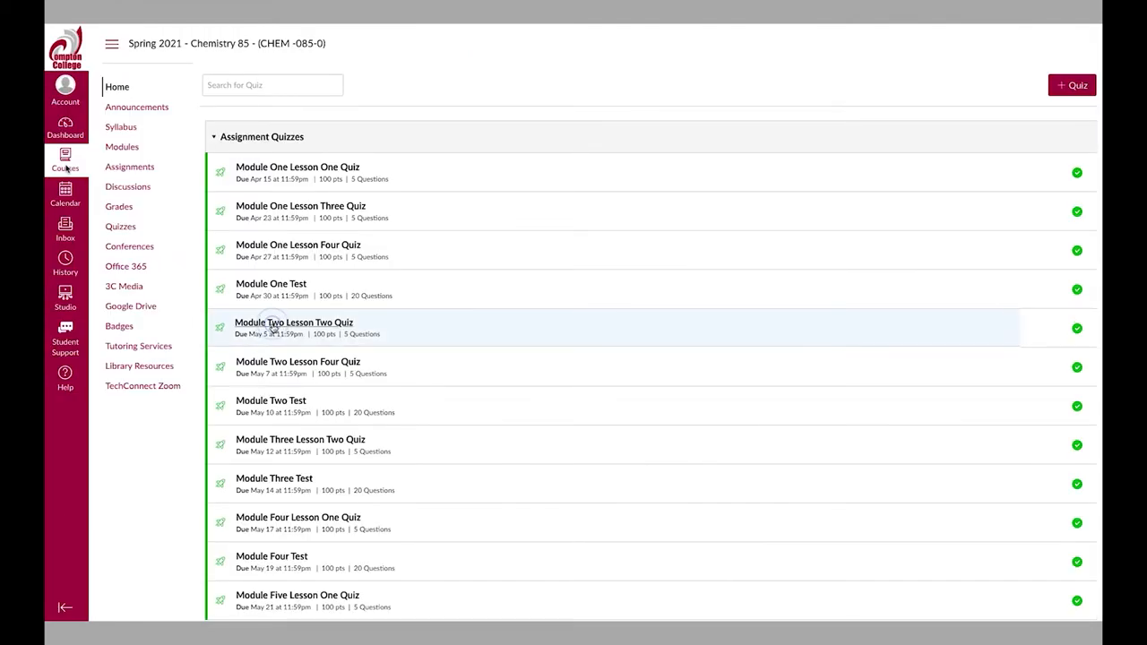
{"action": "left_click", "coordinate": [294, 323]}
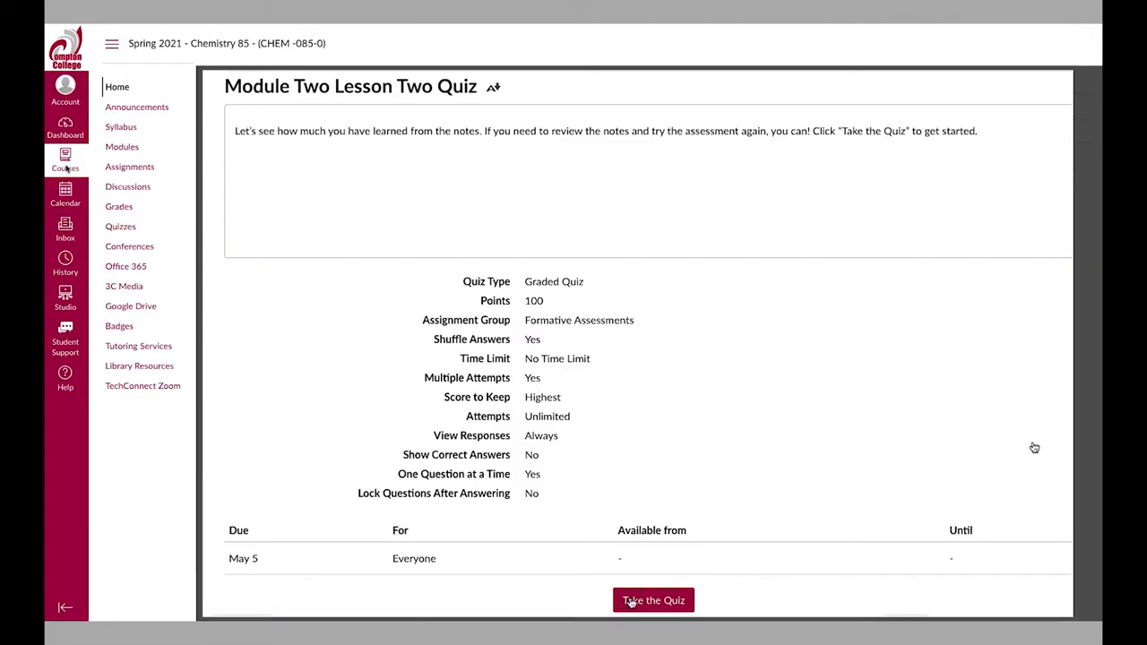
{"action": "left_click", "coordinate": [653, 600]}
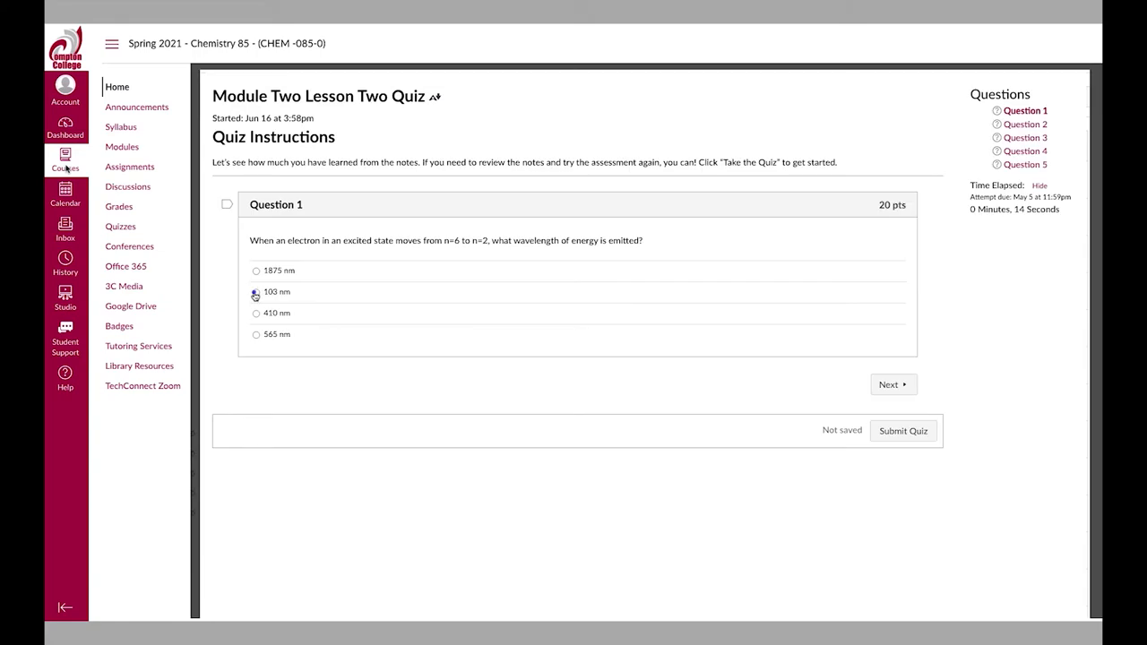
{"action": "left_click", "coordinate": [256, 291]}
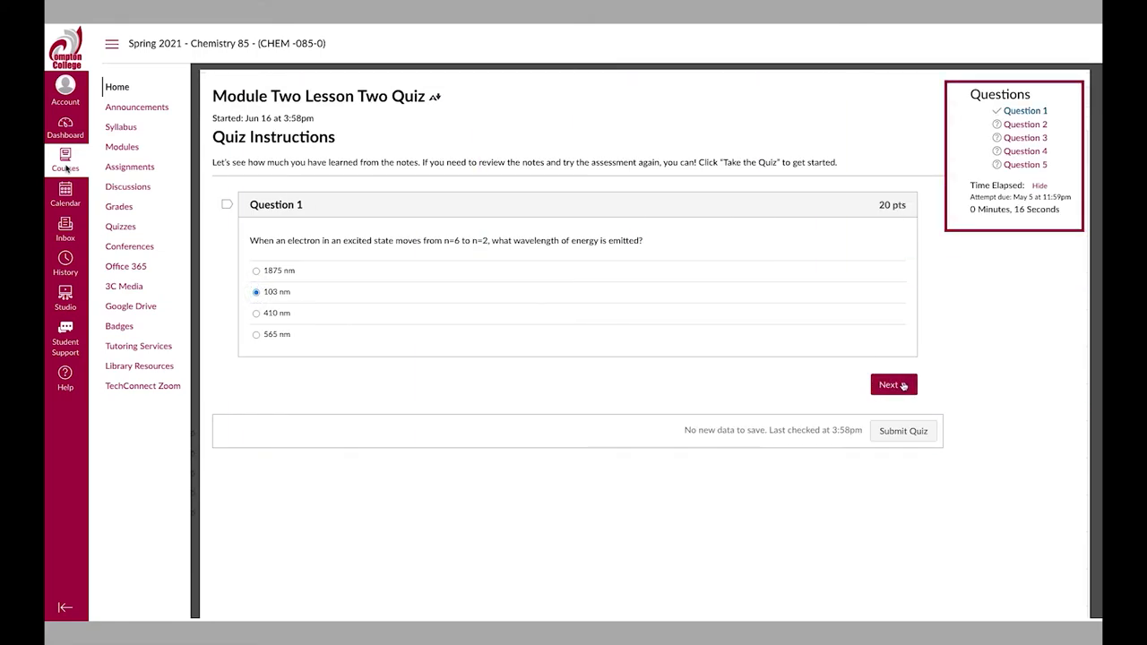
{"action": "left_click", "coordinate": [888, 385]}
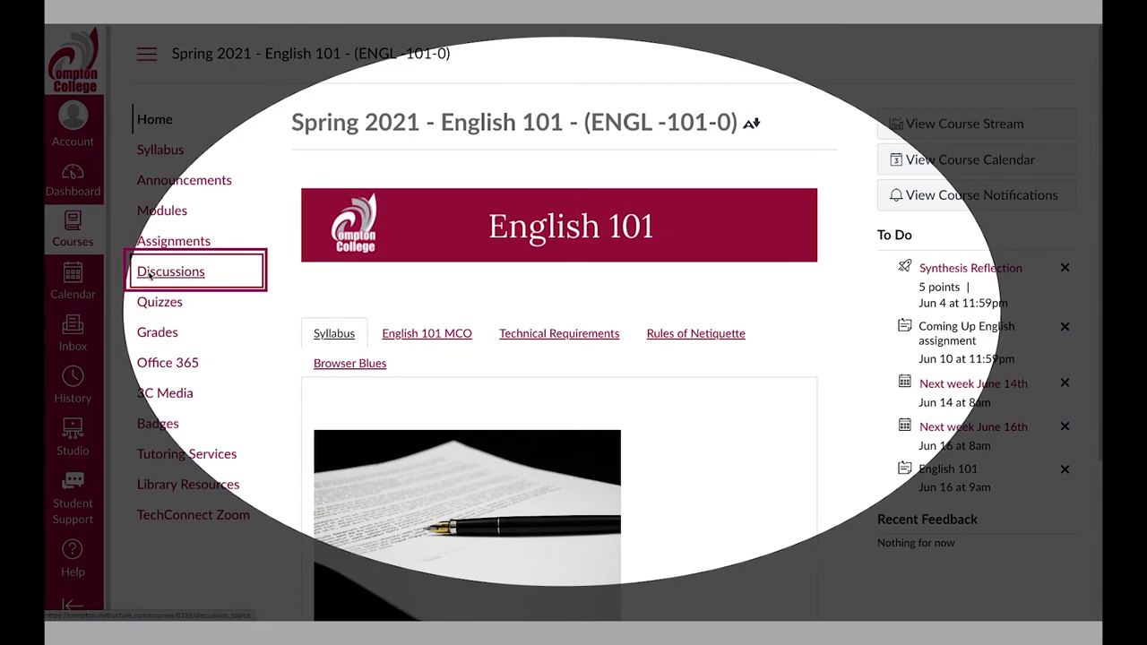
Step: Open English 101's Land of Confusion discussion, subscribe, and start a reply
{"action": "left_click", "coordinate": [171, 271]}
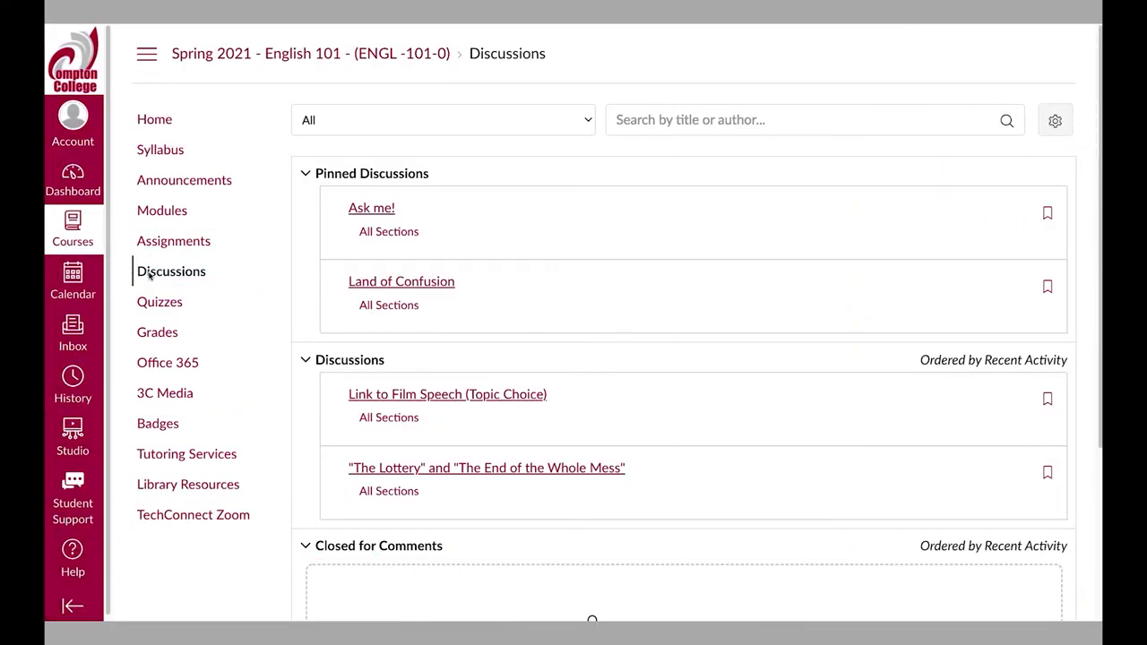
{"action": "left_click", "coordinate": [401, 280]}
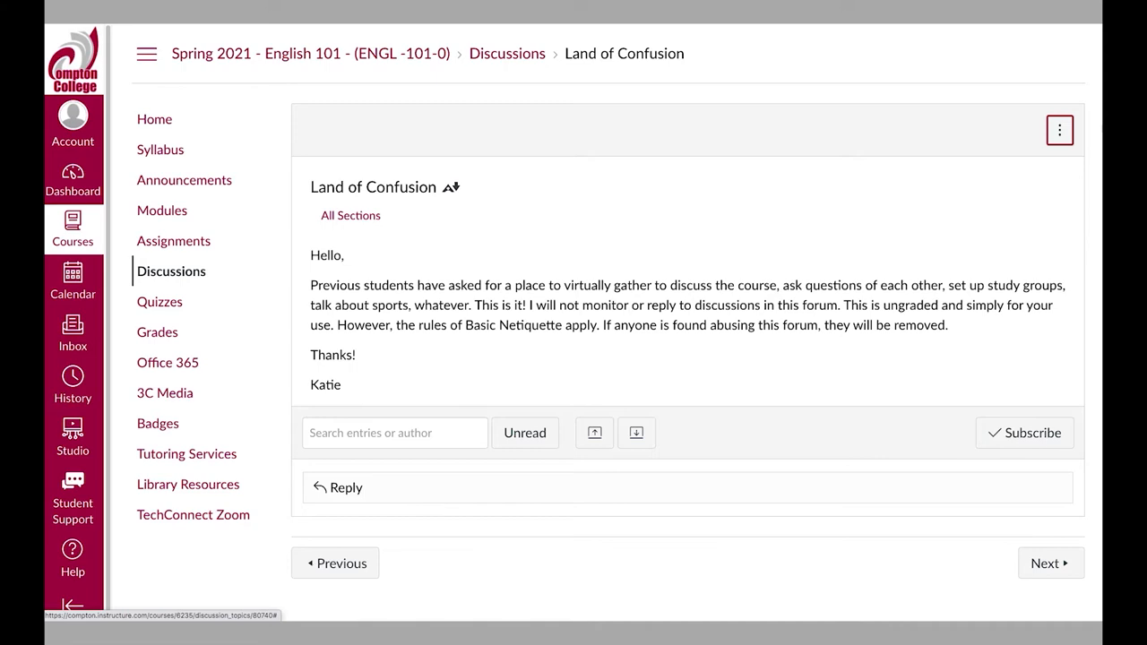
{"action": "left_click", "coordinate": [1024, 433]}
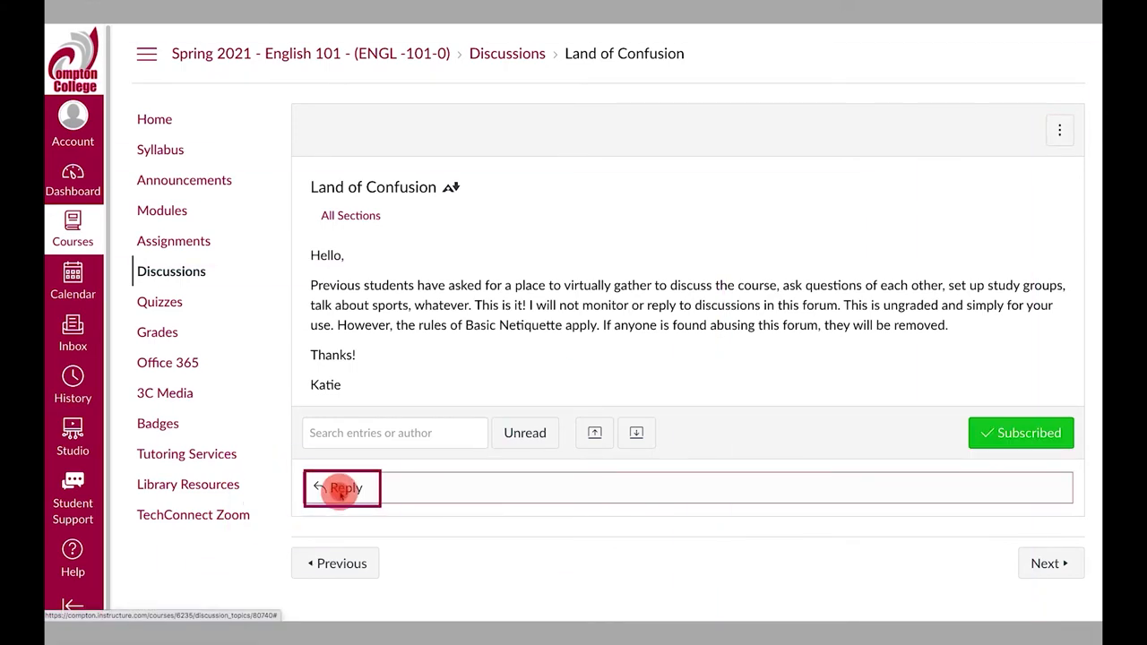
{"action": "left_click", "coordinate": [342, 487]}
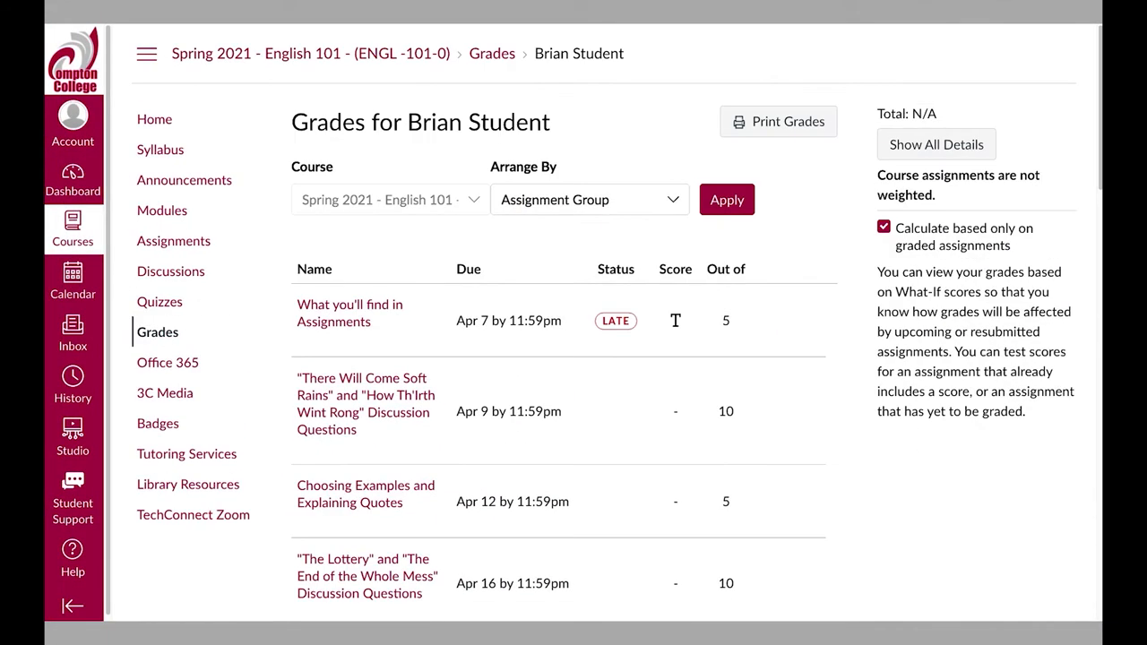
Step: Sort English 101 grades by title and toggle graded-only calculation off and on (91.05% total)
{"action": "left_click", "coordinate": [589, 199]}
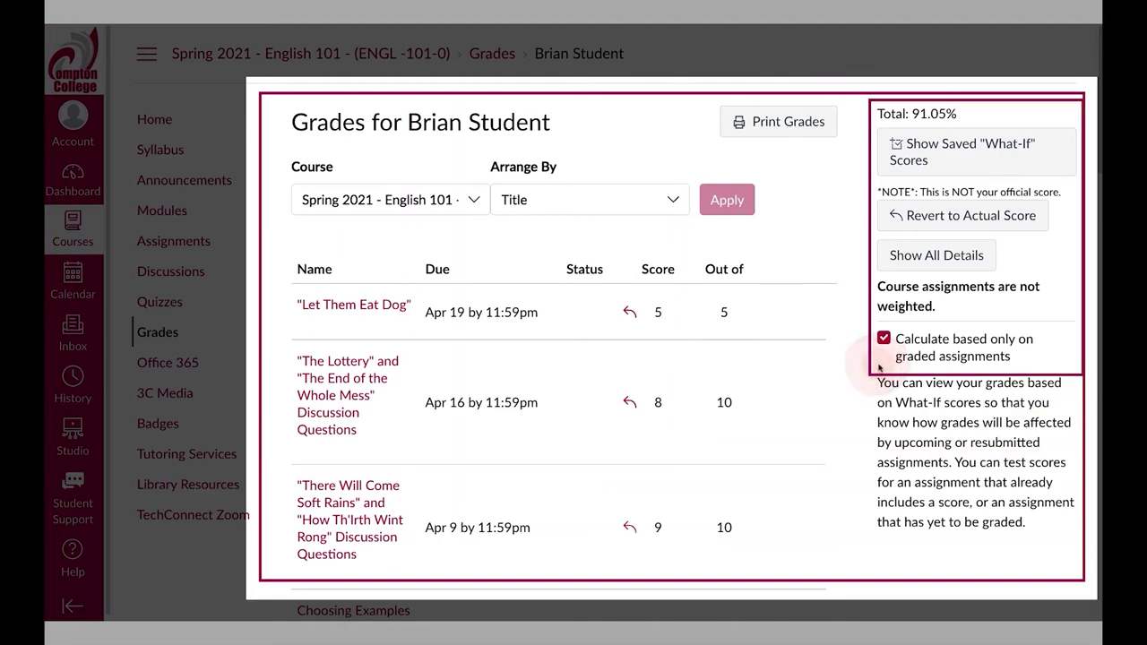
{"action": "left_click", "coordinate": [884, 338]}
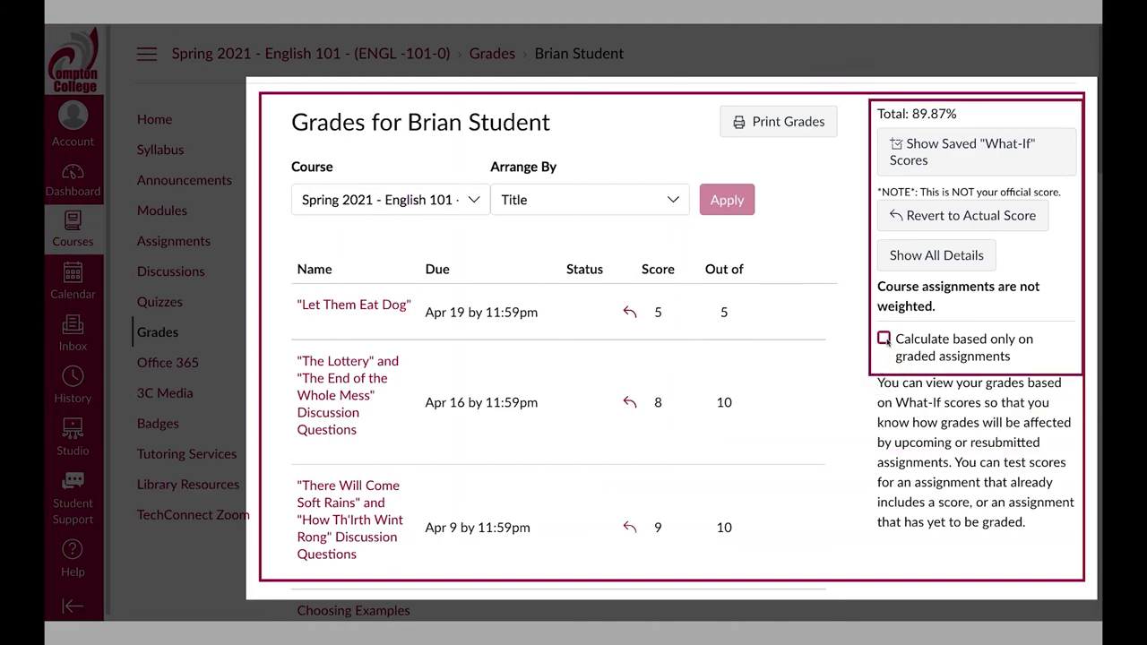
{"action": "left_click", "coordinate": [884, 339]}
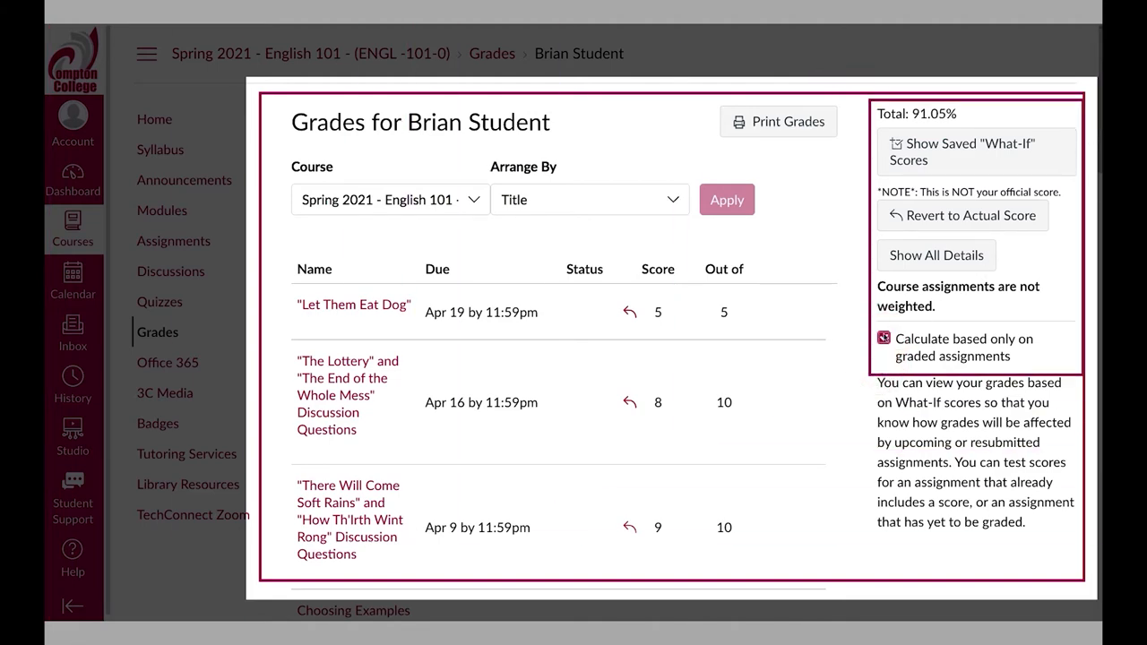
{"action": "scroll", "scroll_direction": "down", "scroll_amount": 3}
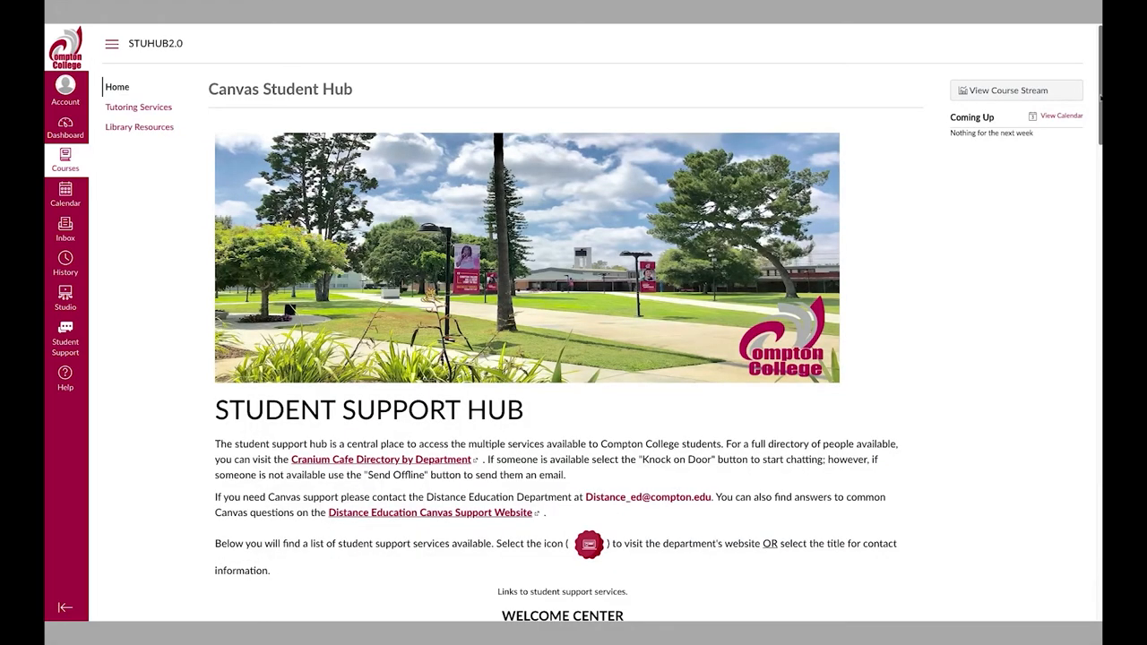
Step: Scroll the Student Hub's support services and open the Virtual Student Success Center tutoring page
{"action": "scroll", "scroll_direction": "down", "scroll_amount": 3}
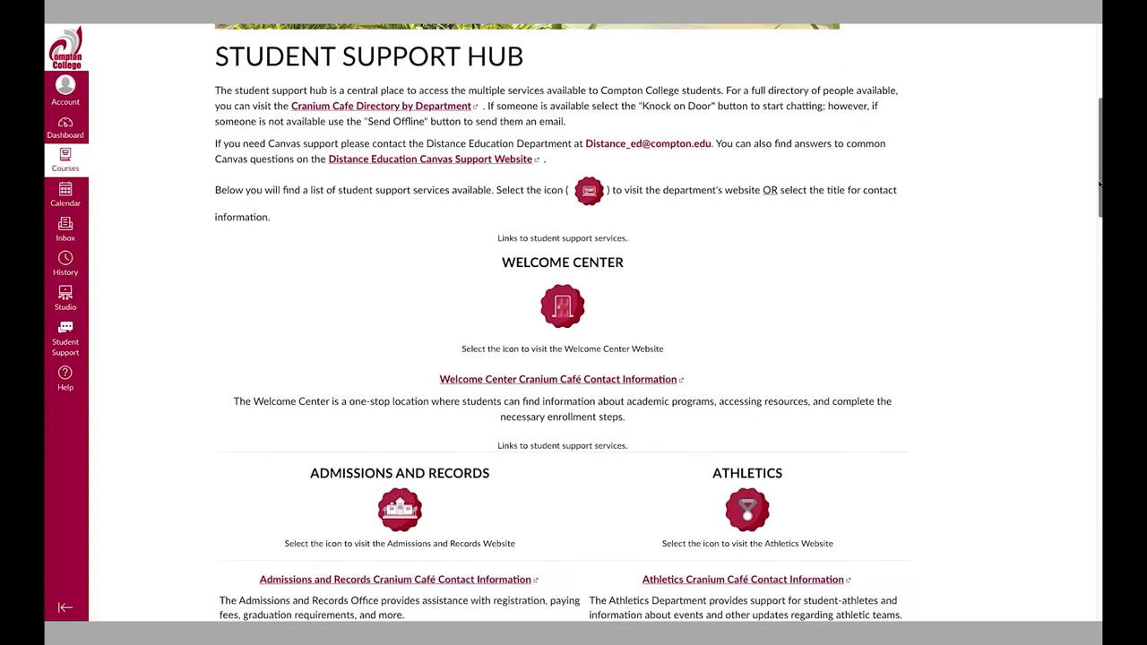
{"action": "scroll", "scroll_direction": "down", "scroll_amount": 3}
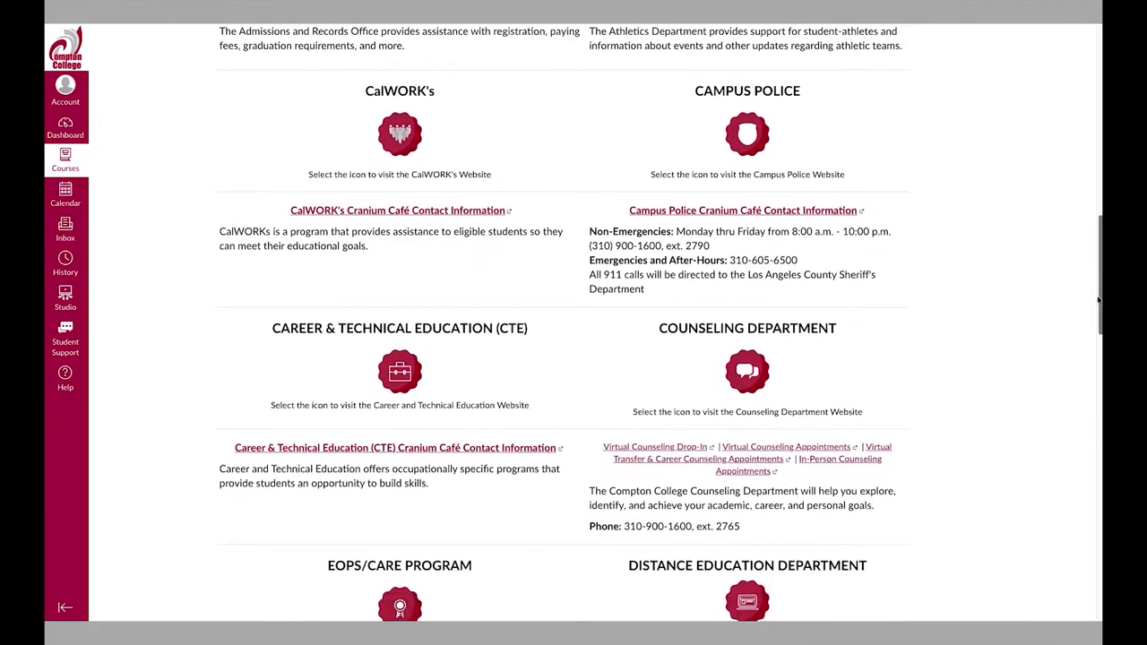
{"action": "scroll", "scroll_direction": "down", "scroll_amount": 3}
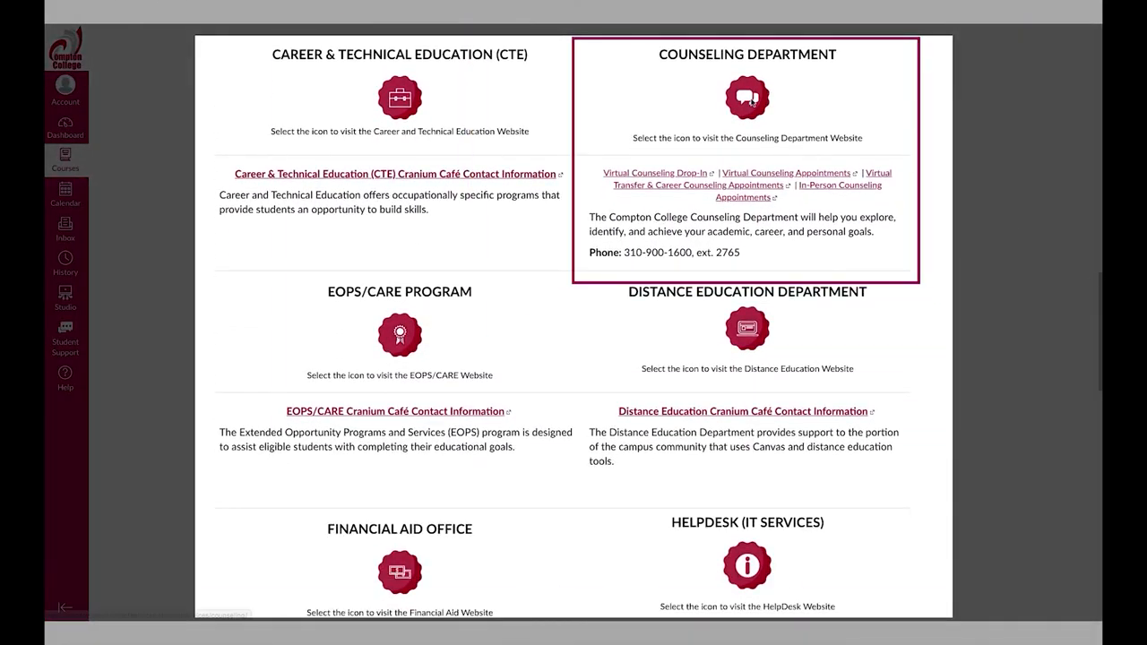
{"action": "left_click", "coordinate": [746, 97]}
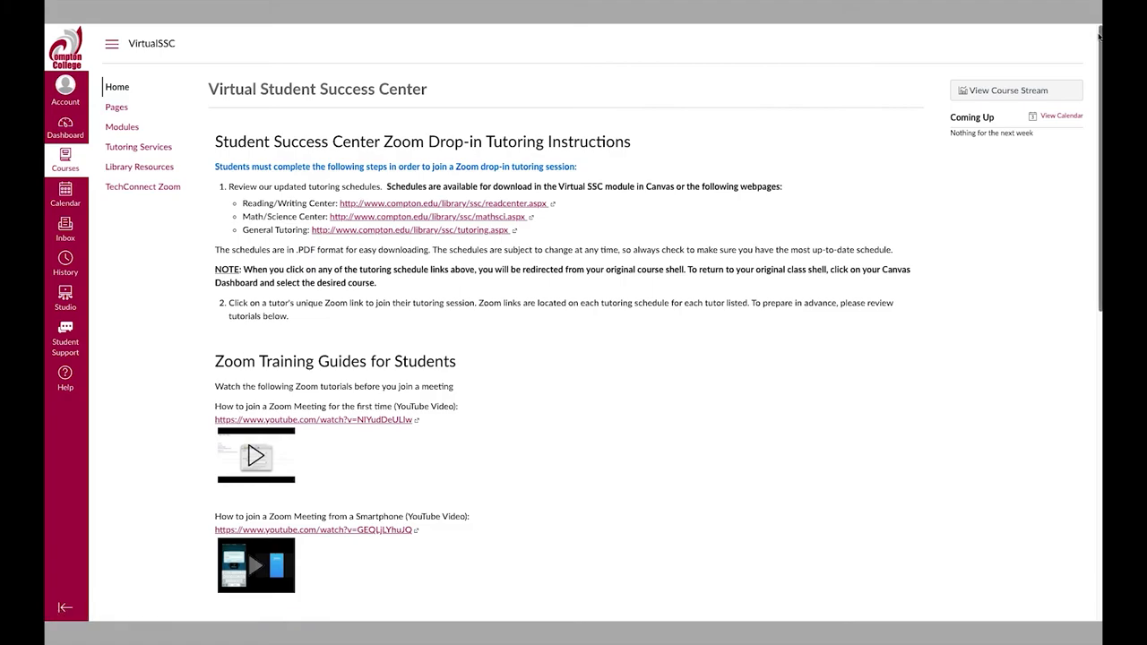
Step: Scroll through the VirtualSSC Zoom tutoring instructions and code of conduct, then go to Distance Education
{"action": "scroll", "scroll_direction": "down", "scroll_amount": 3}
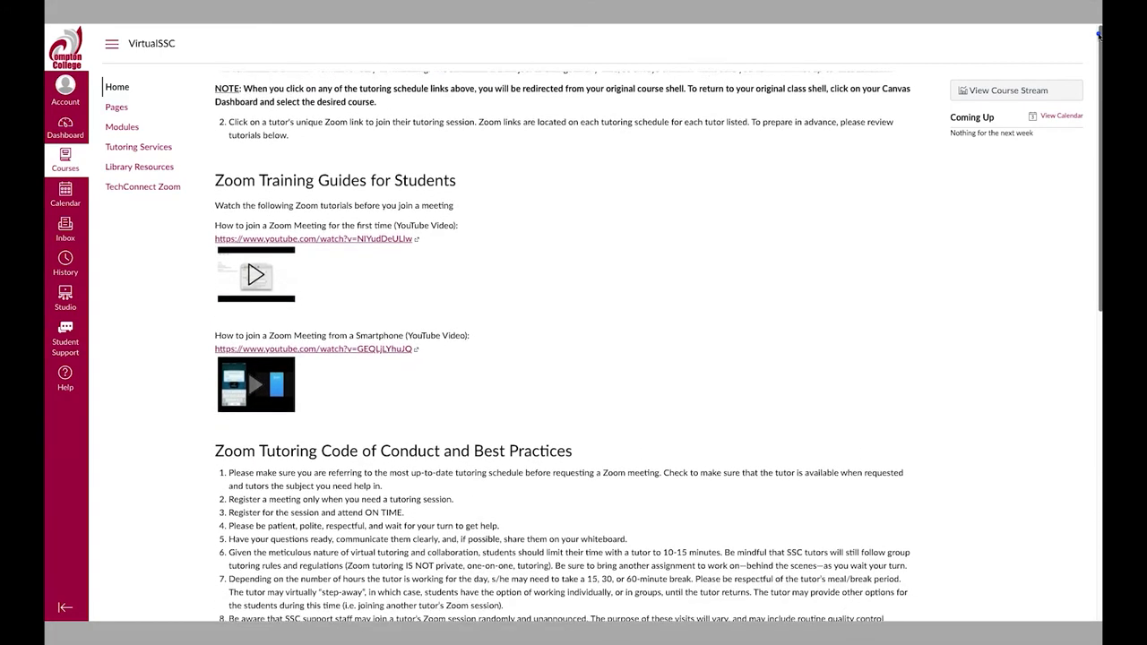
{"action": "scroll", "scroll_direction": "down", "scroll_amount": 3}
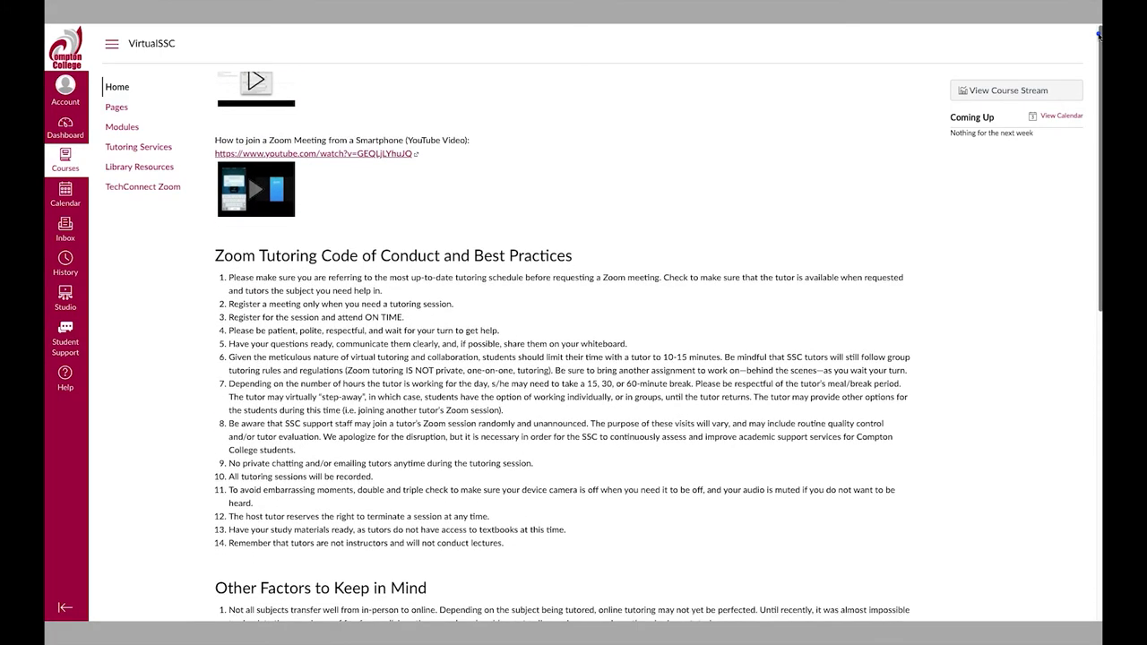
{"action": "scroll", "scroll_direction": "down", "scroll_amount": 3}
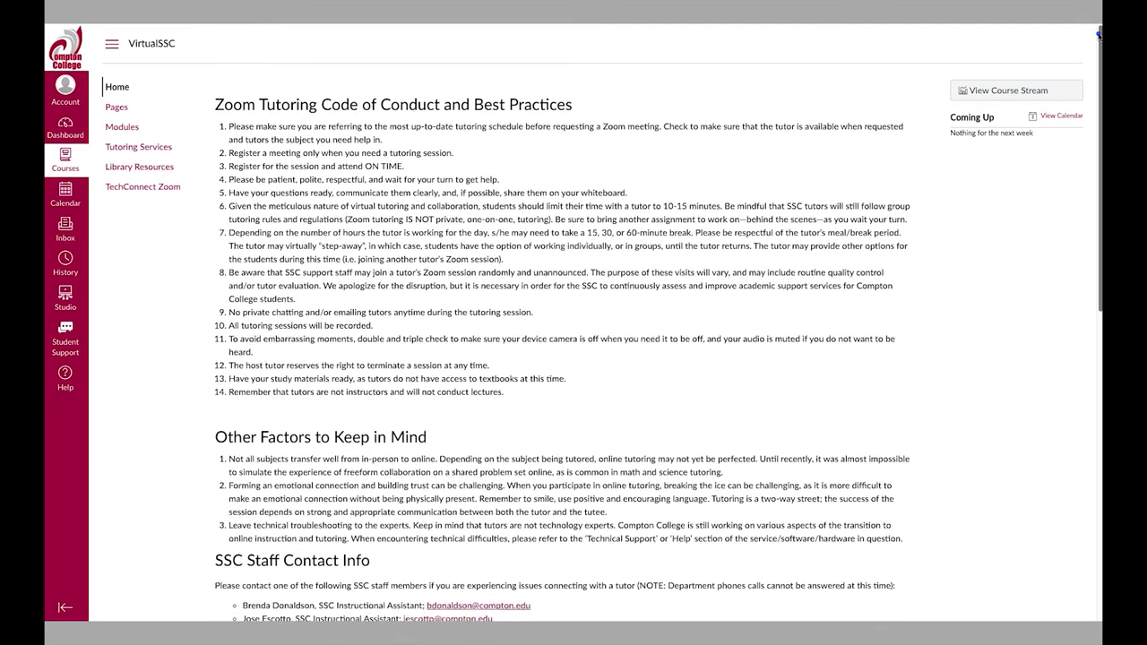
{"action": "left_click", "coordinate": [65, 376]}
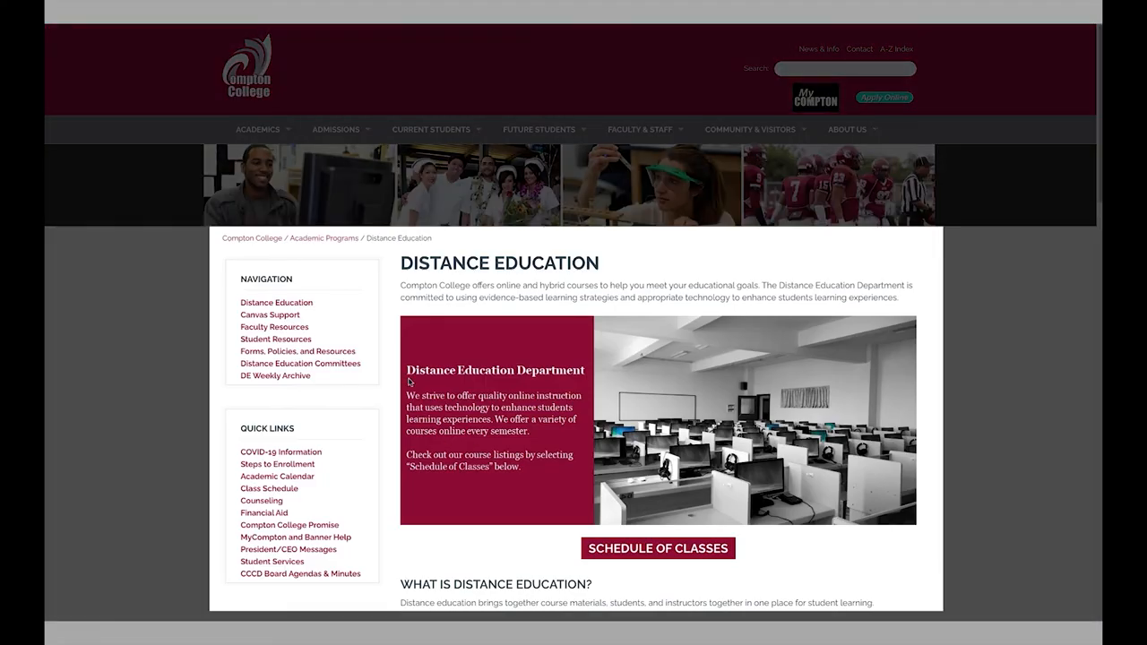
Step: Select Student Resources from the Distance Education page's Navigation box
{"action": "double_click", "coordinate": [500, 262]}
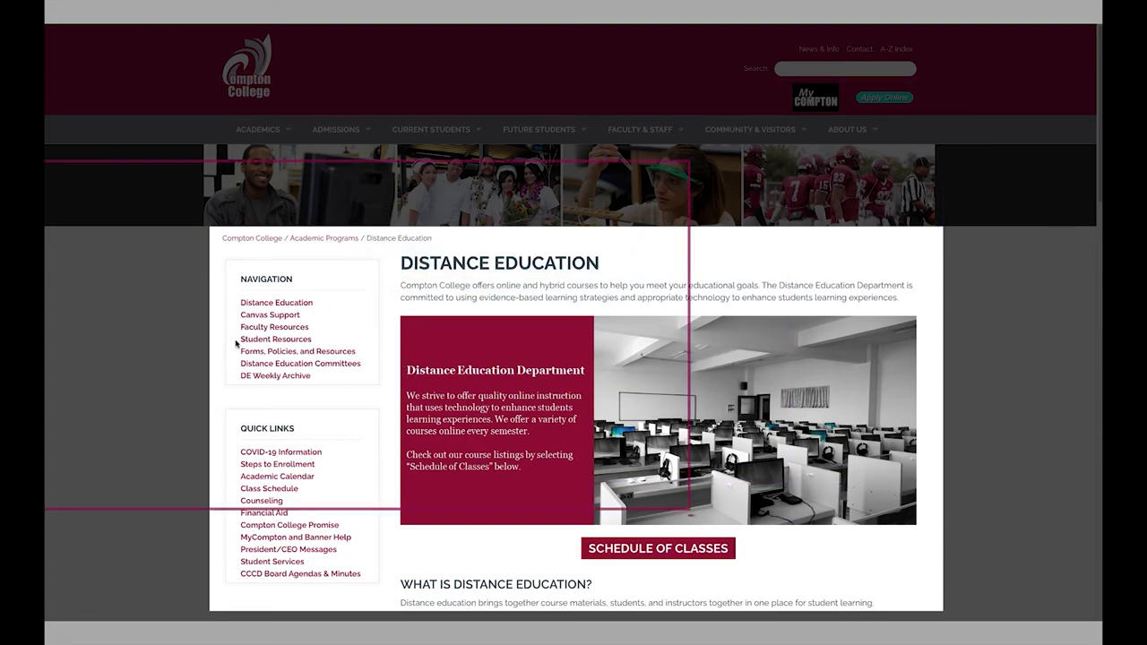
{"action": "mouse_move", "coordinate": [276, 339]}
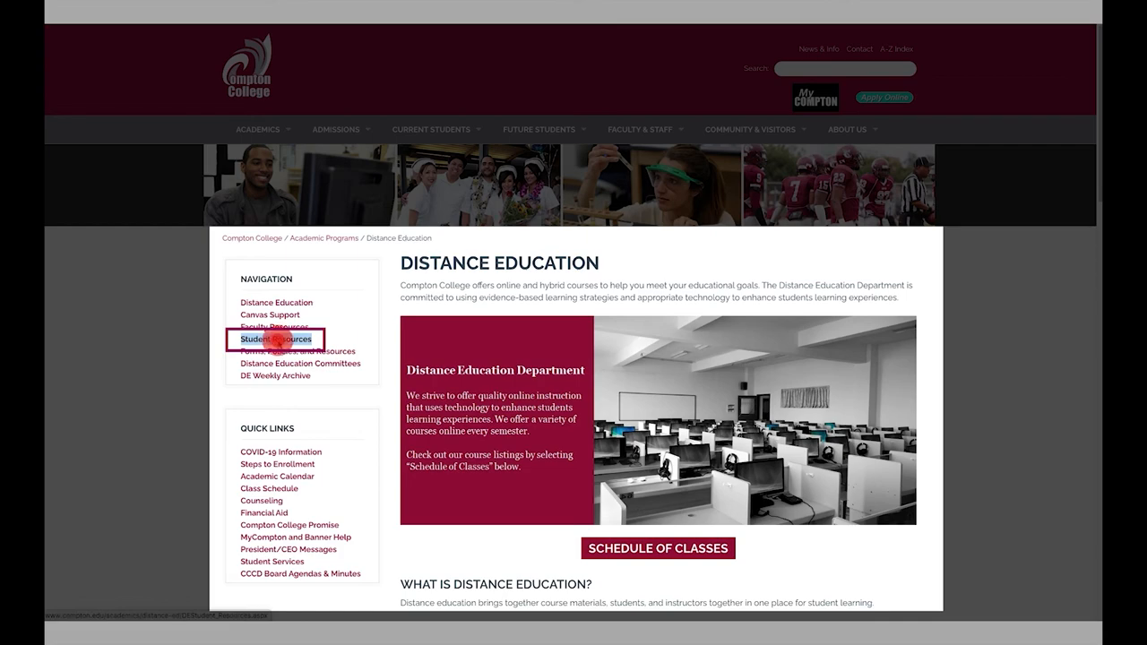
{"action": "left_click", "coordinate": [276, 338]}
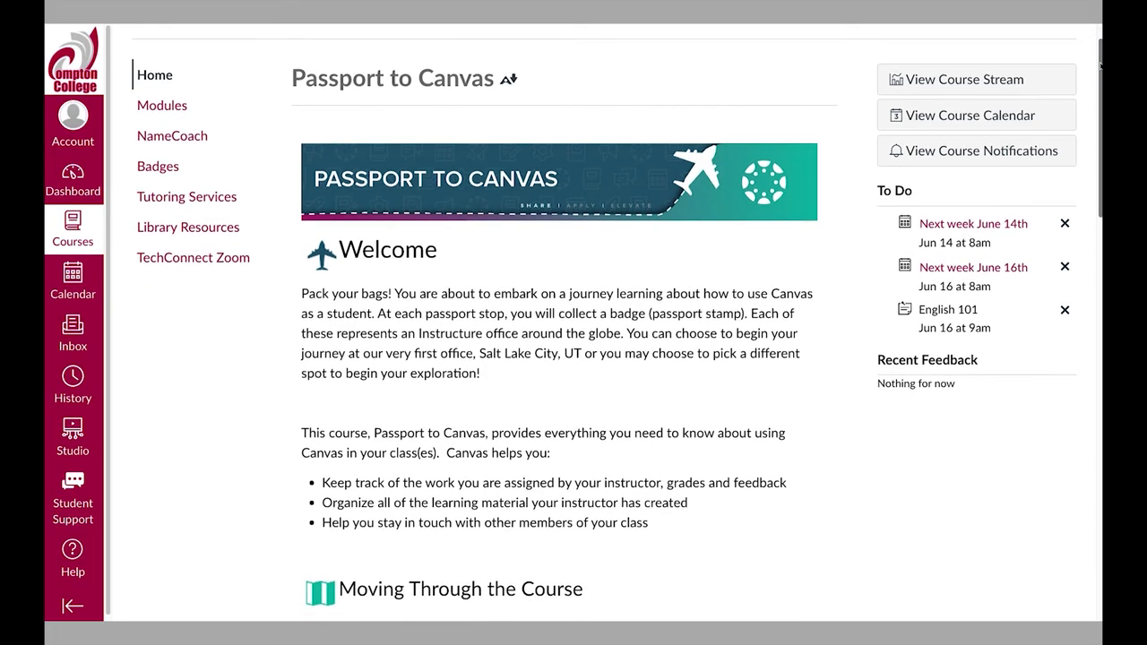
Step: Scroll the Passport to Canvas home past the welcome text to the module map tiles
{"action": "scroll", "scroll_direction": "down", "scroll_amount": 3}
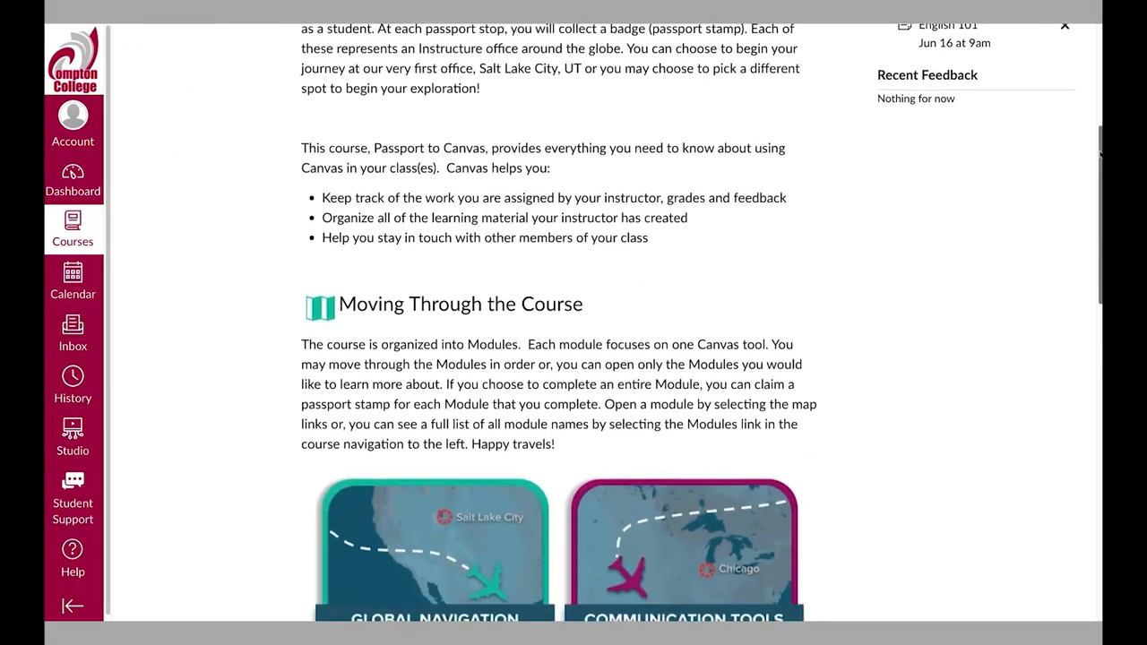
{"action": "scroll", "scroll_direction": "down", "scroll_amount": 3}
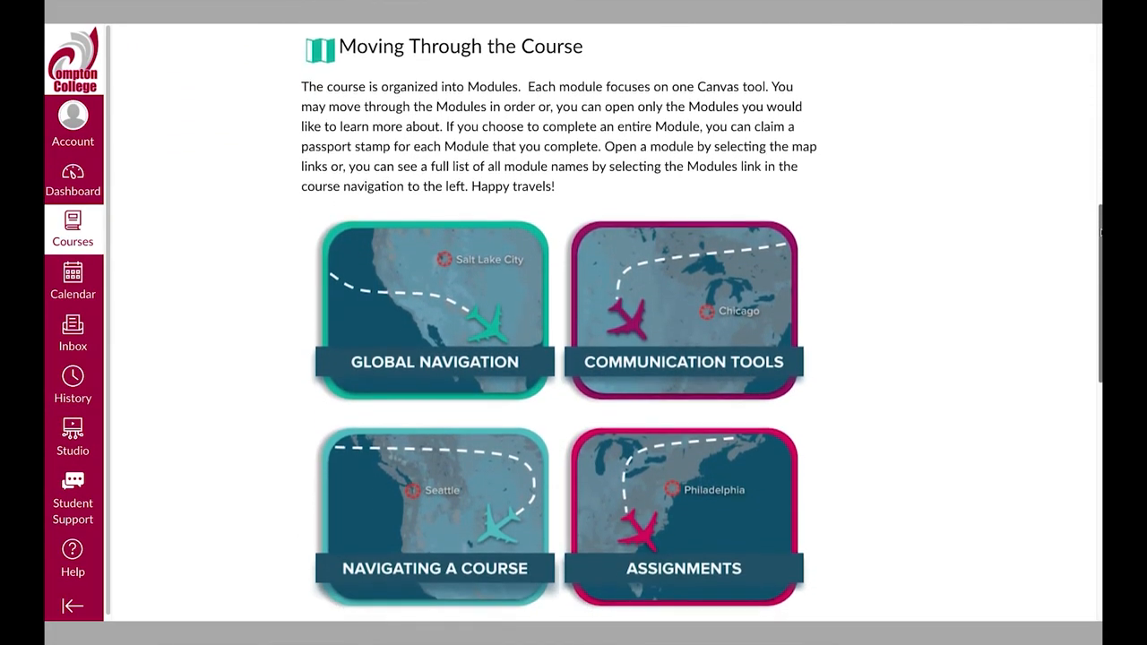
{"action": "left_click", "coordinate": [72, 179]}
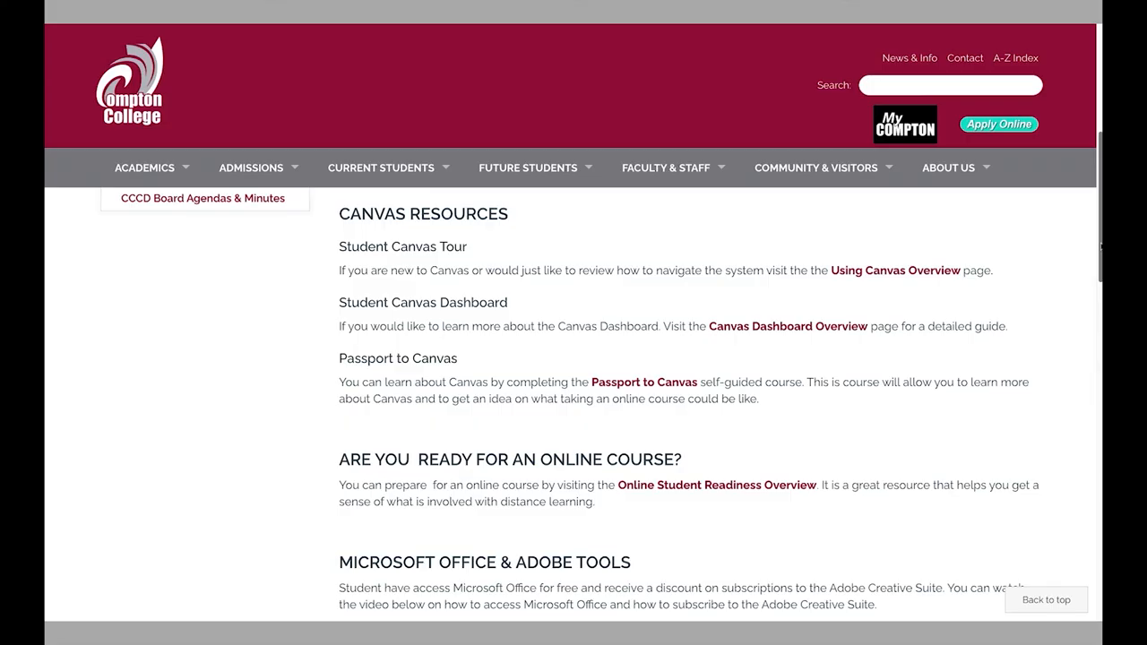
Step: Scroll Student Resources down to the Canvas Help email, live chat and CraniumCafe contacts
{"action": "scroll", "scroll_direction": "down", "scroll_amount": 3}
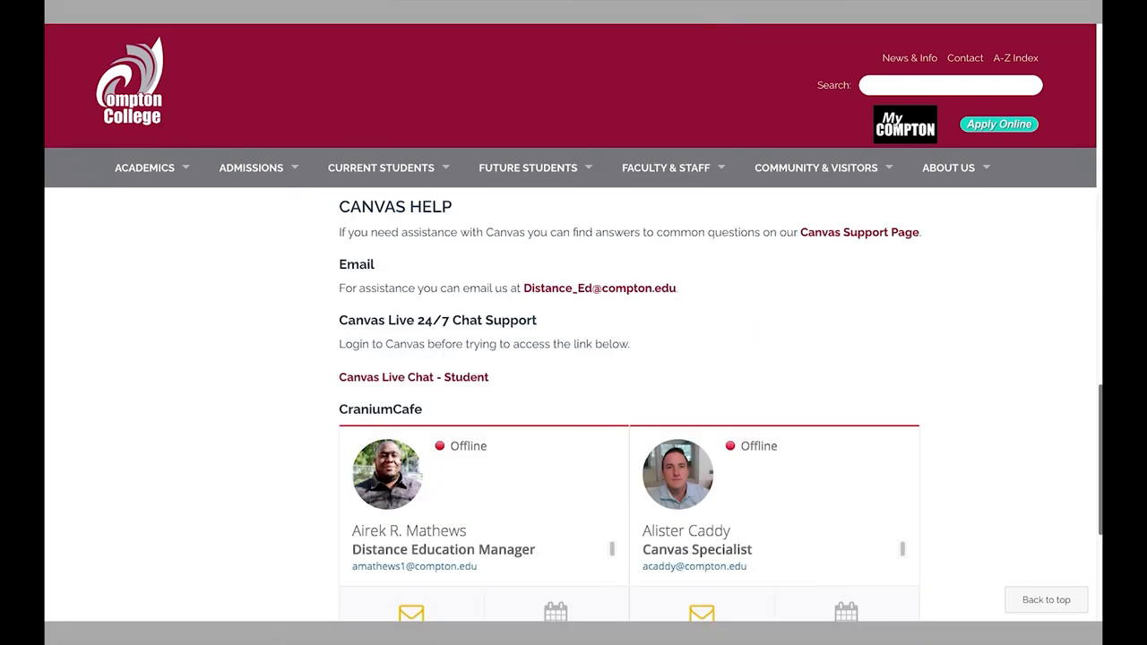